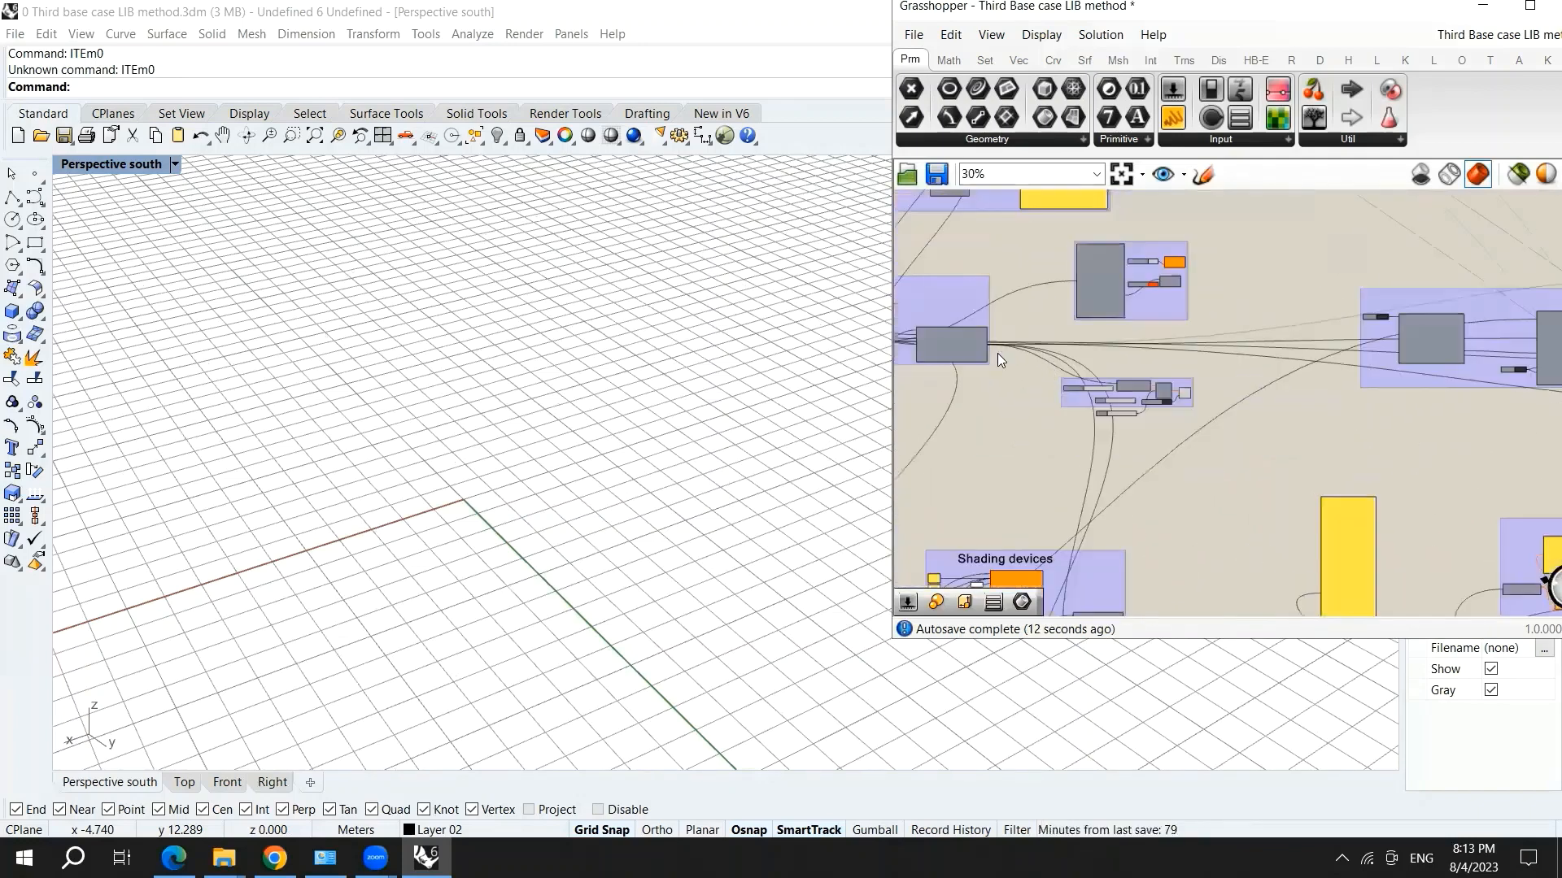
- Add a Shift List component beside the ASHRAE window construction list
scroll(down, 3)
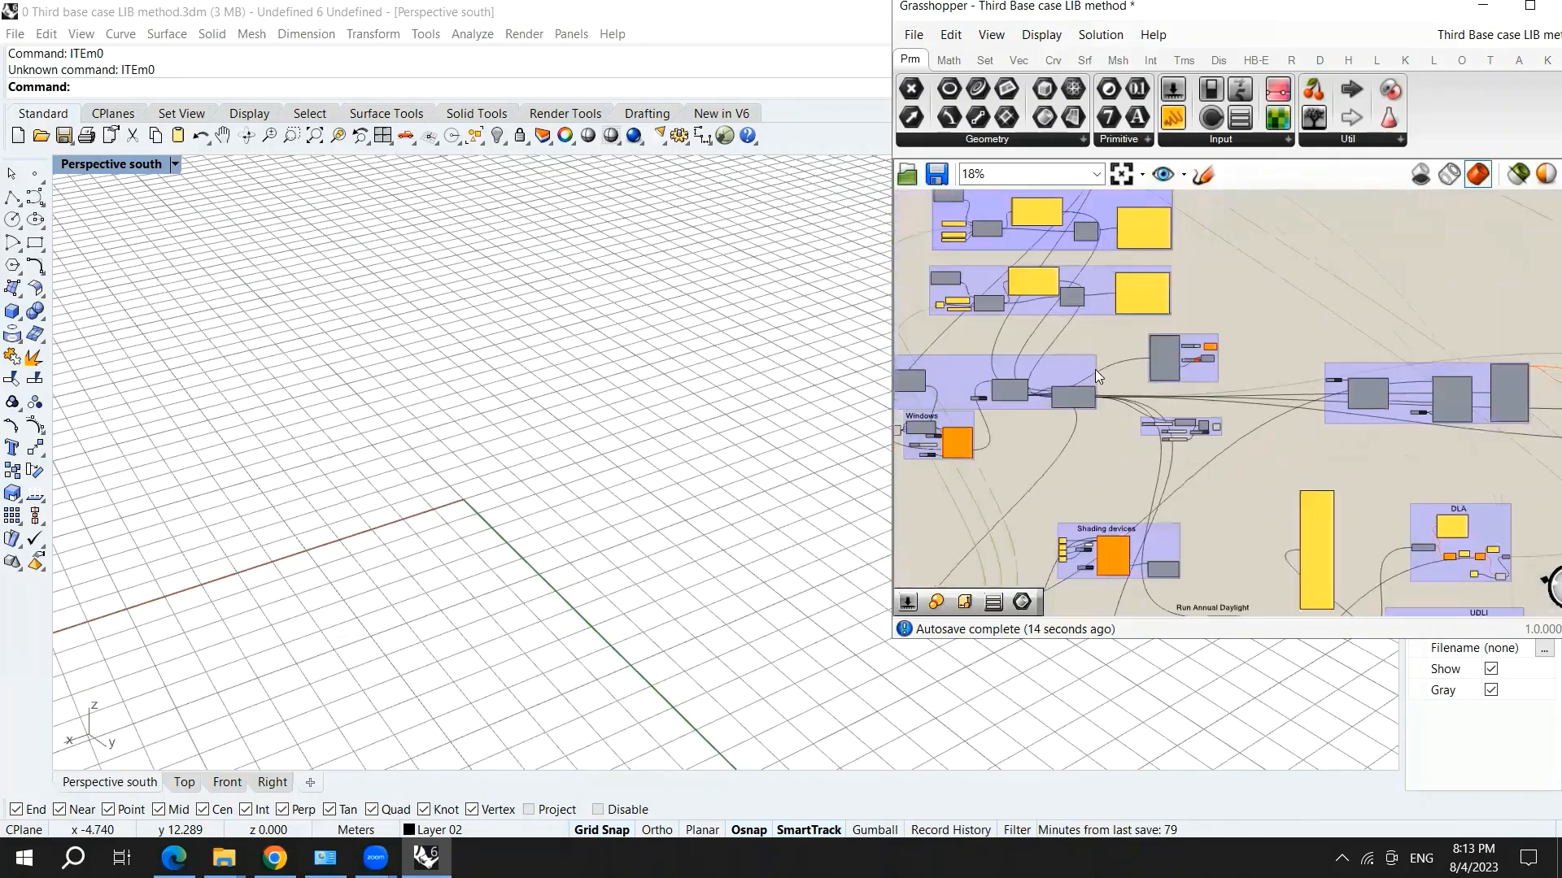
scroll(up, 3)
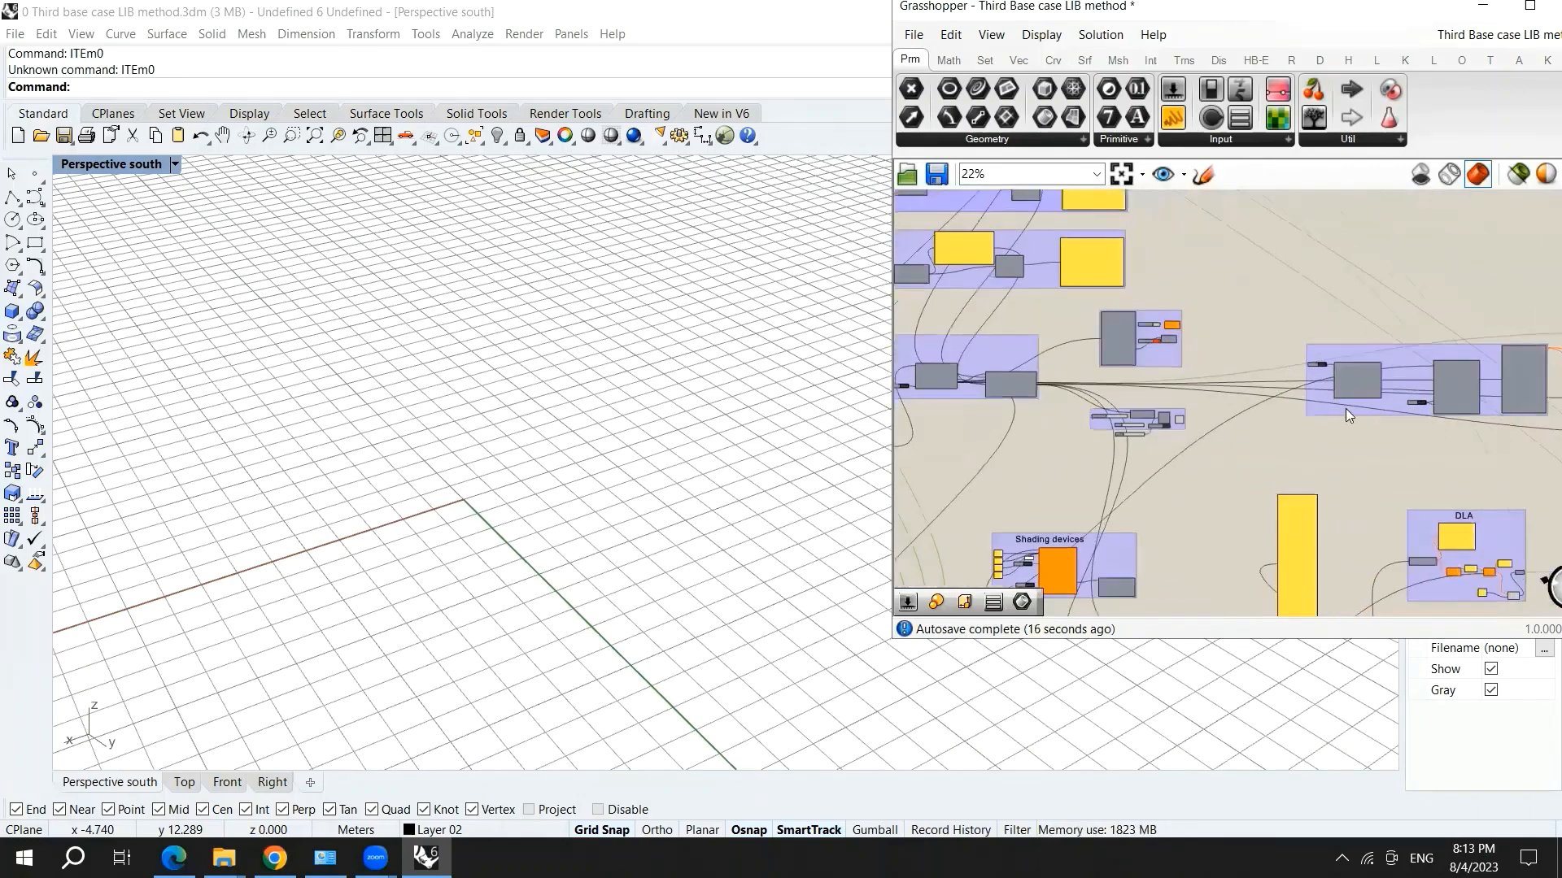
scroll(down, 3)
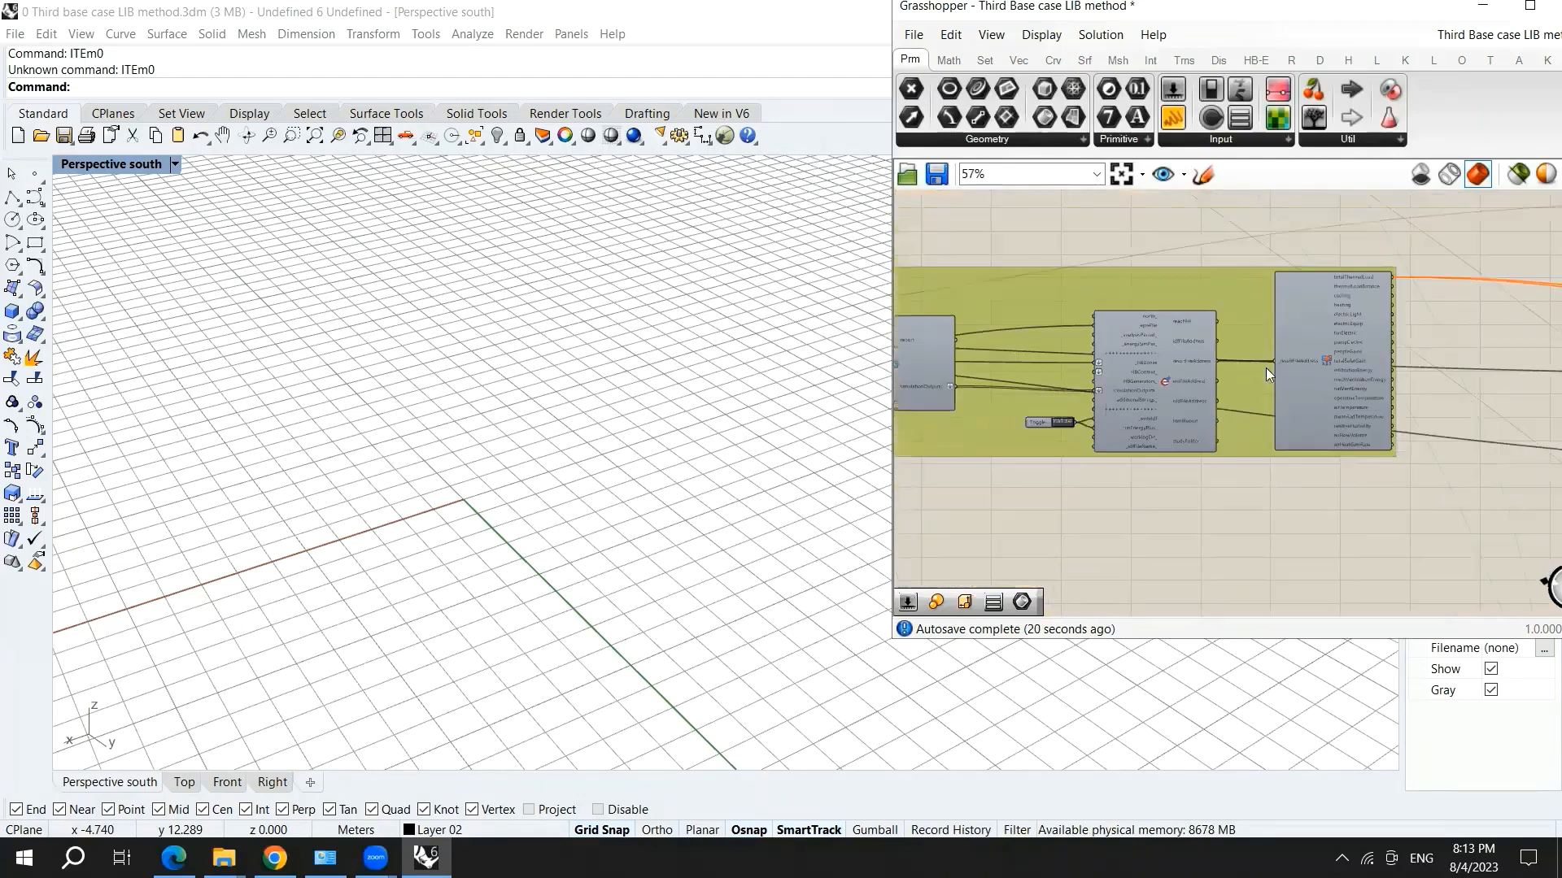
scroll(up, 3)
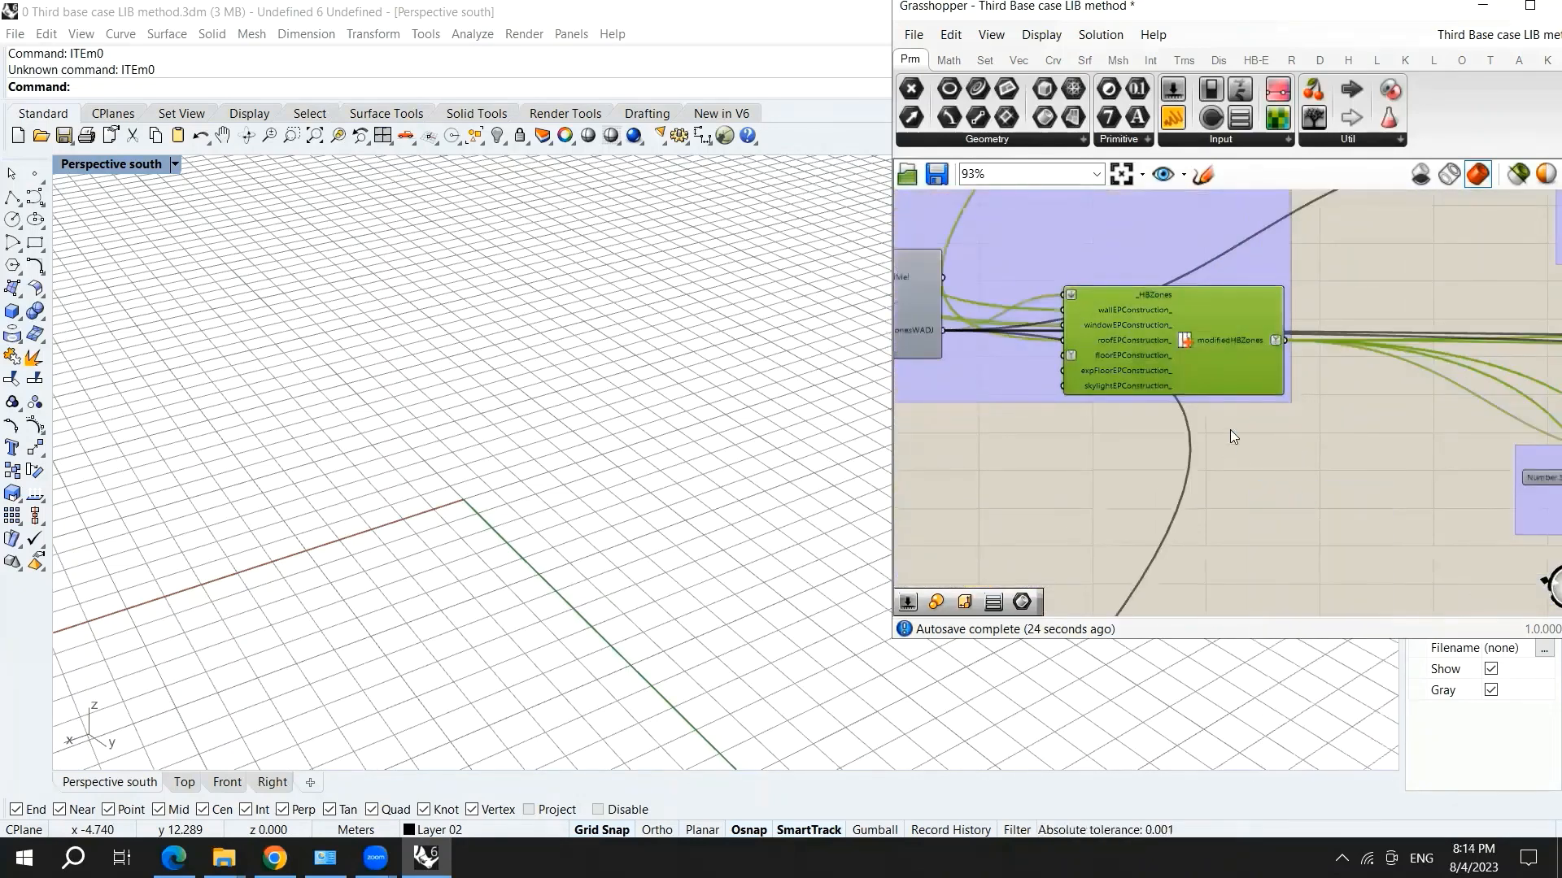
mouse_move(714, 466)
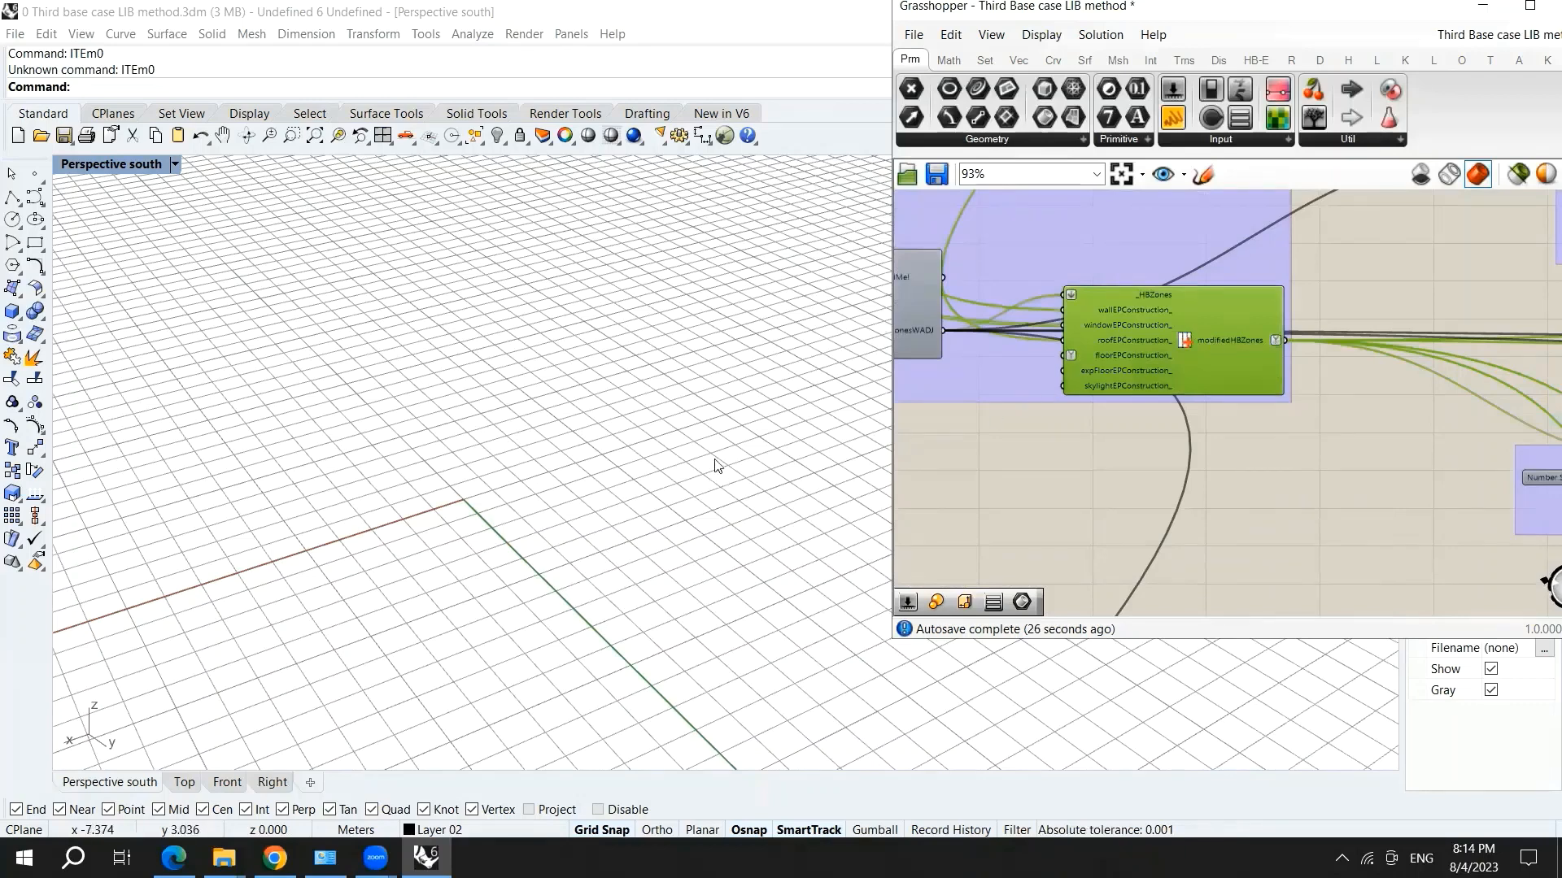
scroll(down, 3)
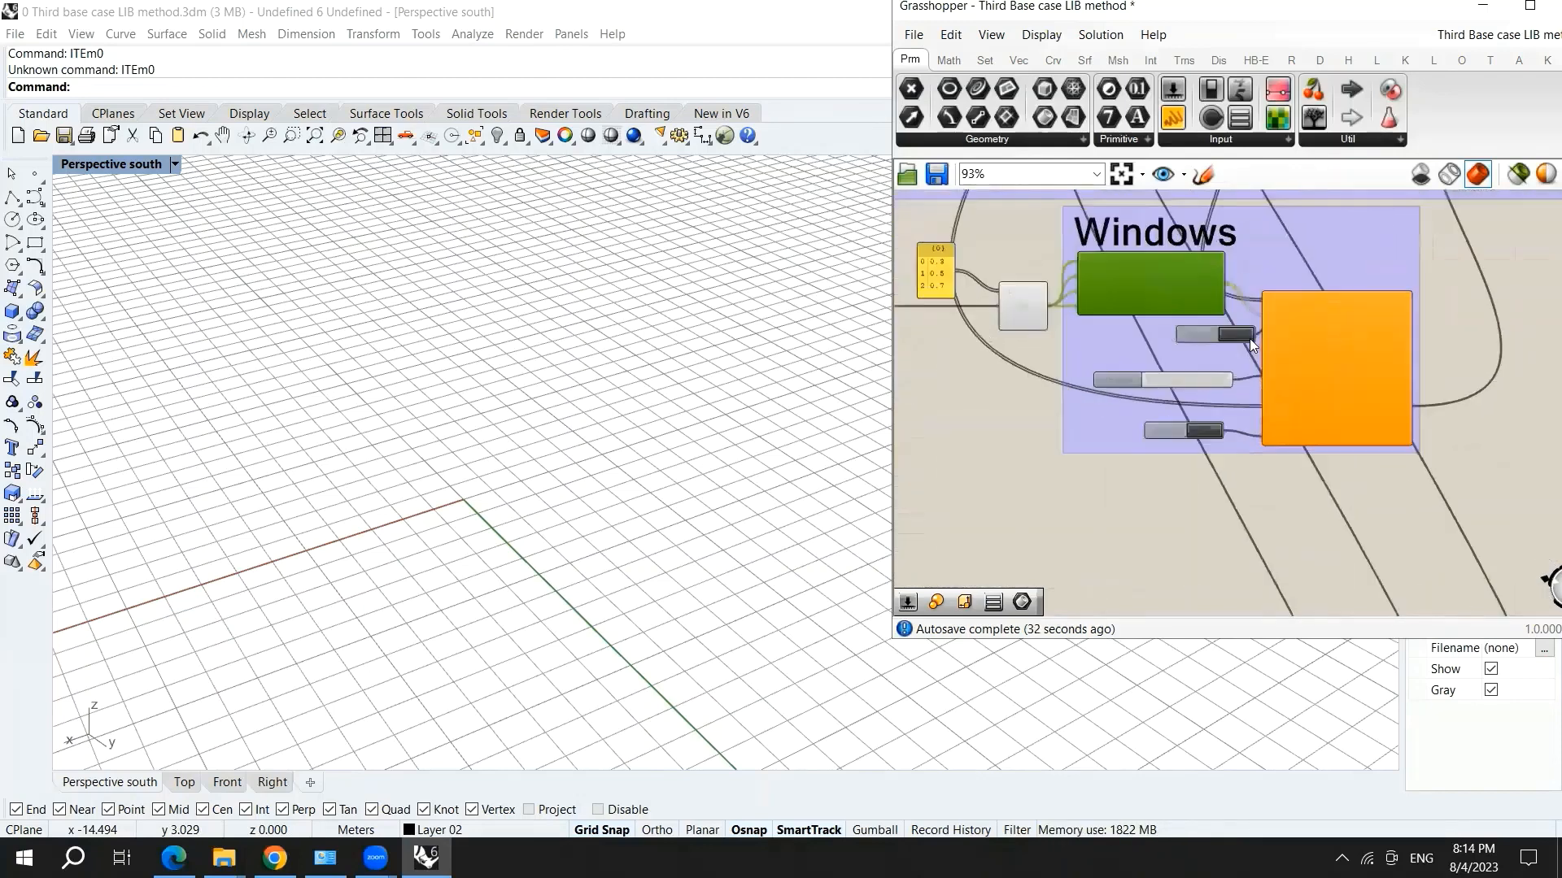
scroll(down, 3)
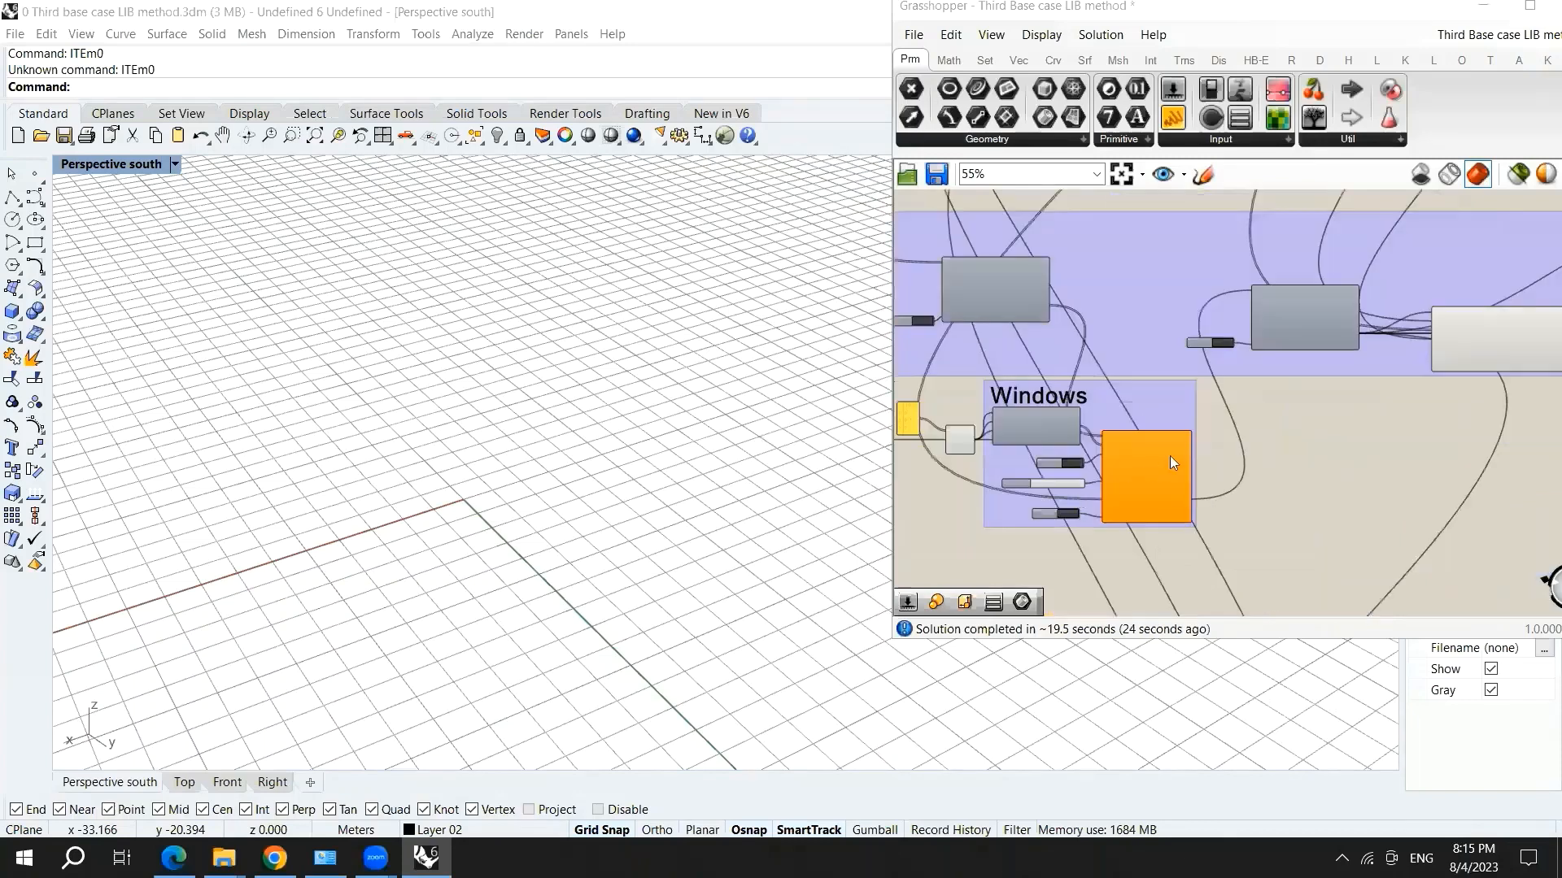
scroll(down, 3)
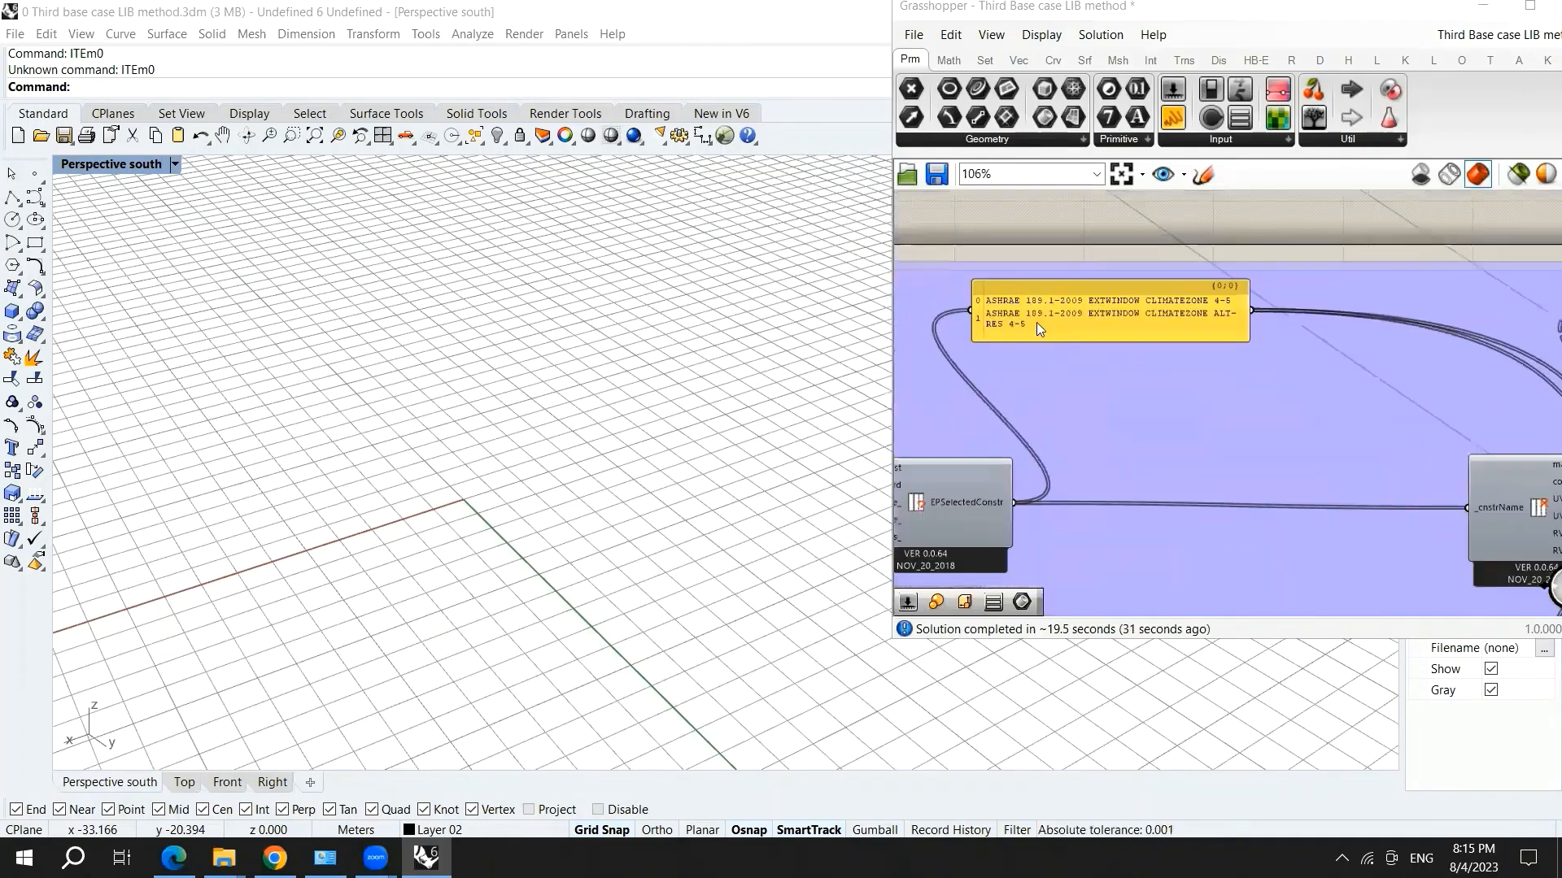
scroll(up, 3)
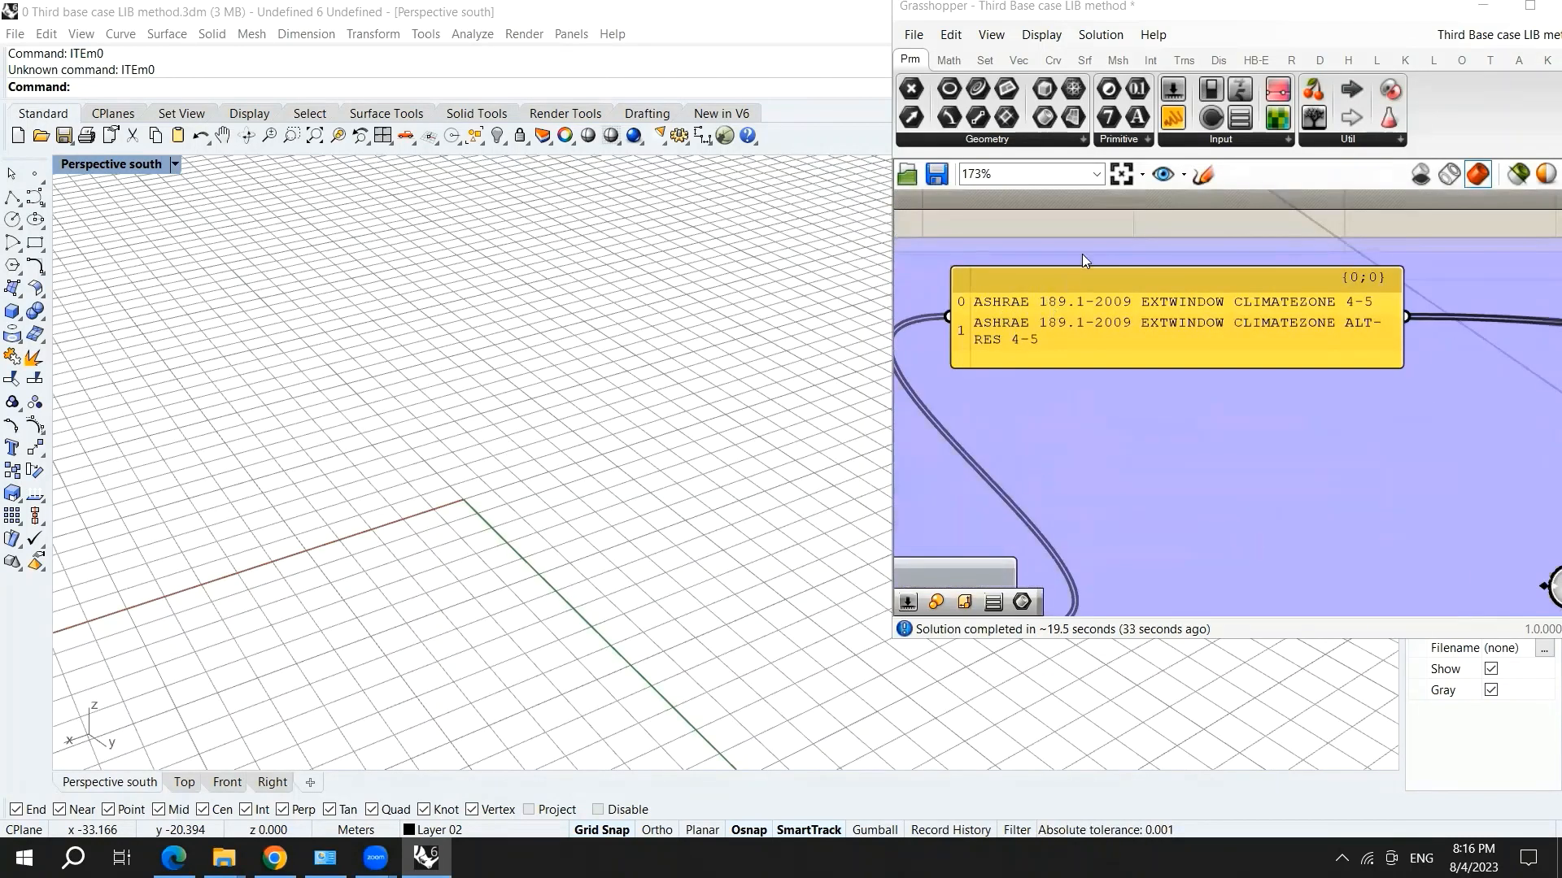
scroll(down, 3)
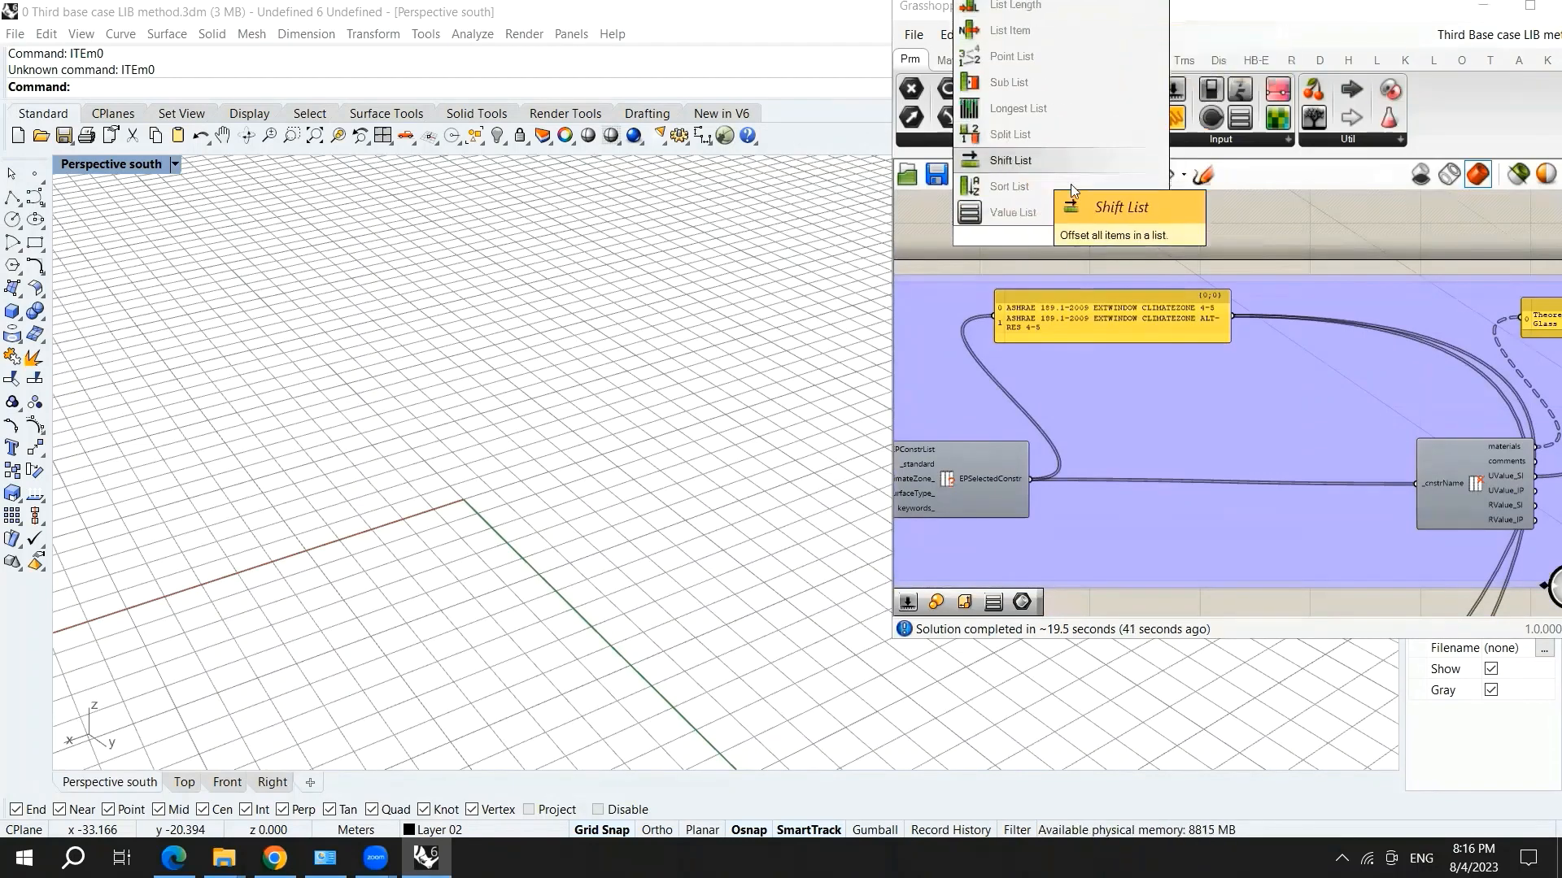
click(1011, 160)
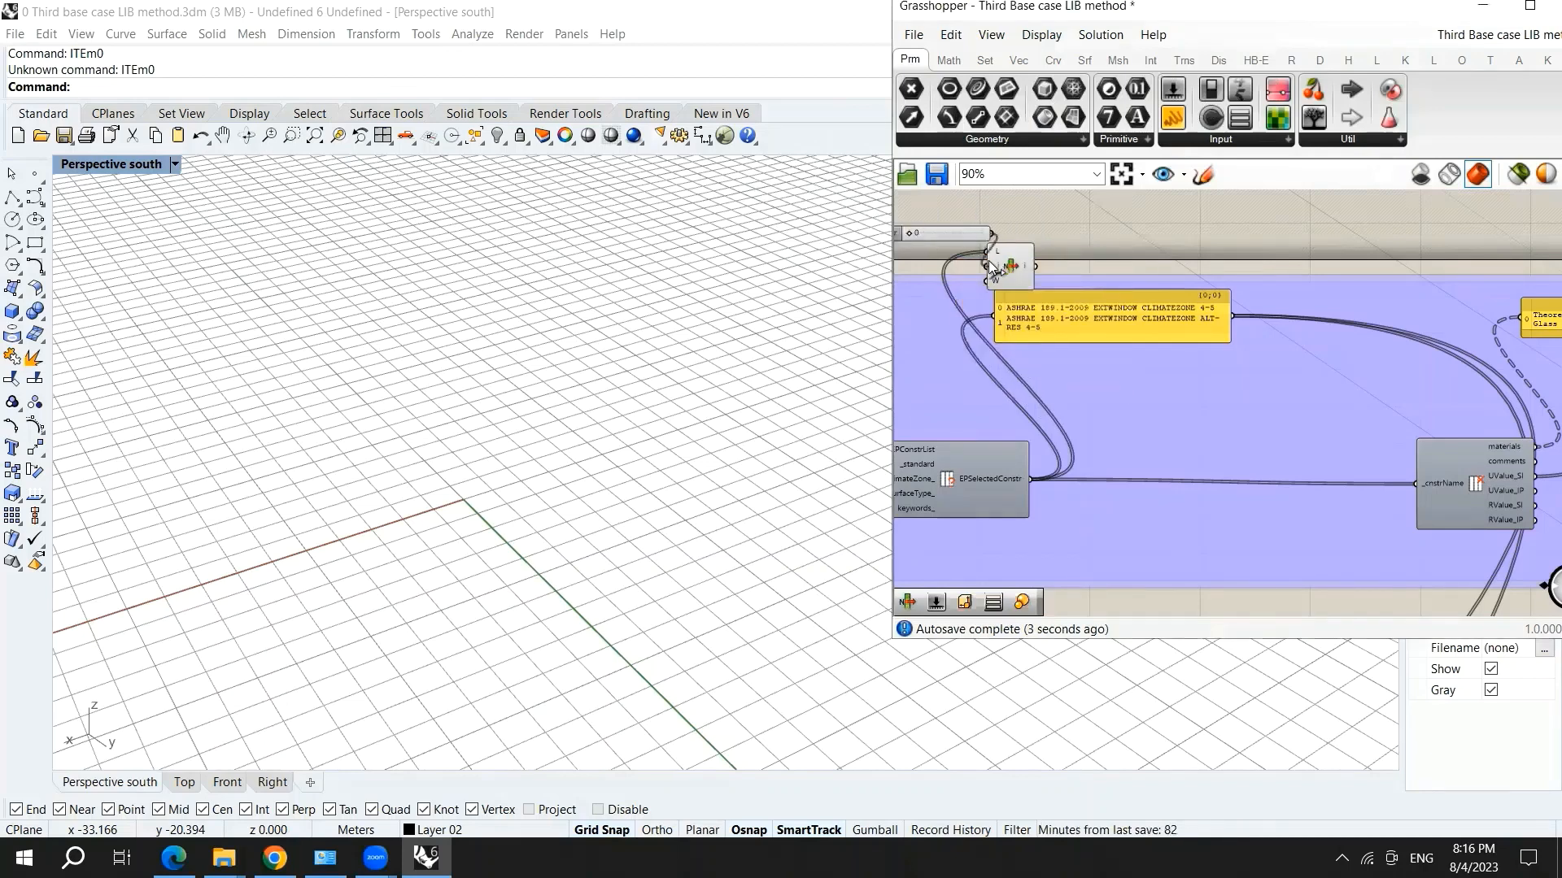
mouse_move(1038, 271)
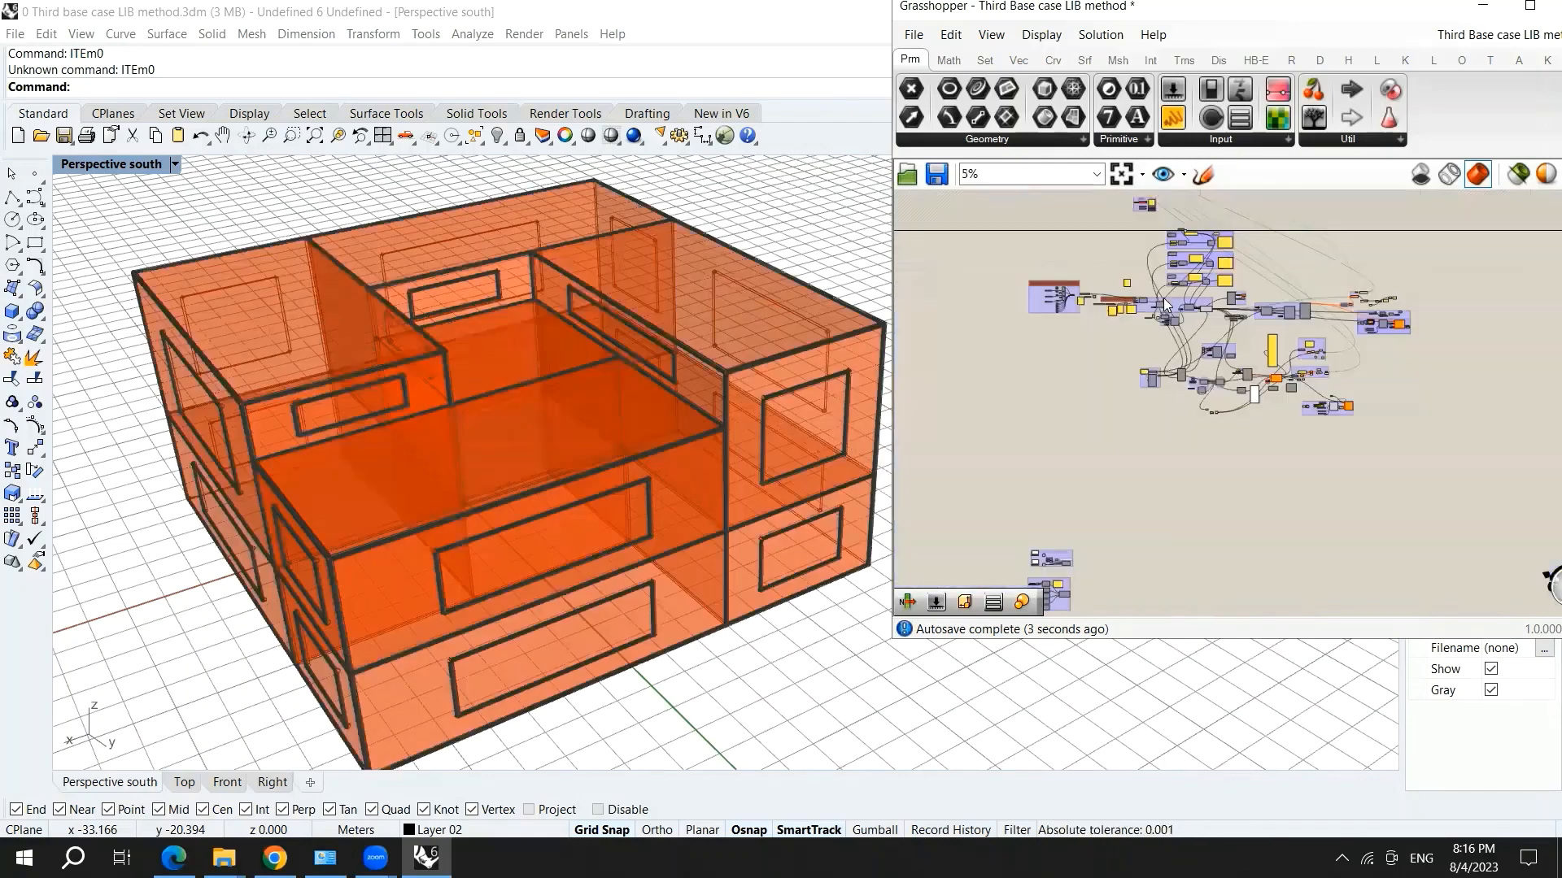
scroll(up, 3)
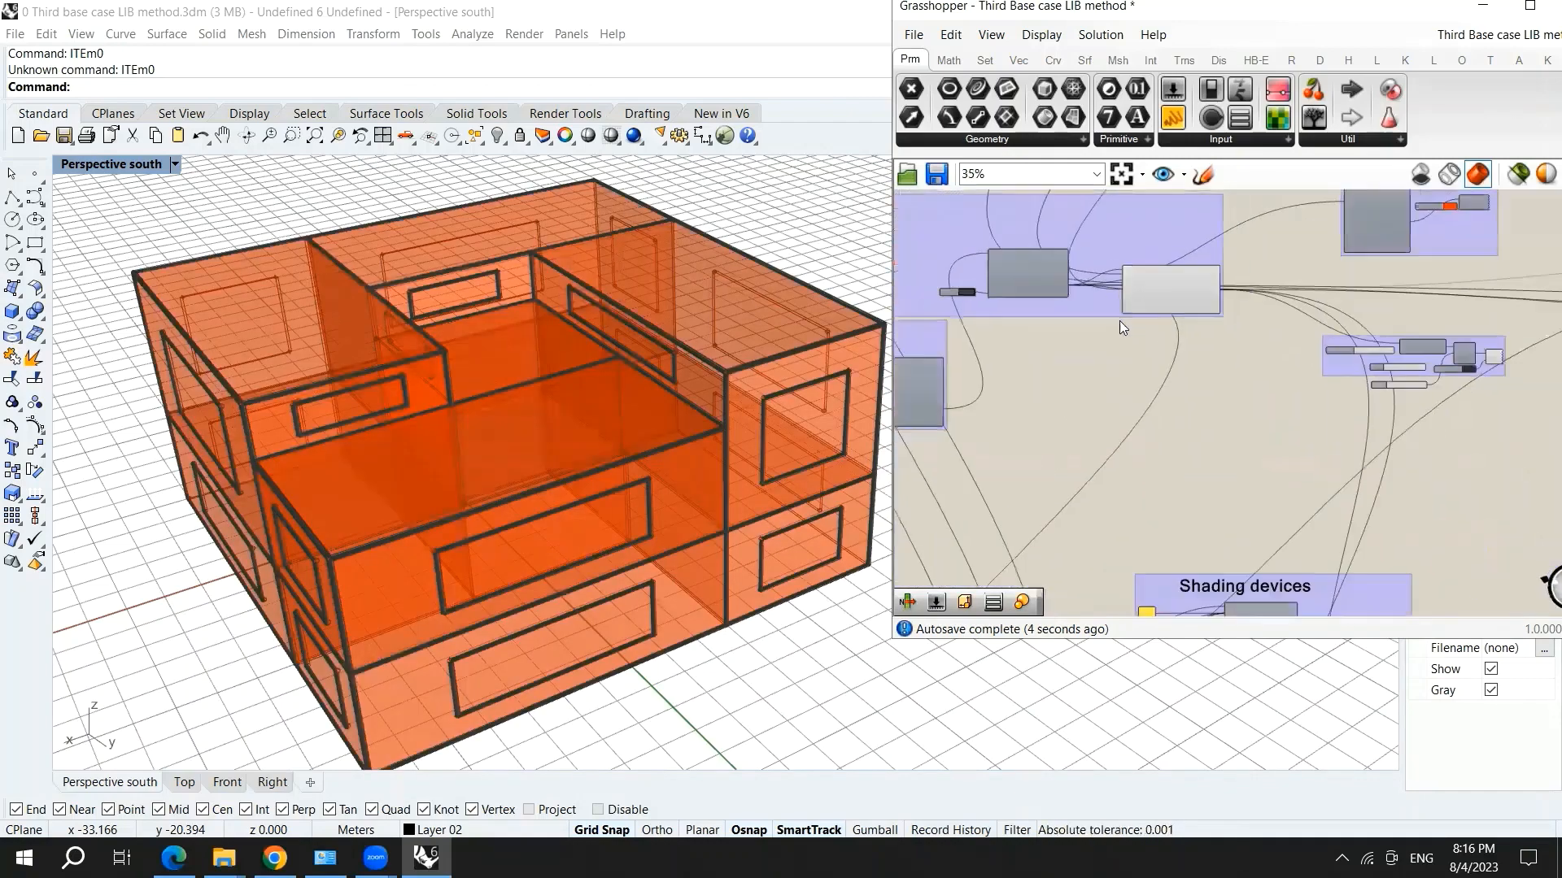
scroll(up, 3)
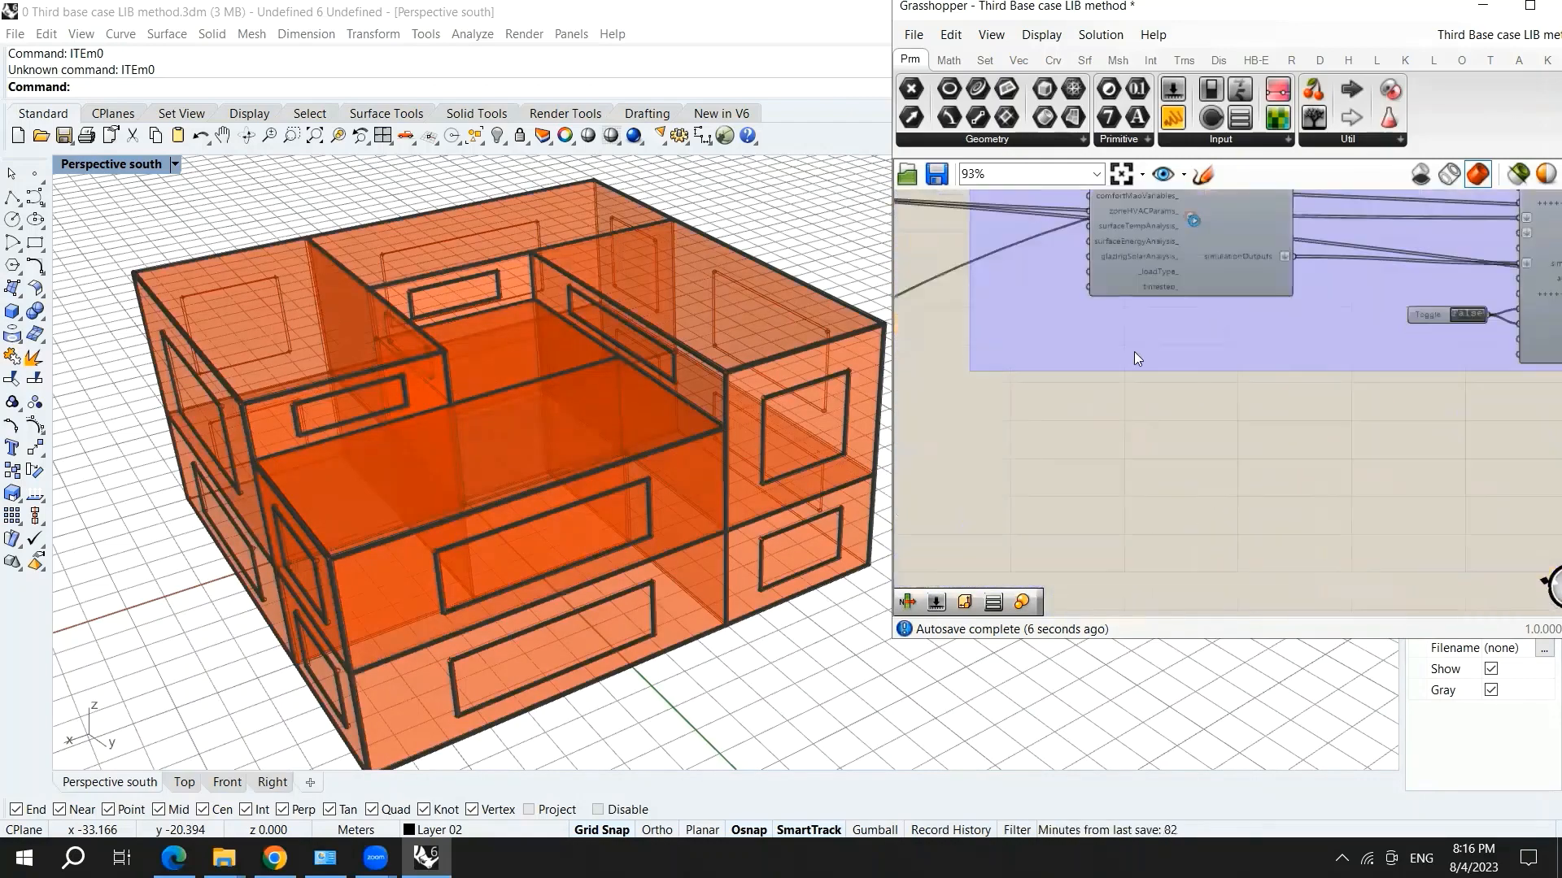
scroll(down, 3)
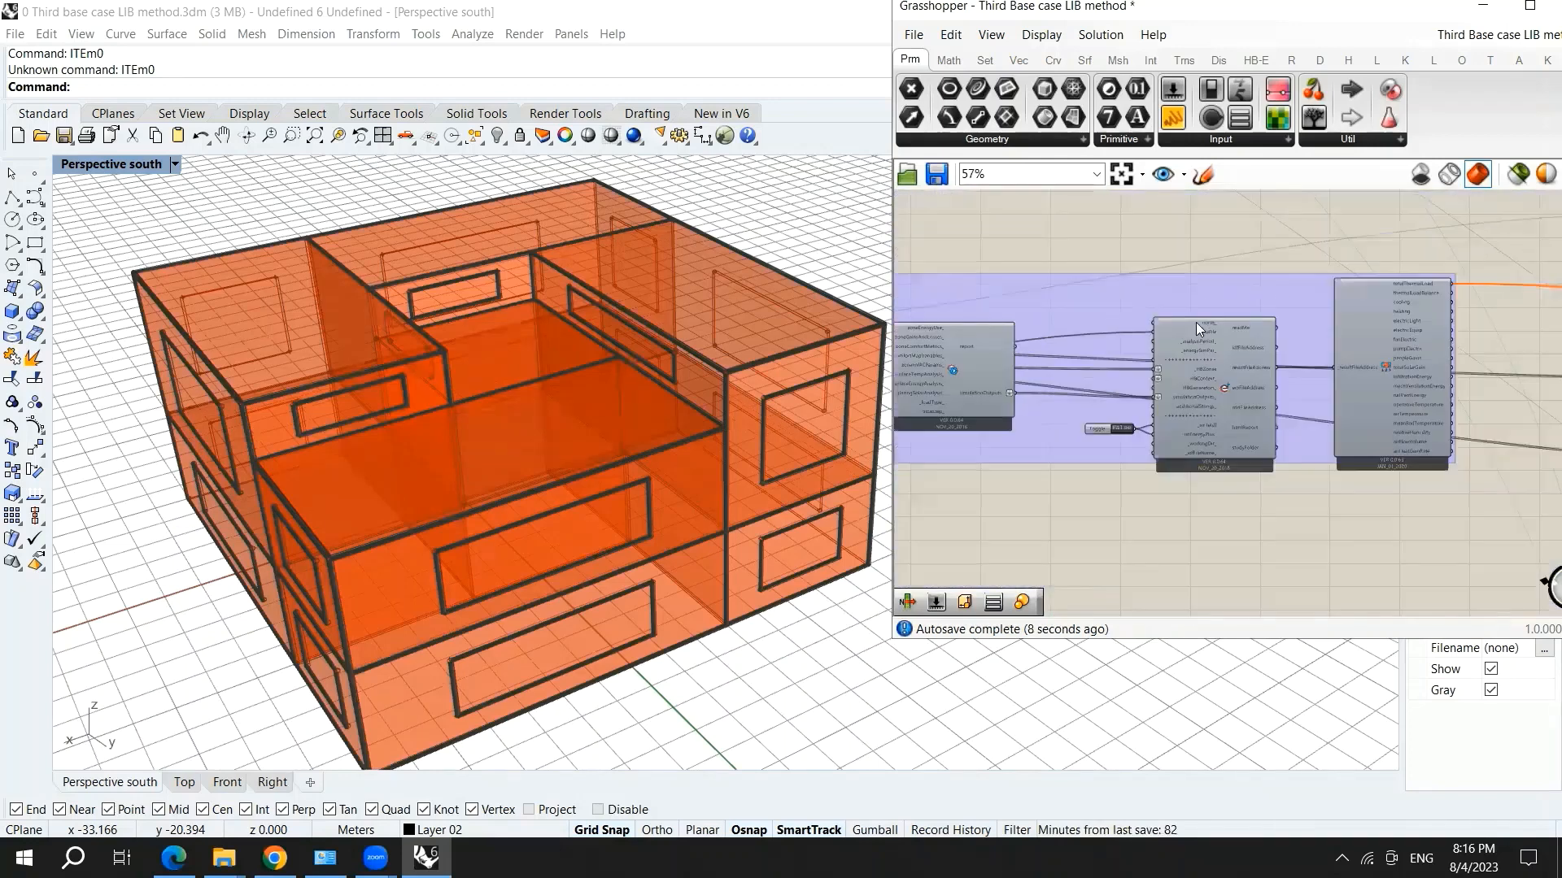
scroll(up, 3)
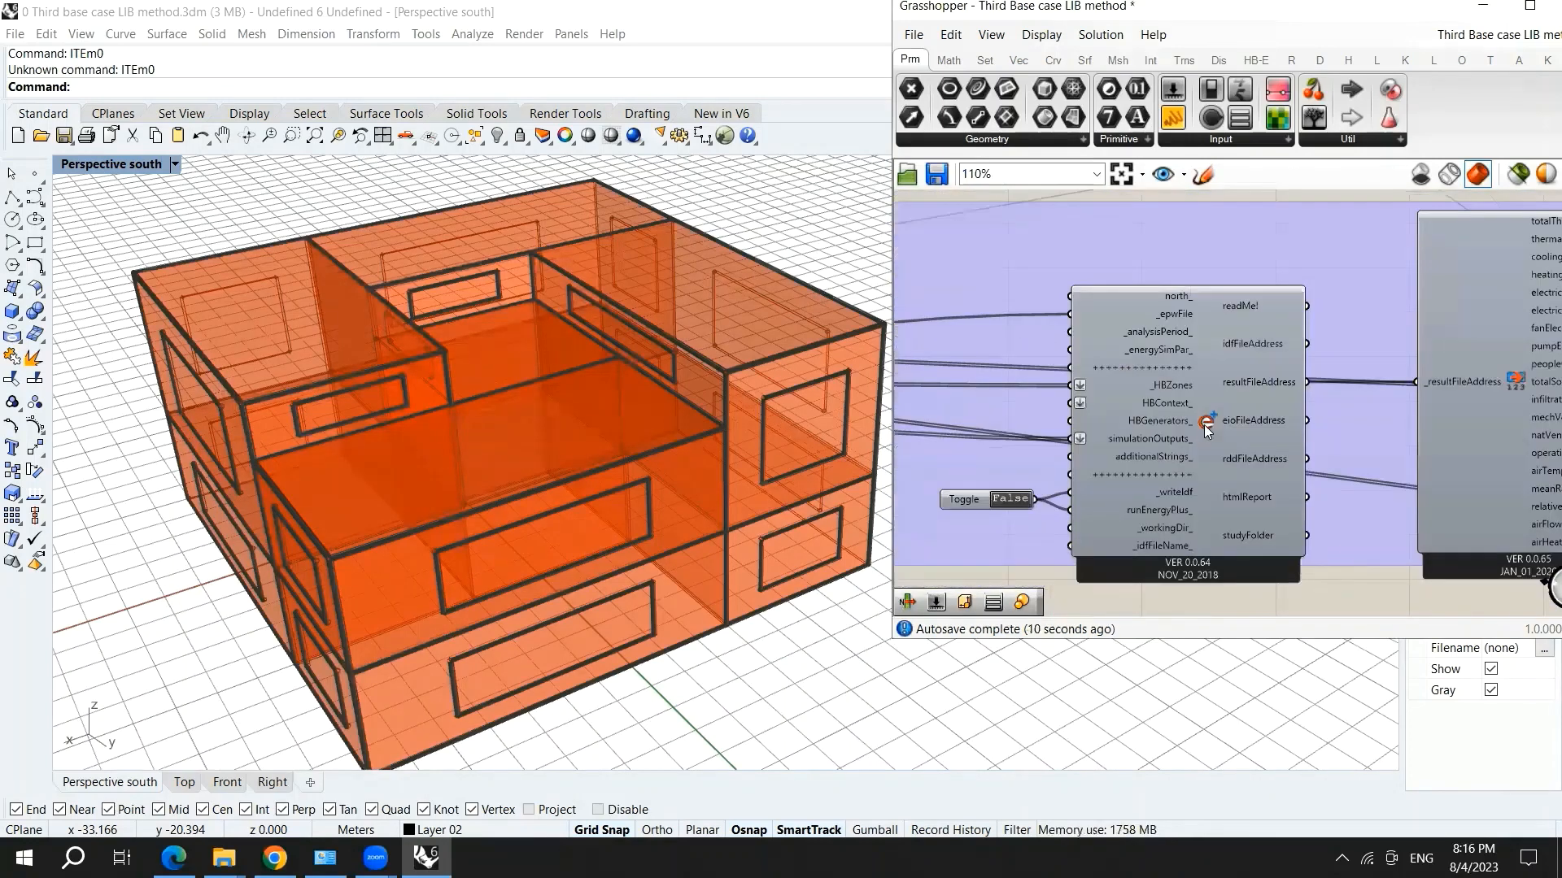
mouse_move(1206, 423)
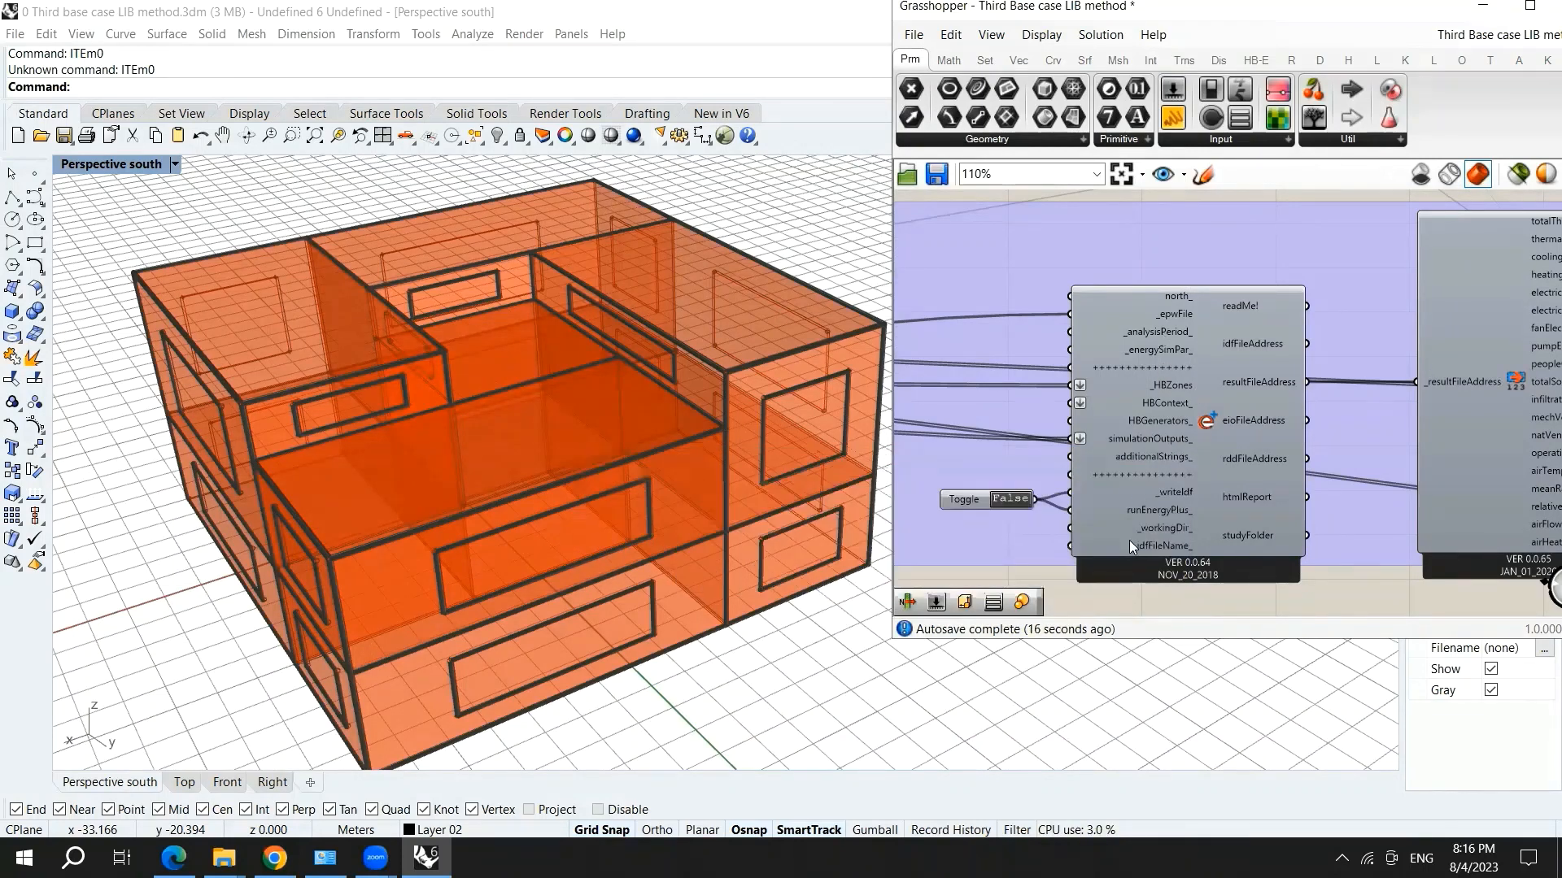
scroll(up, 3)
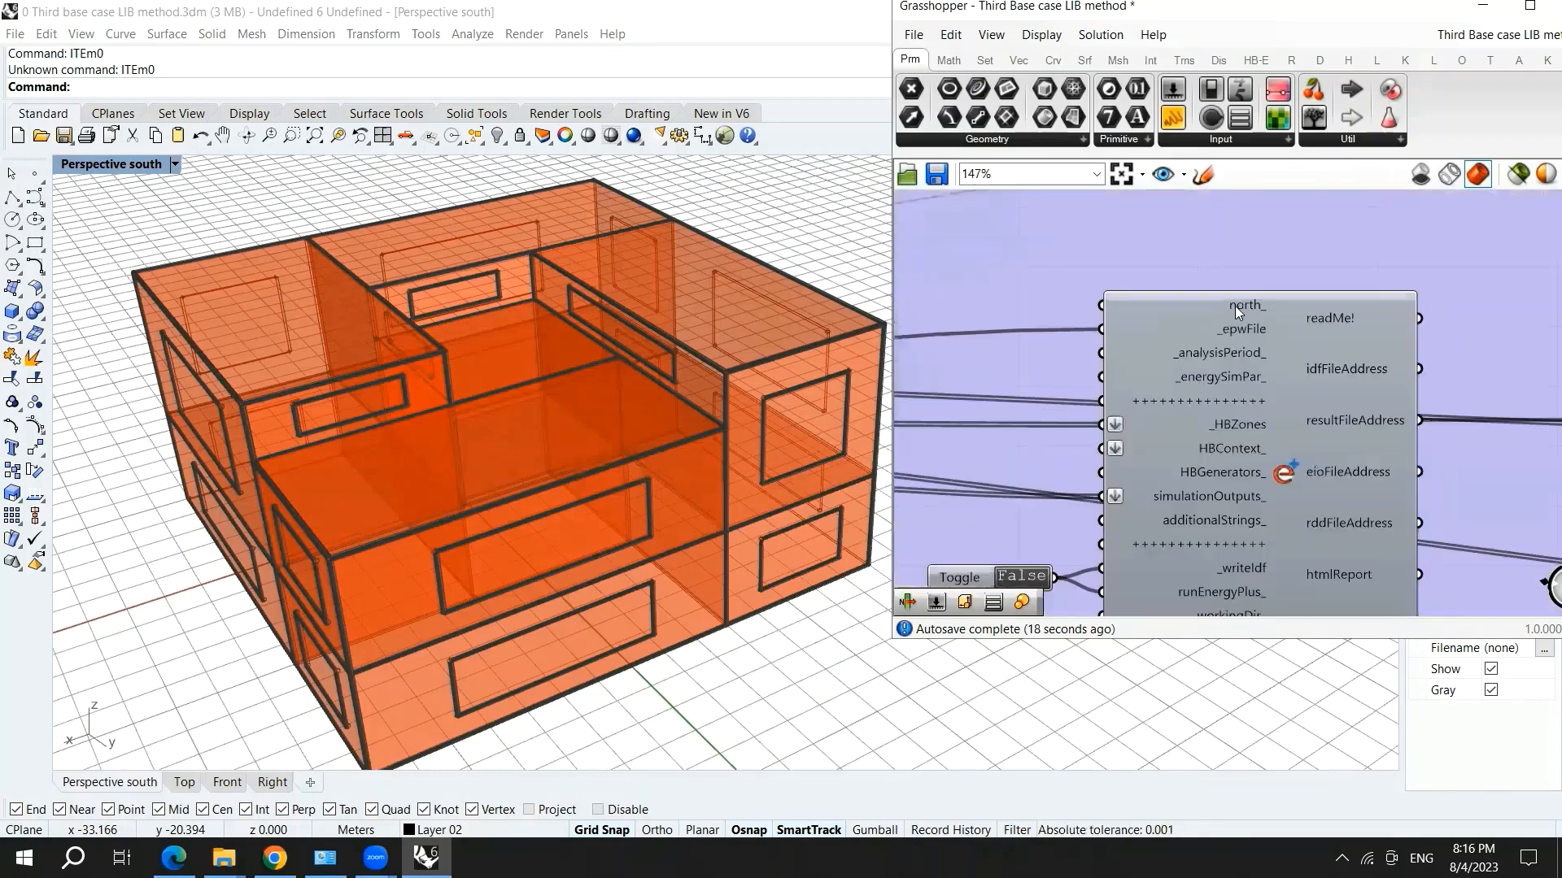
mouse_move(1071, 350)
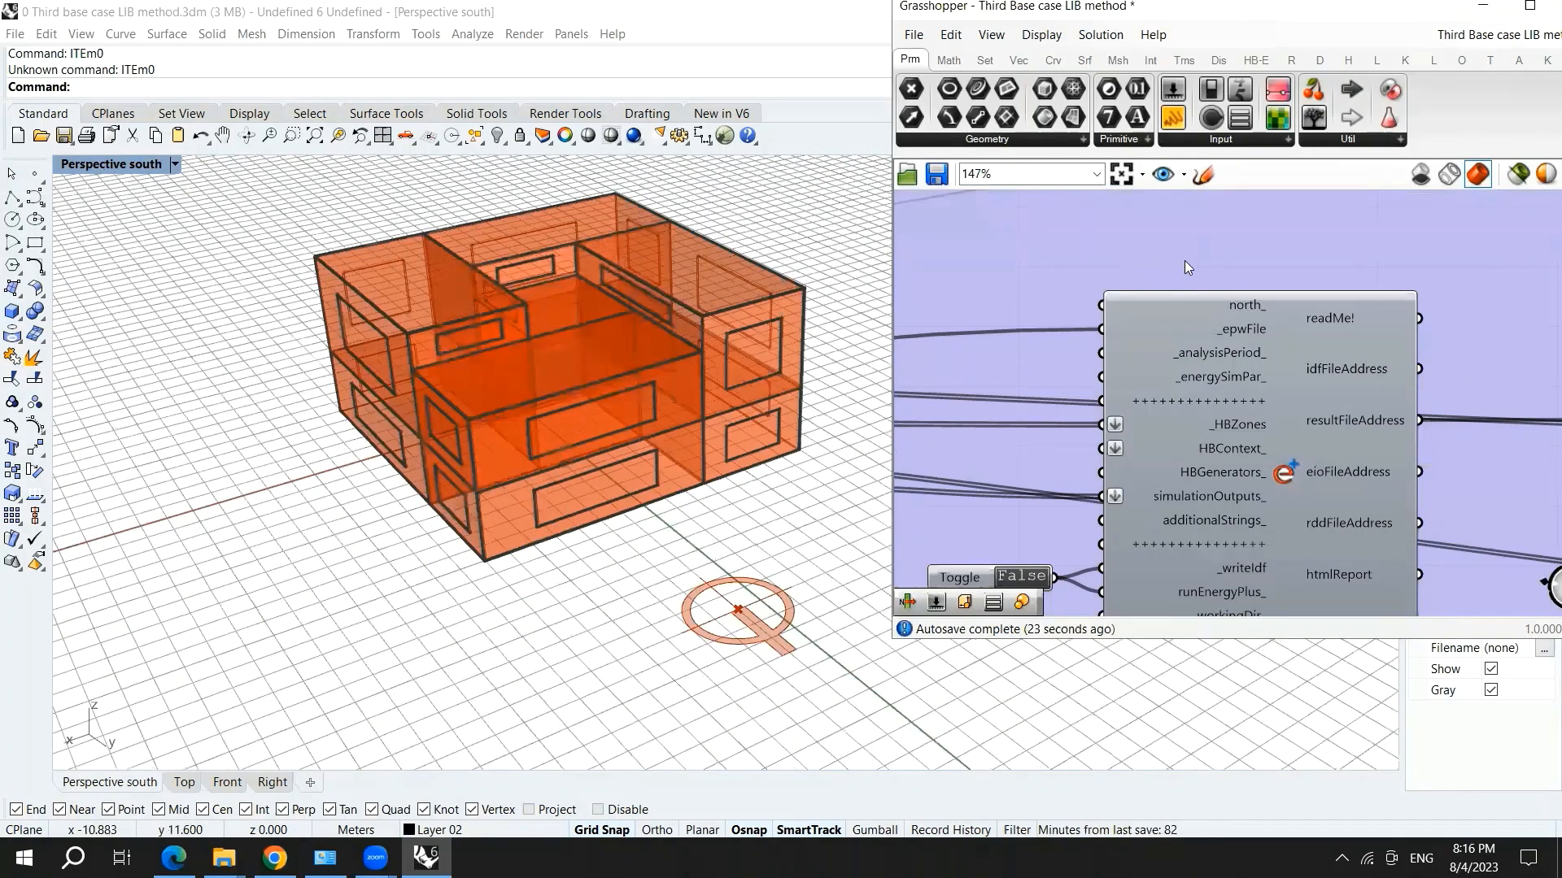
scroll(down, 3)
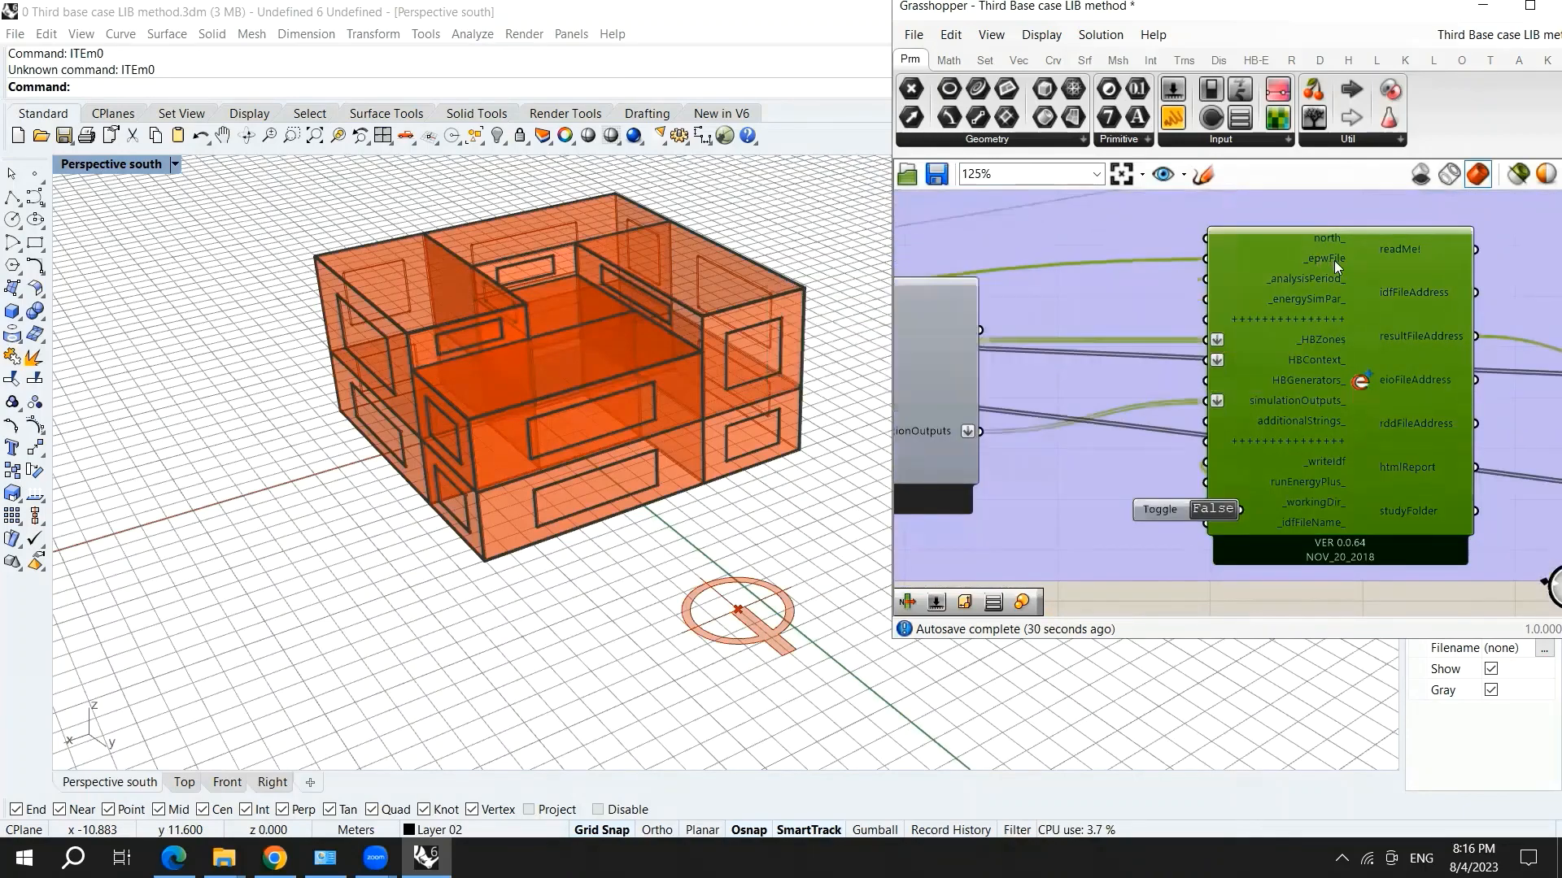
scroll(down, 3)
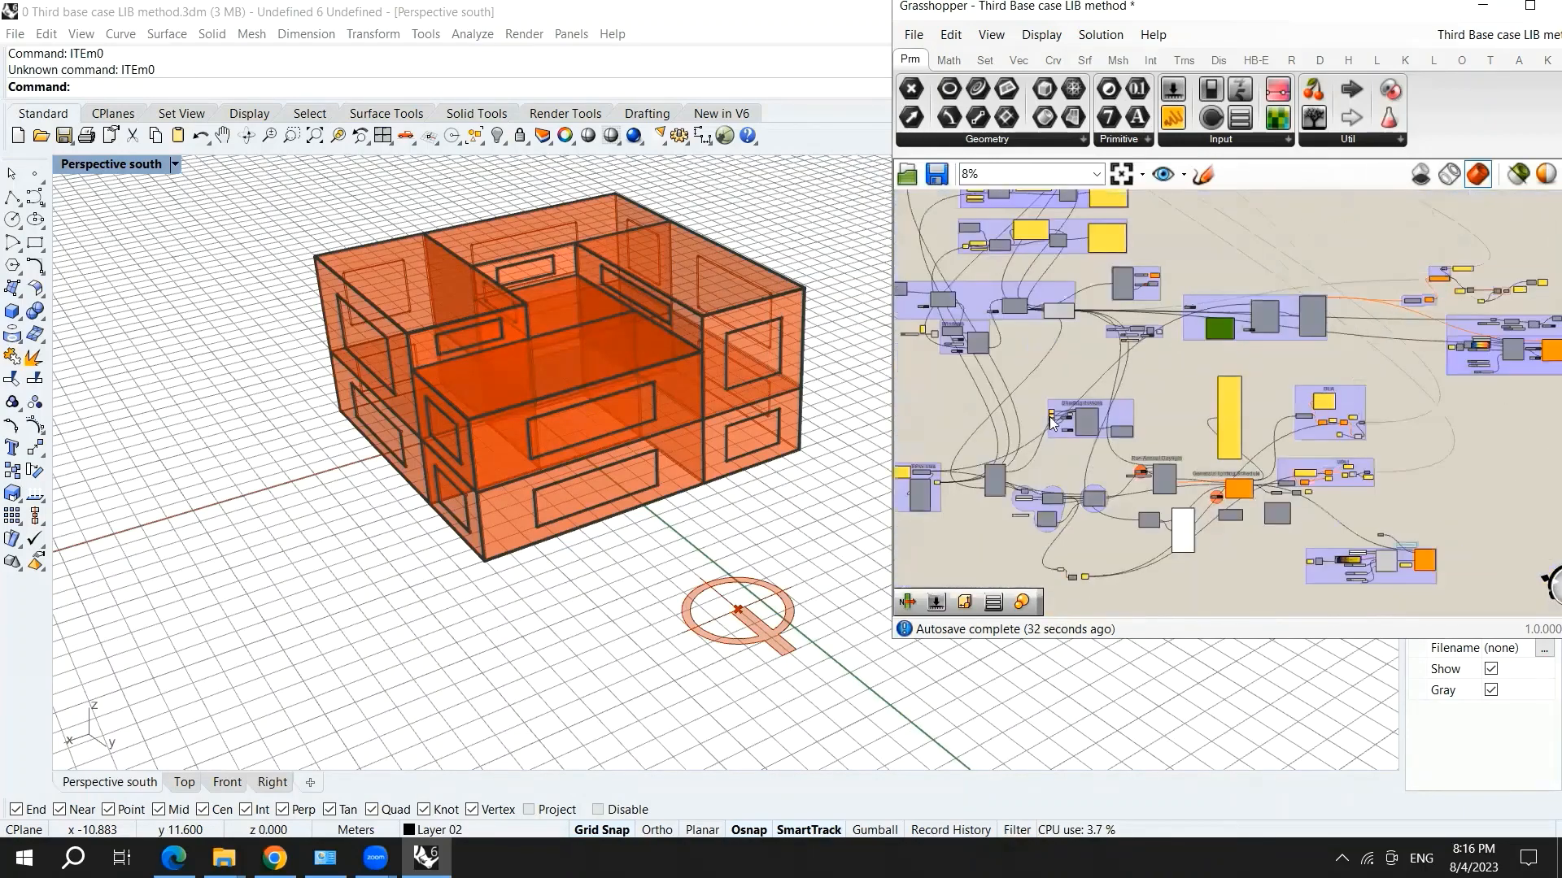
scroll(down, 3)
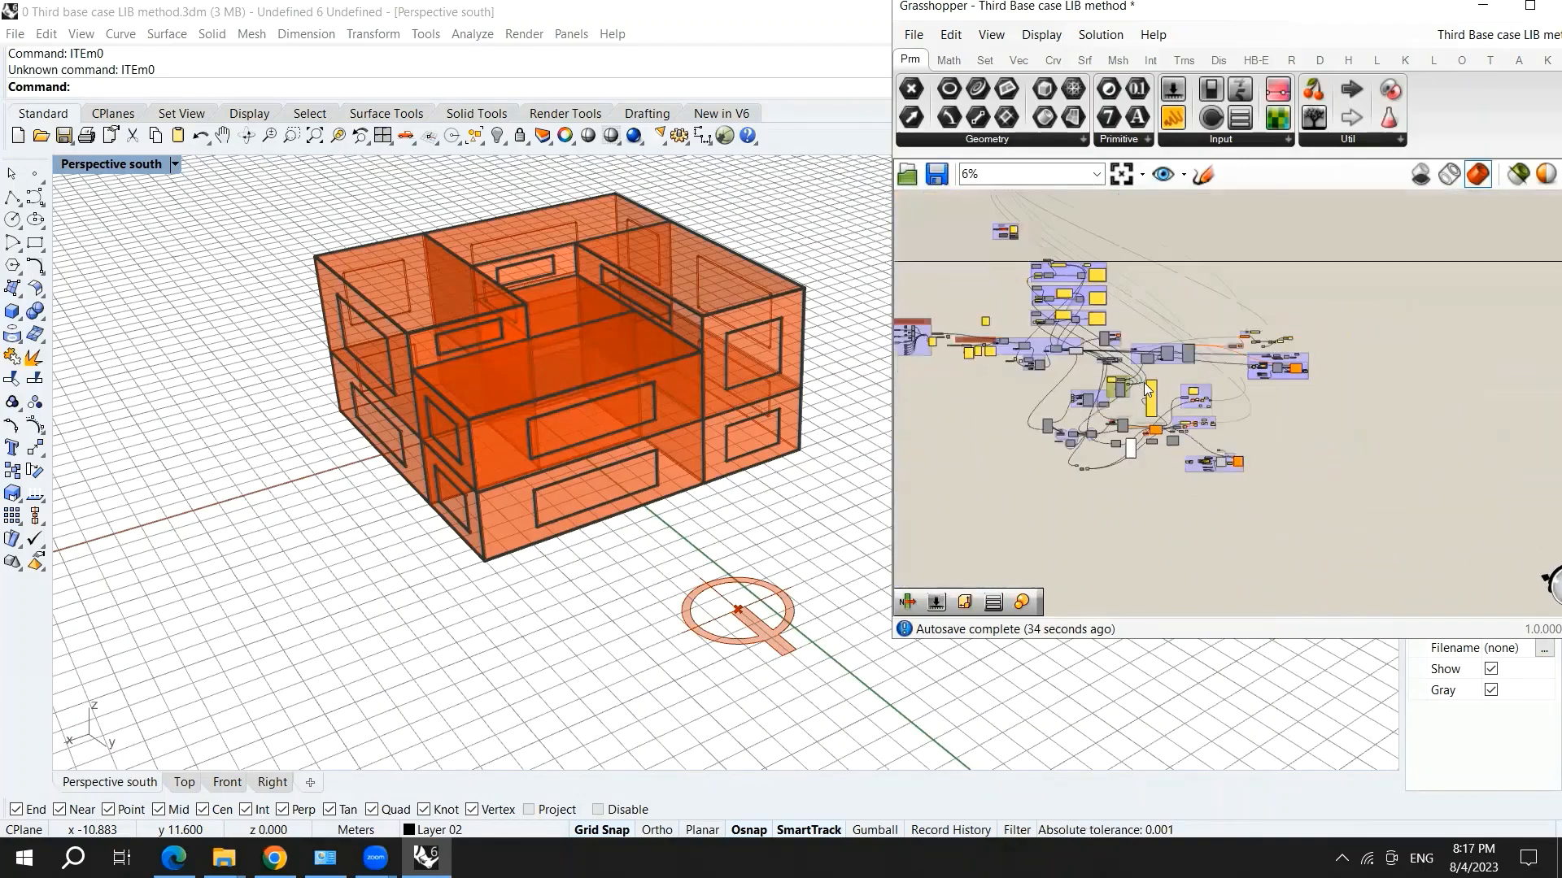
scroll(up, 3)
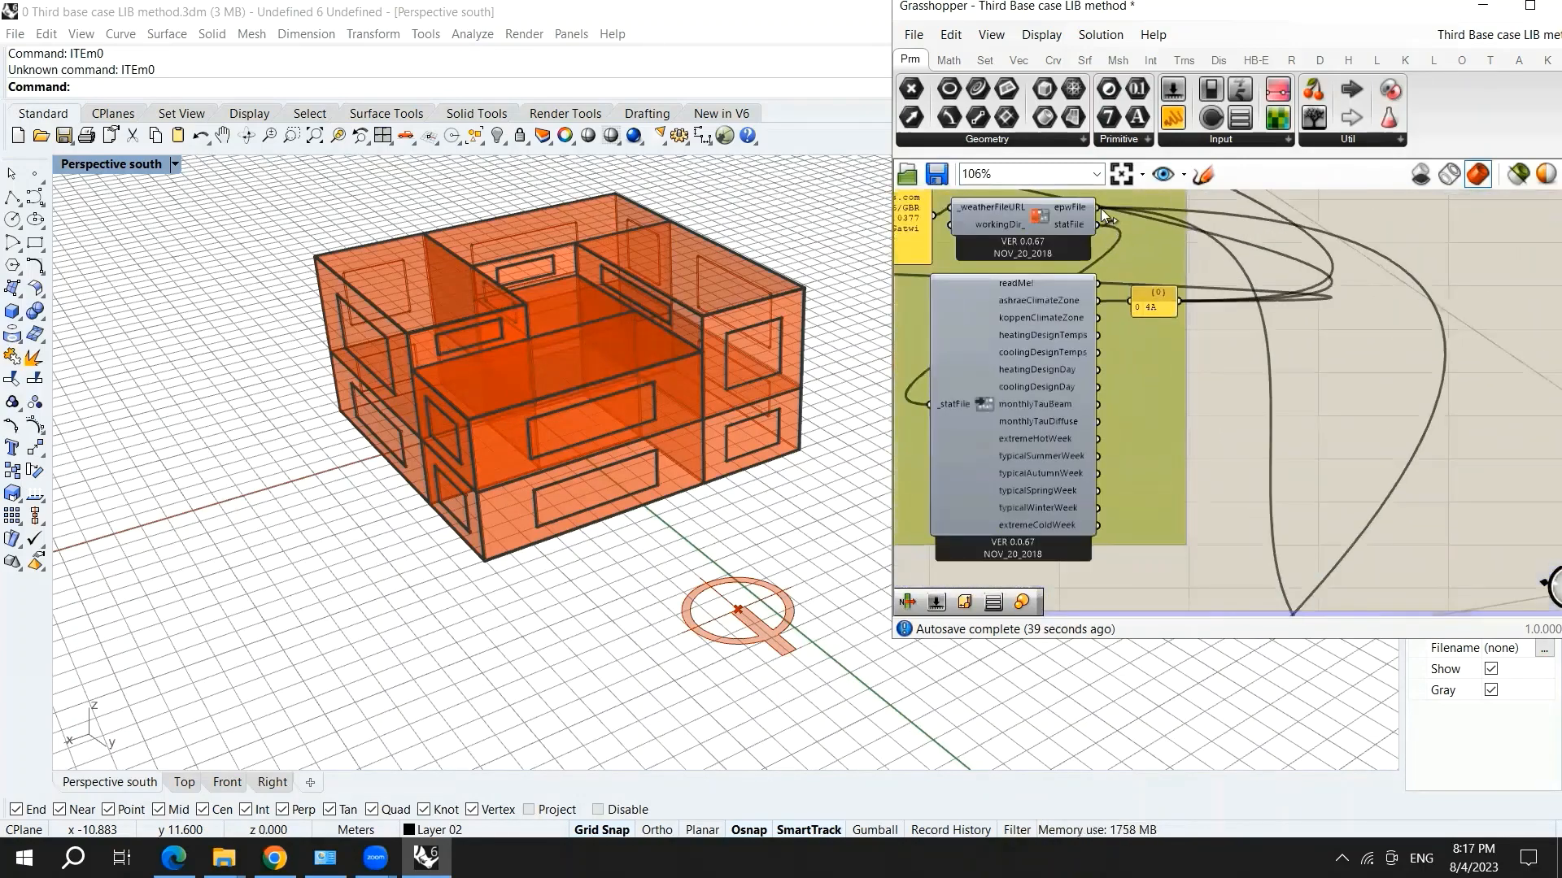
scroll(down, 3)
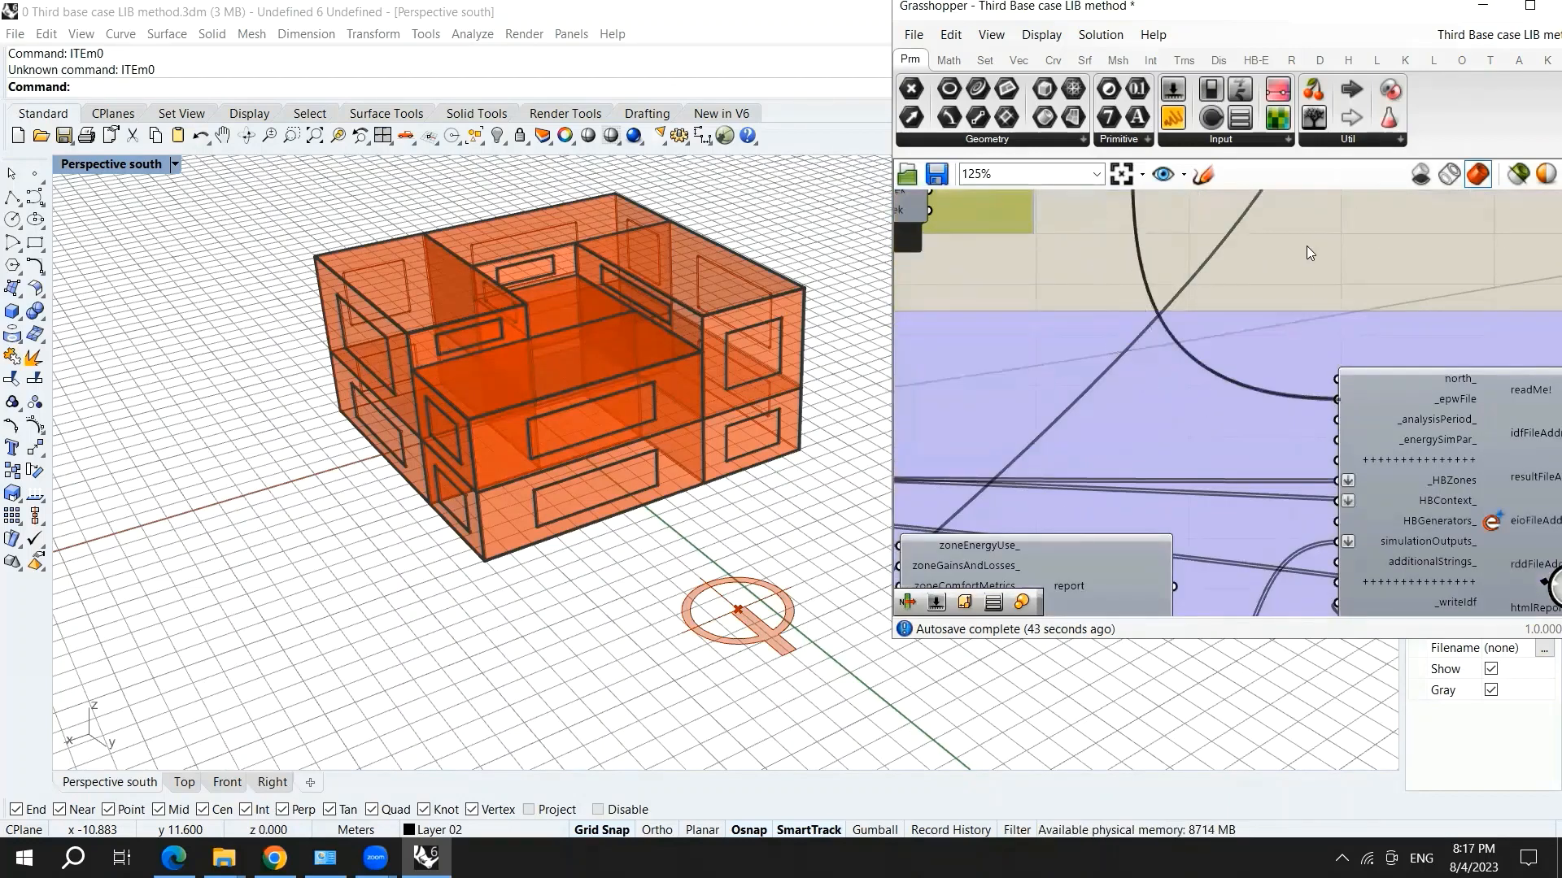
mouse_move(1432, 427)
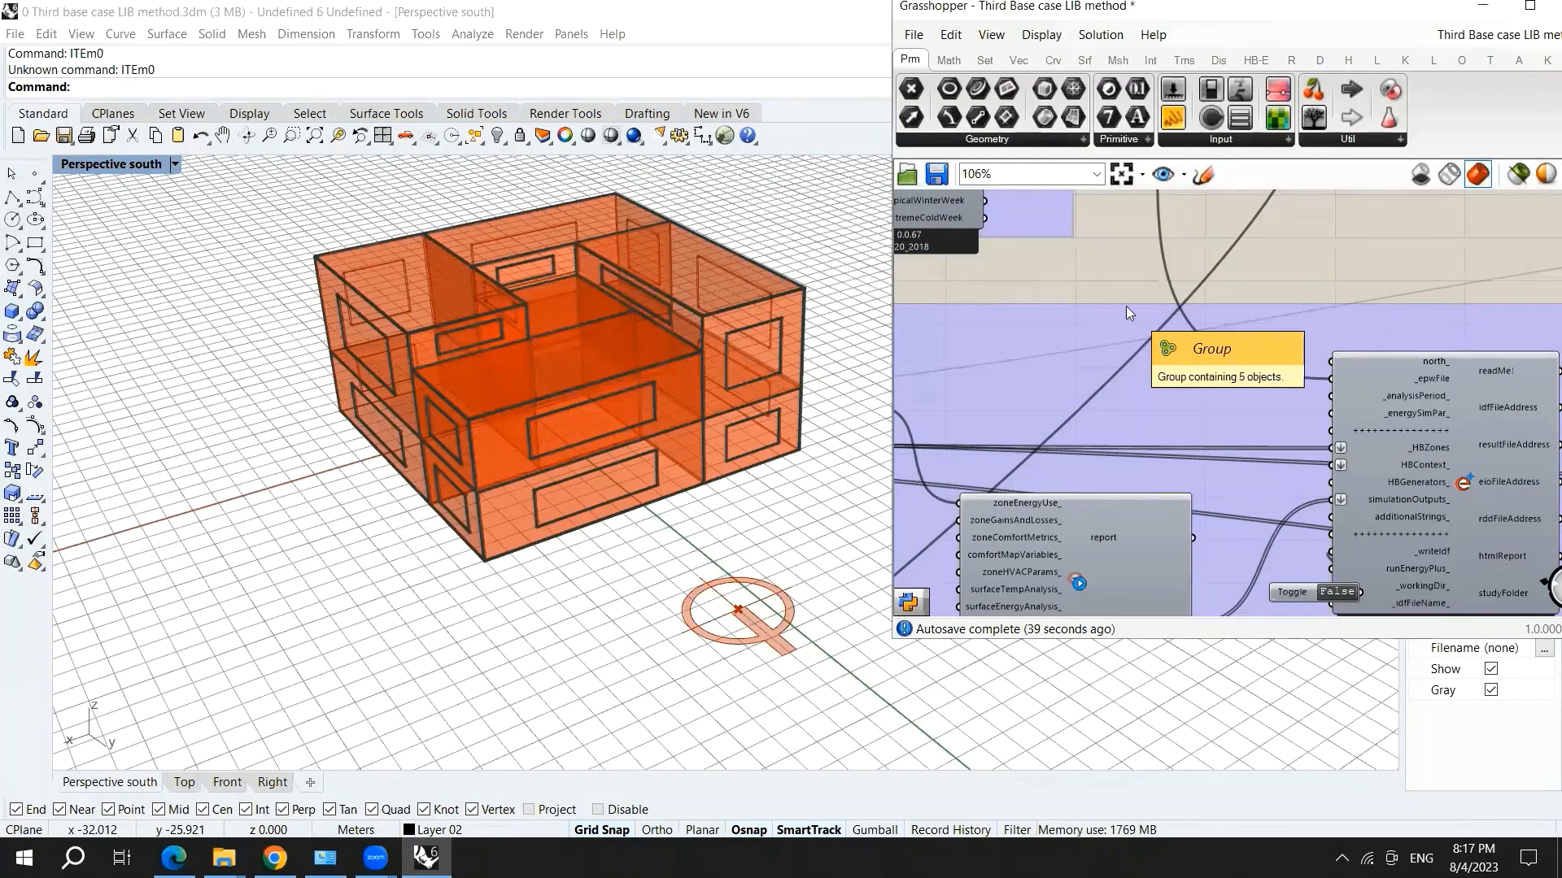
- Search 'ana' and place an LB Analysis Period component near the simulation component
double_click(1130, 312)
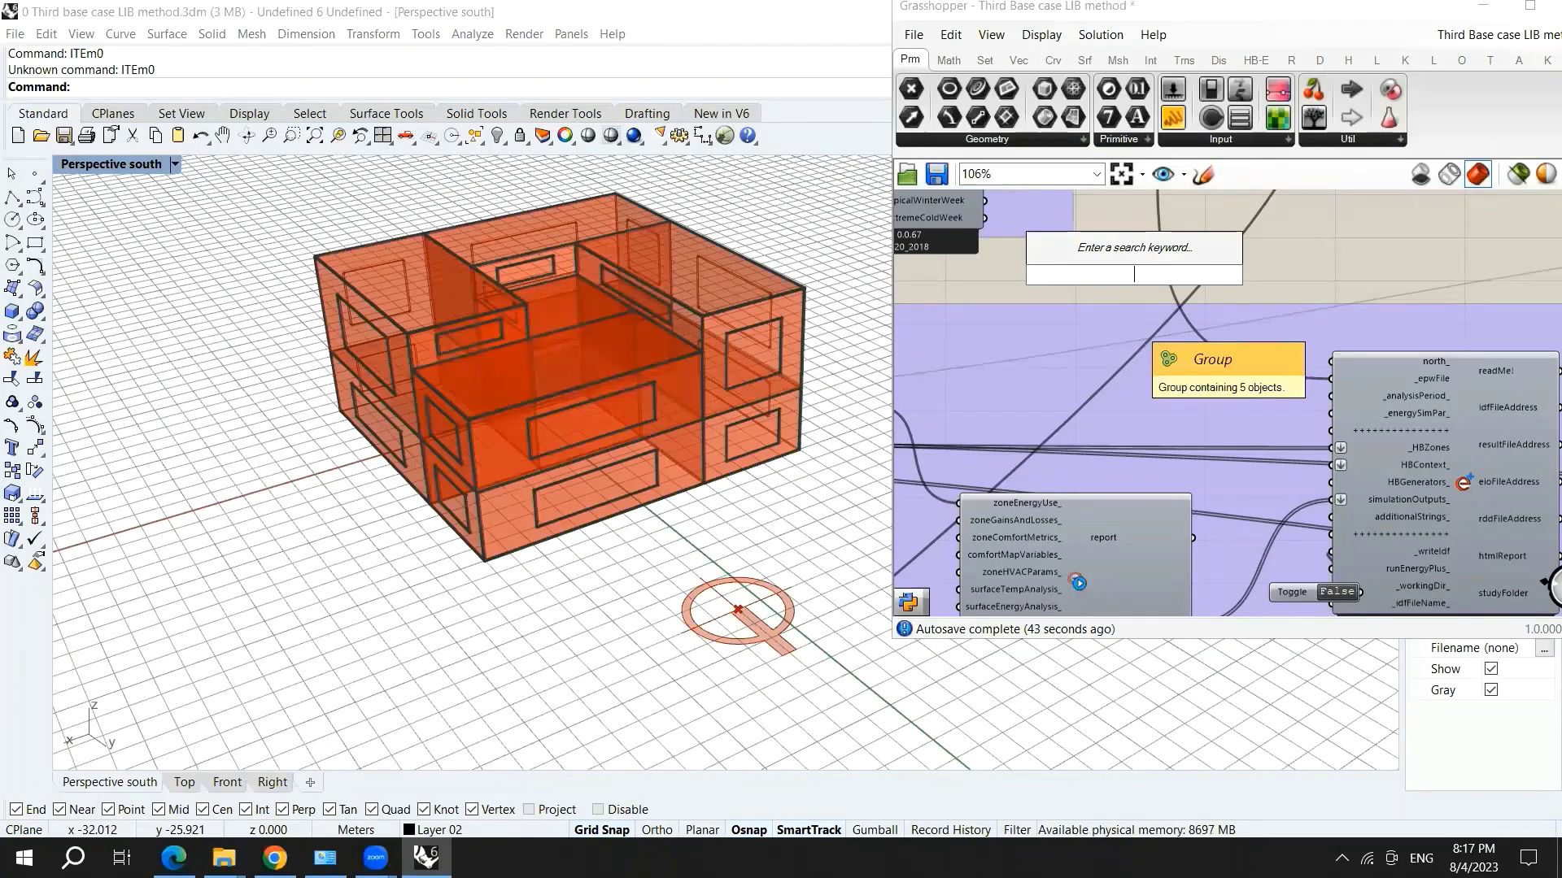
text(ana)
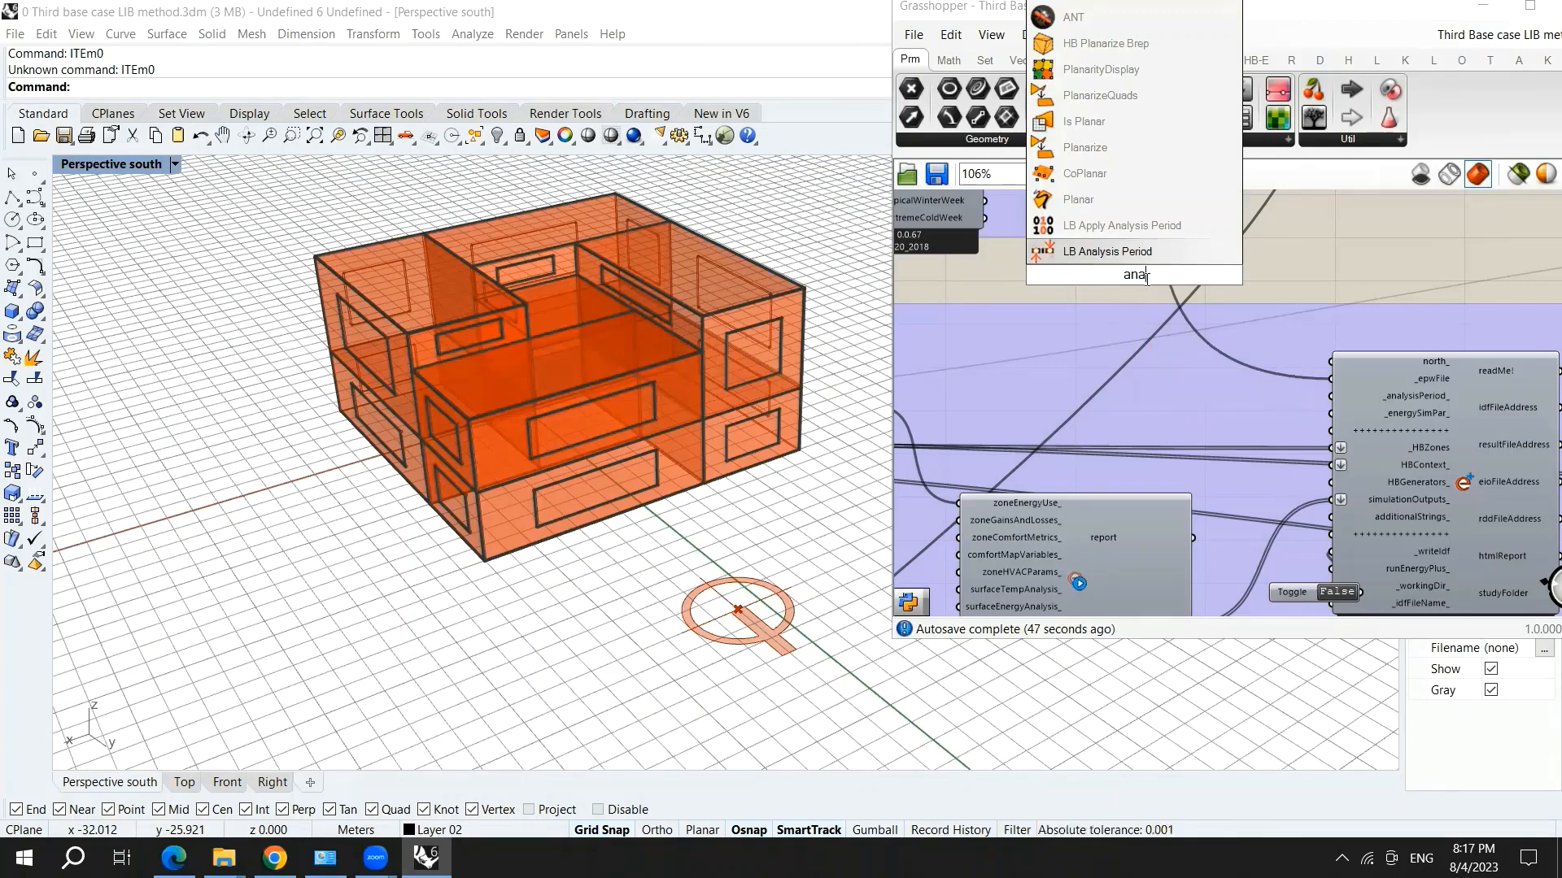
mouse_move(1106, 251)
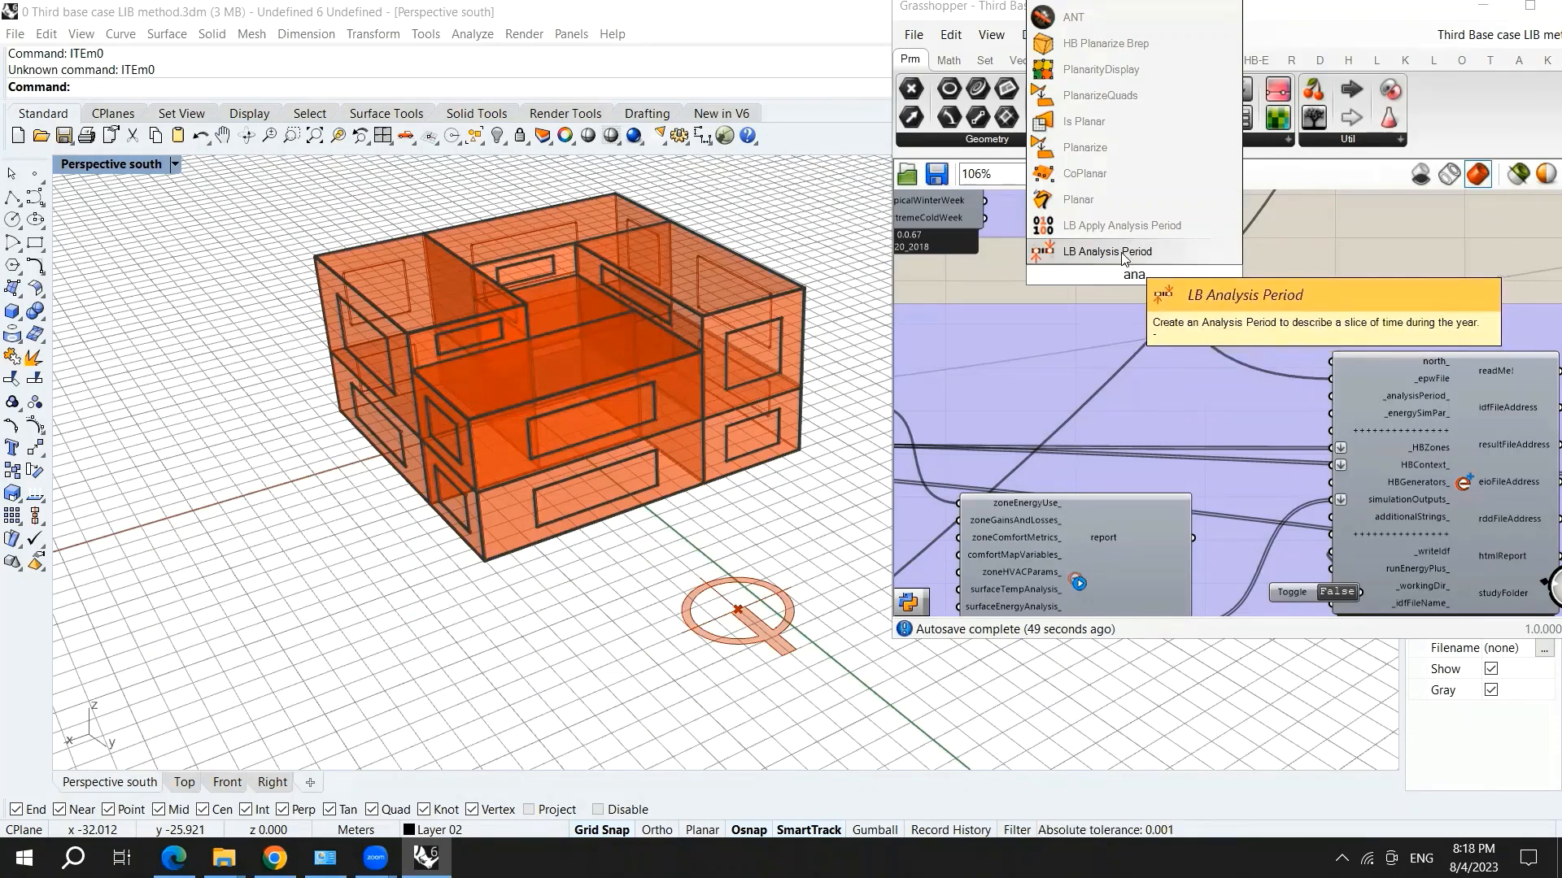
click(1105, 252)
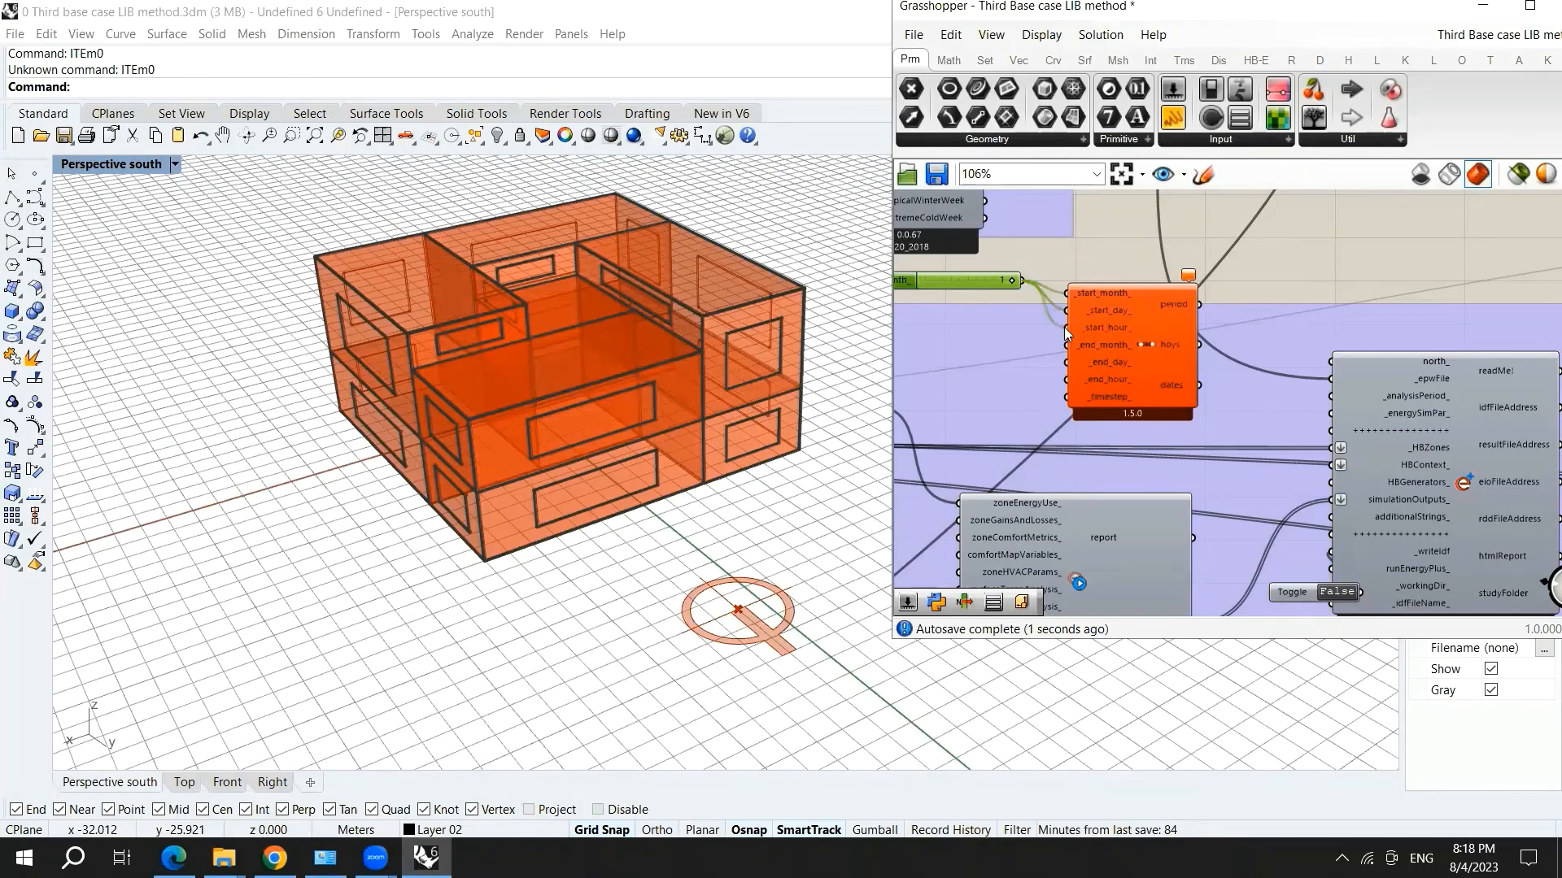
mouse_move(1071, 337)
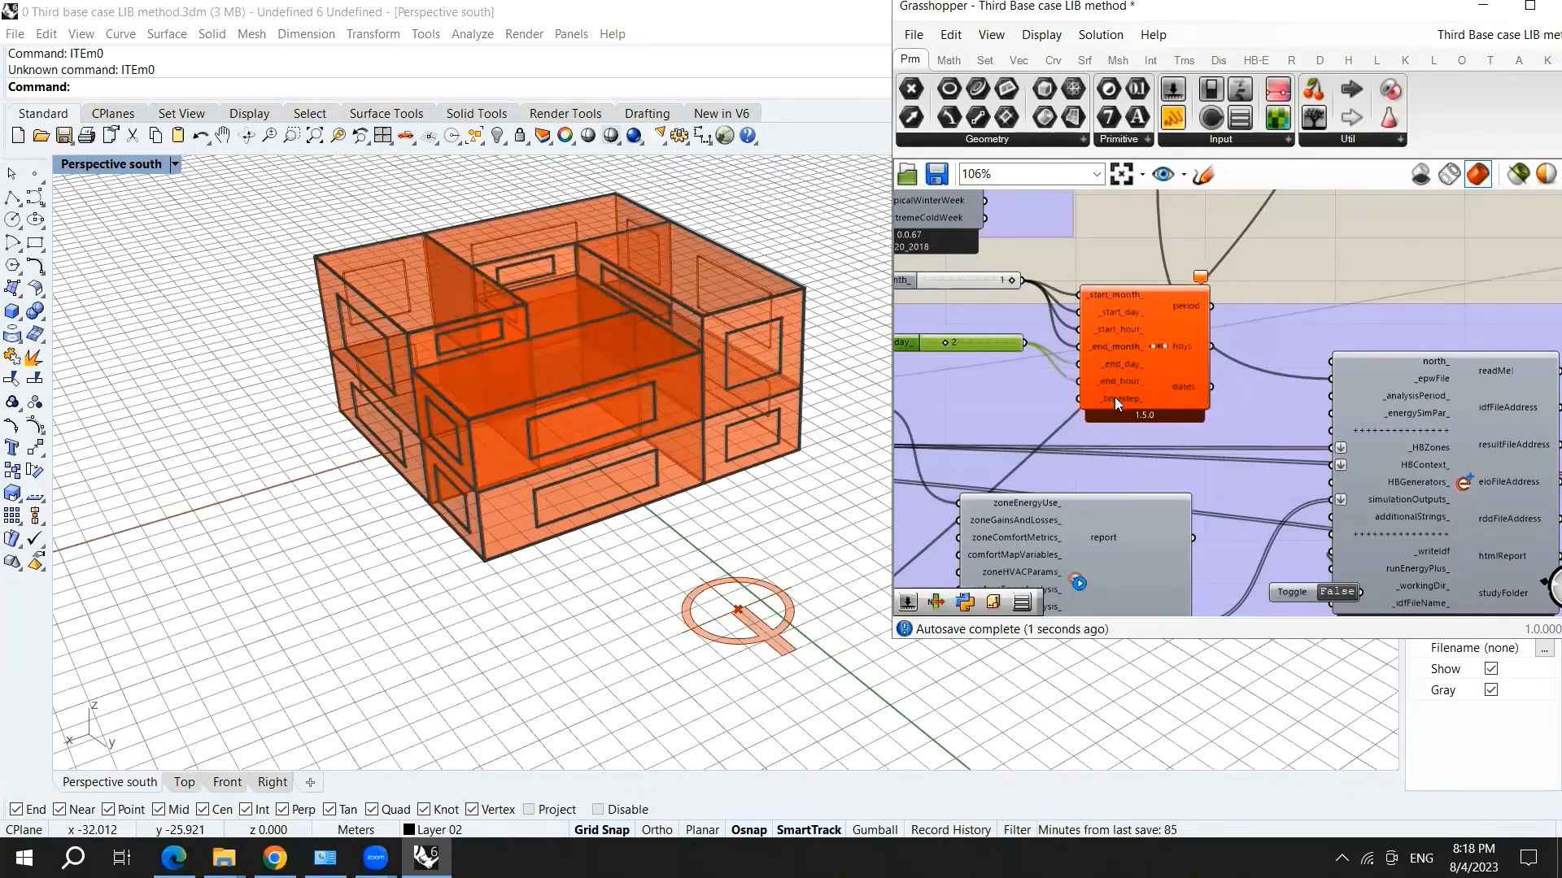
mouse_move(1118, 403)
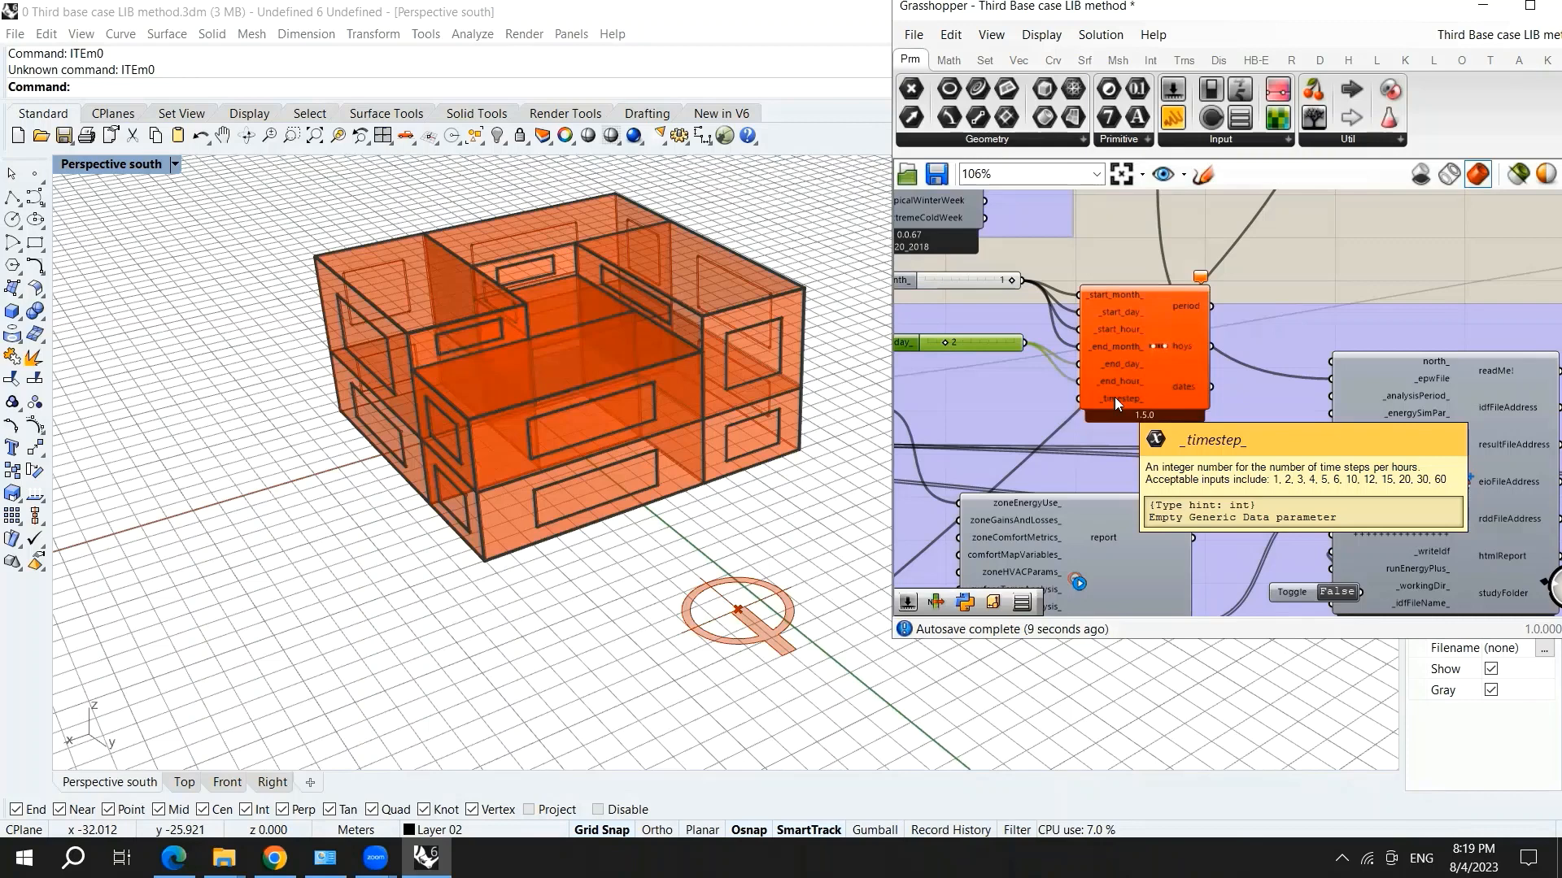
mouse_move(1144, 227)
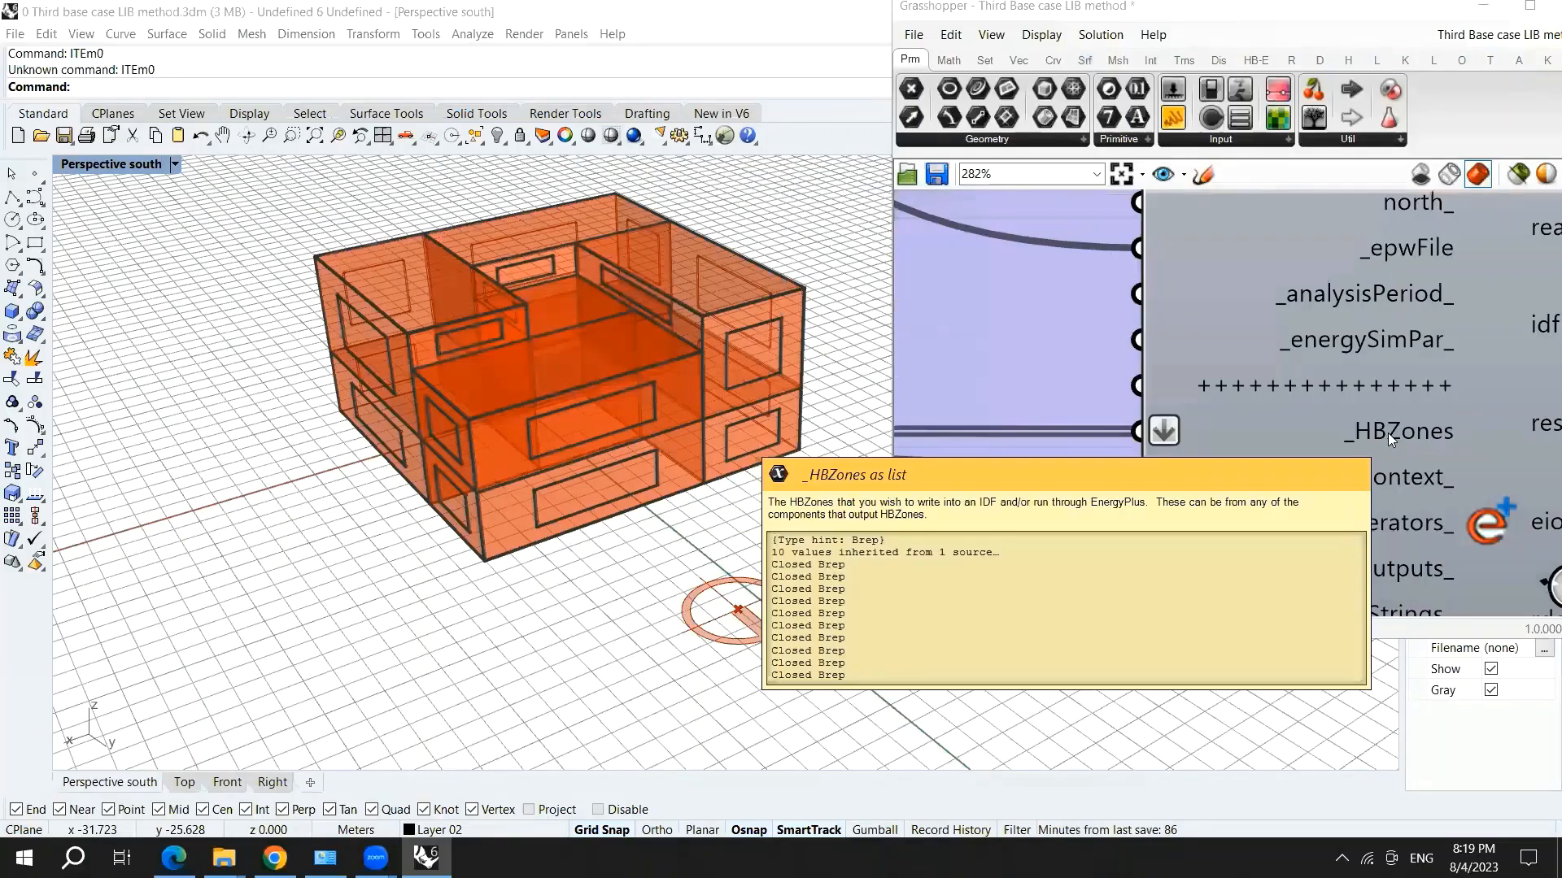
scroll(down, 3)
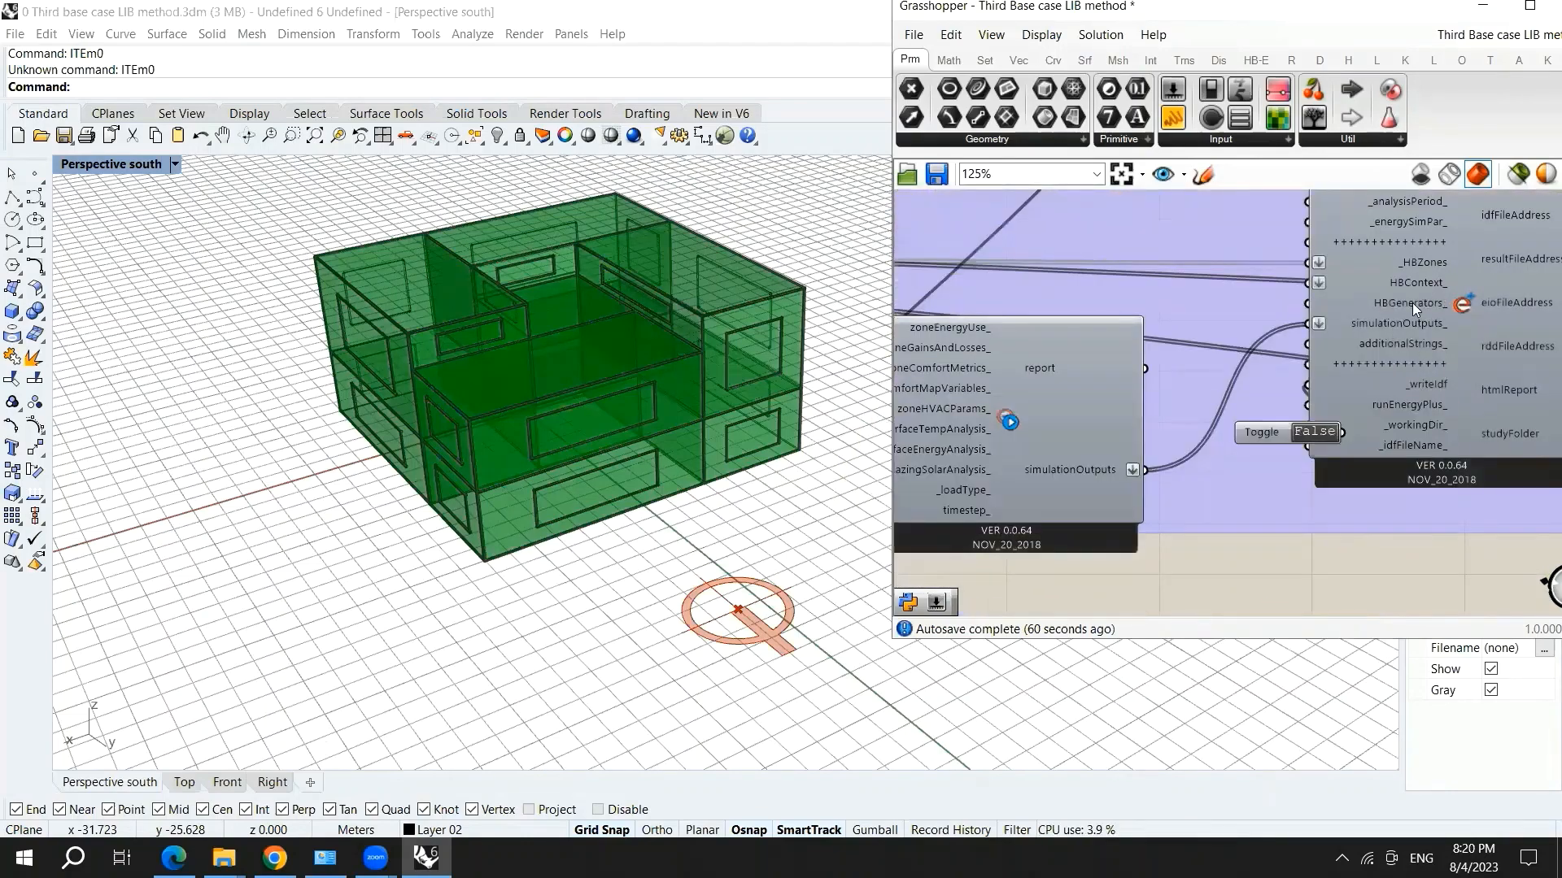
mouse_move(1408, 323)
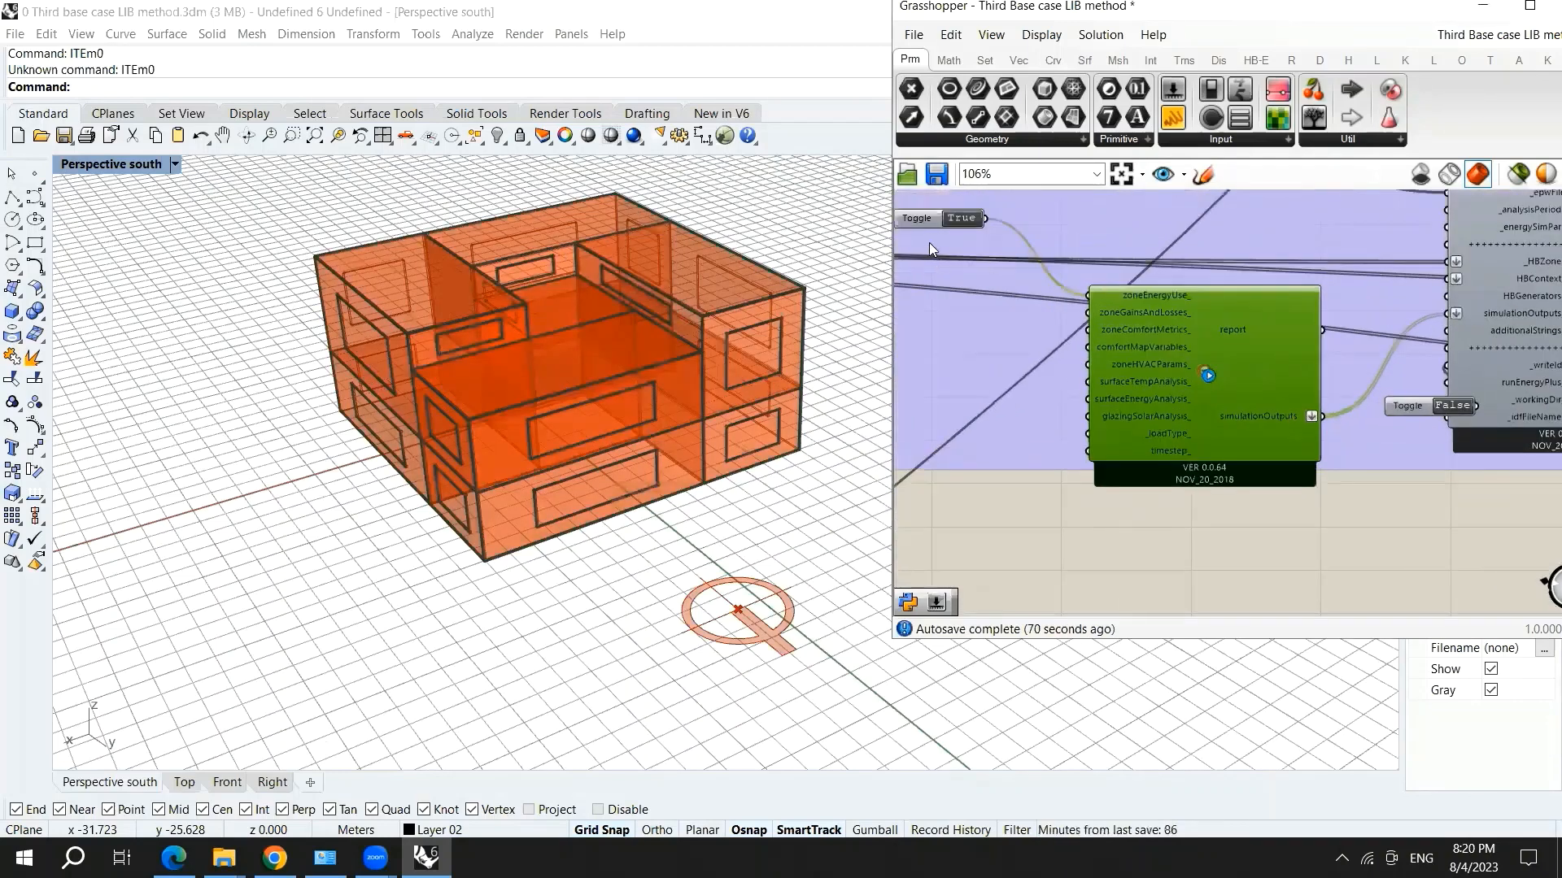
scroll(up, 3)
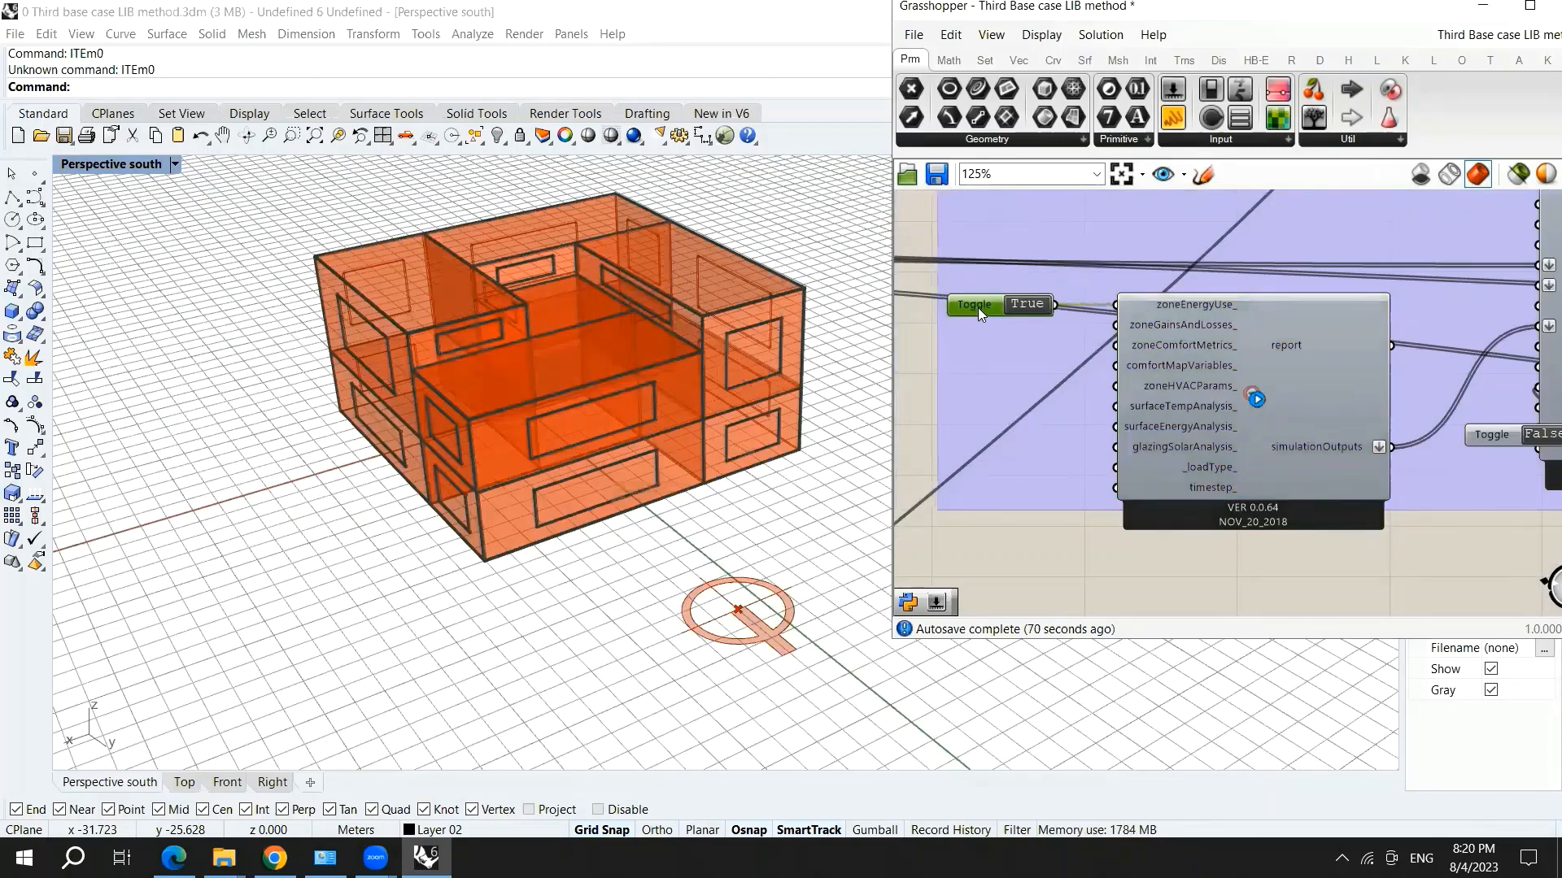
scroll(down, 3)
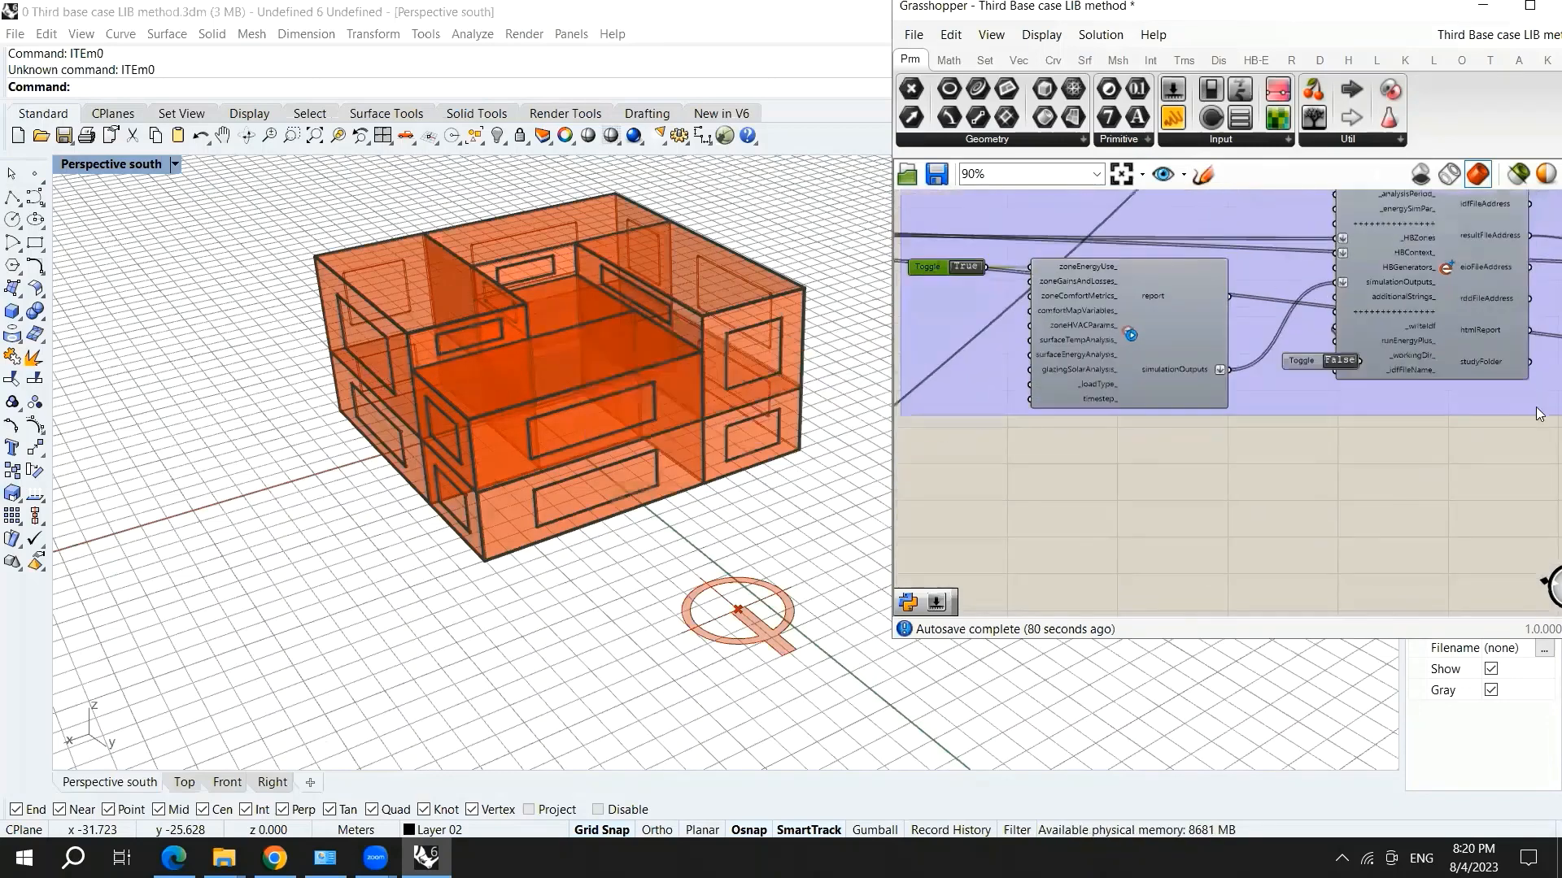
scroll(up, 3)
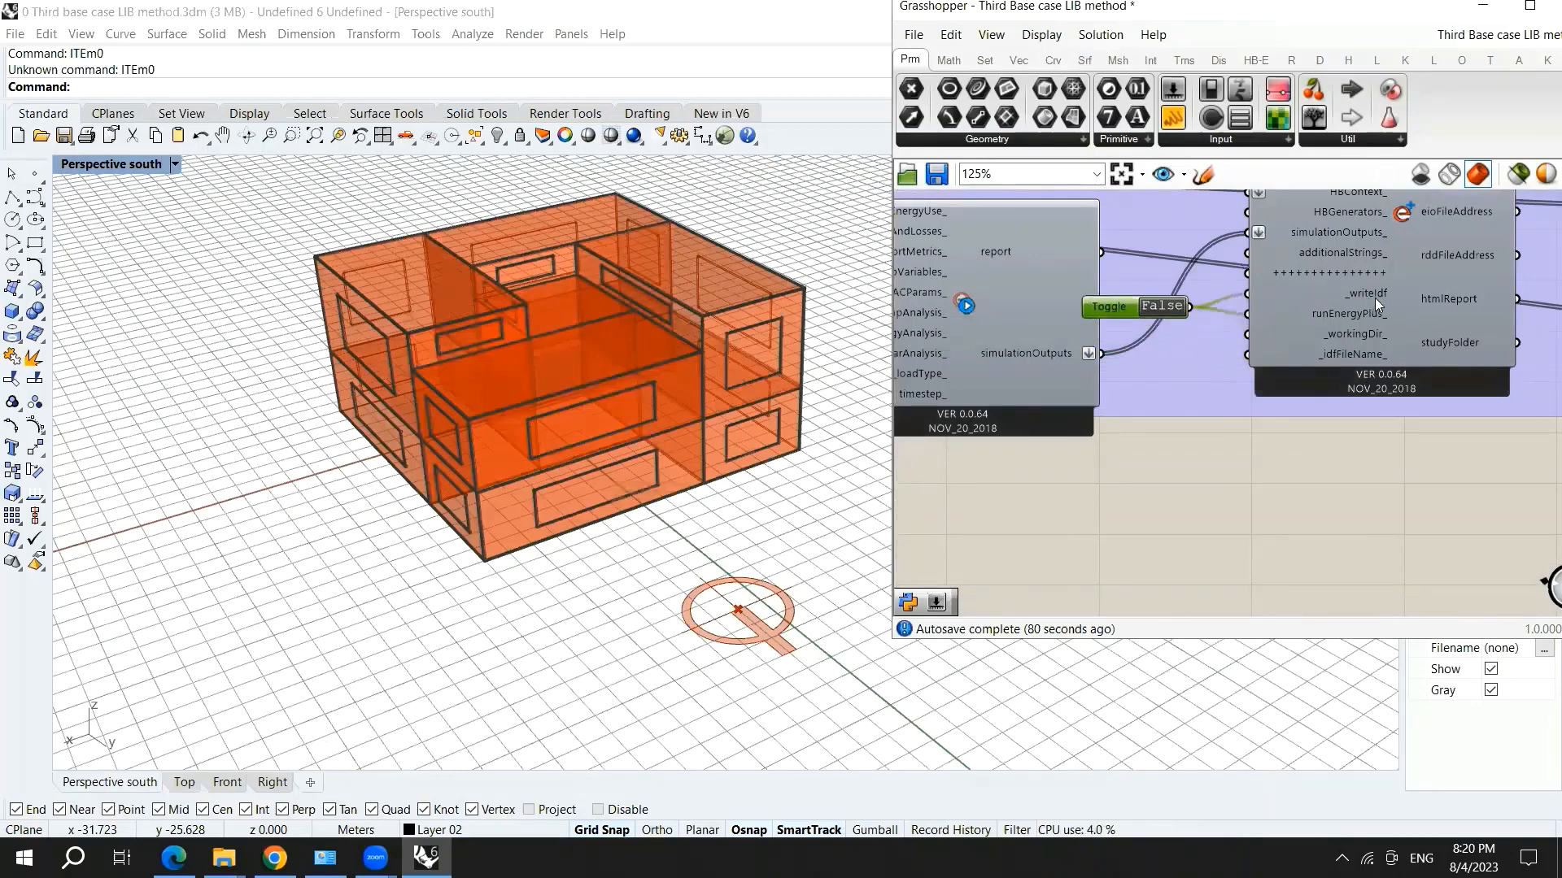
mouse_move(1375, 294)
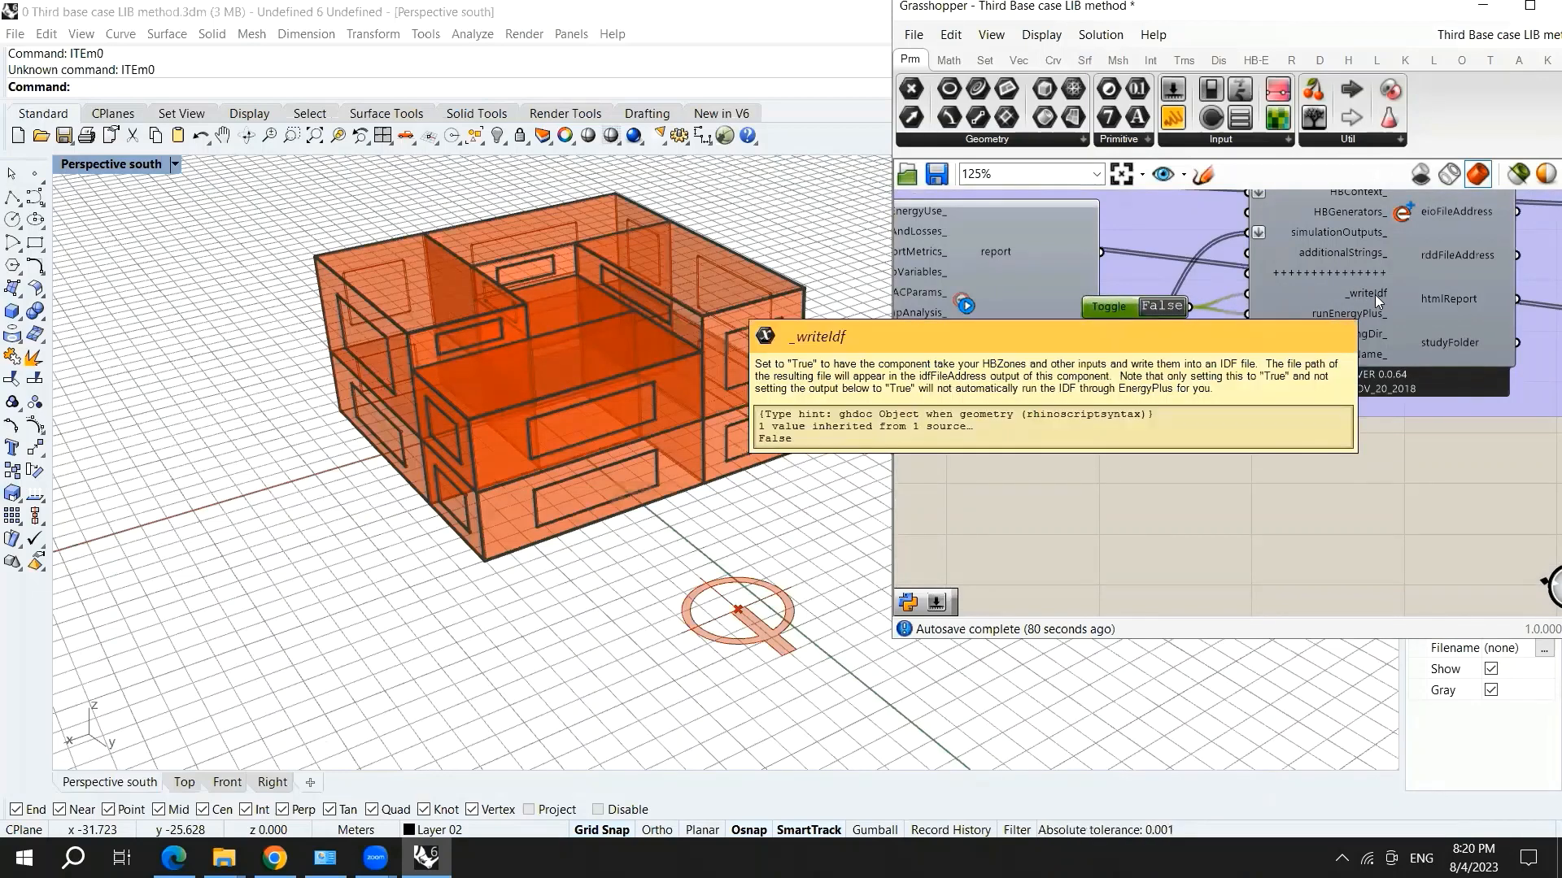
mouse_move(1354, 320)
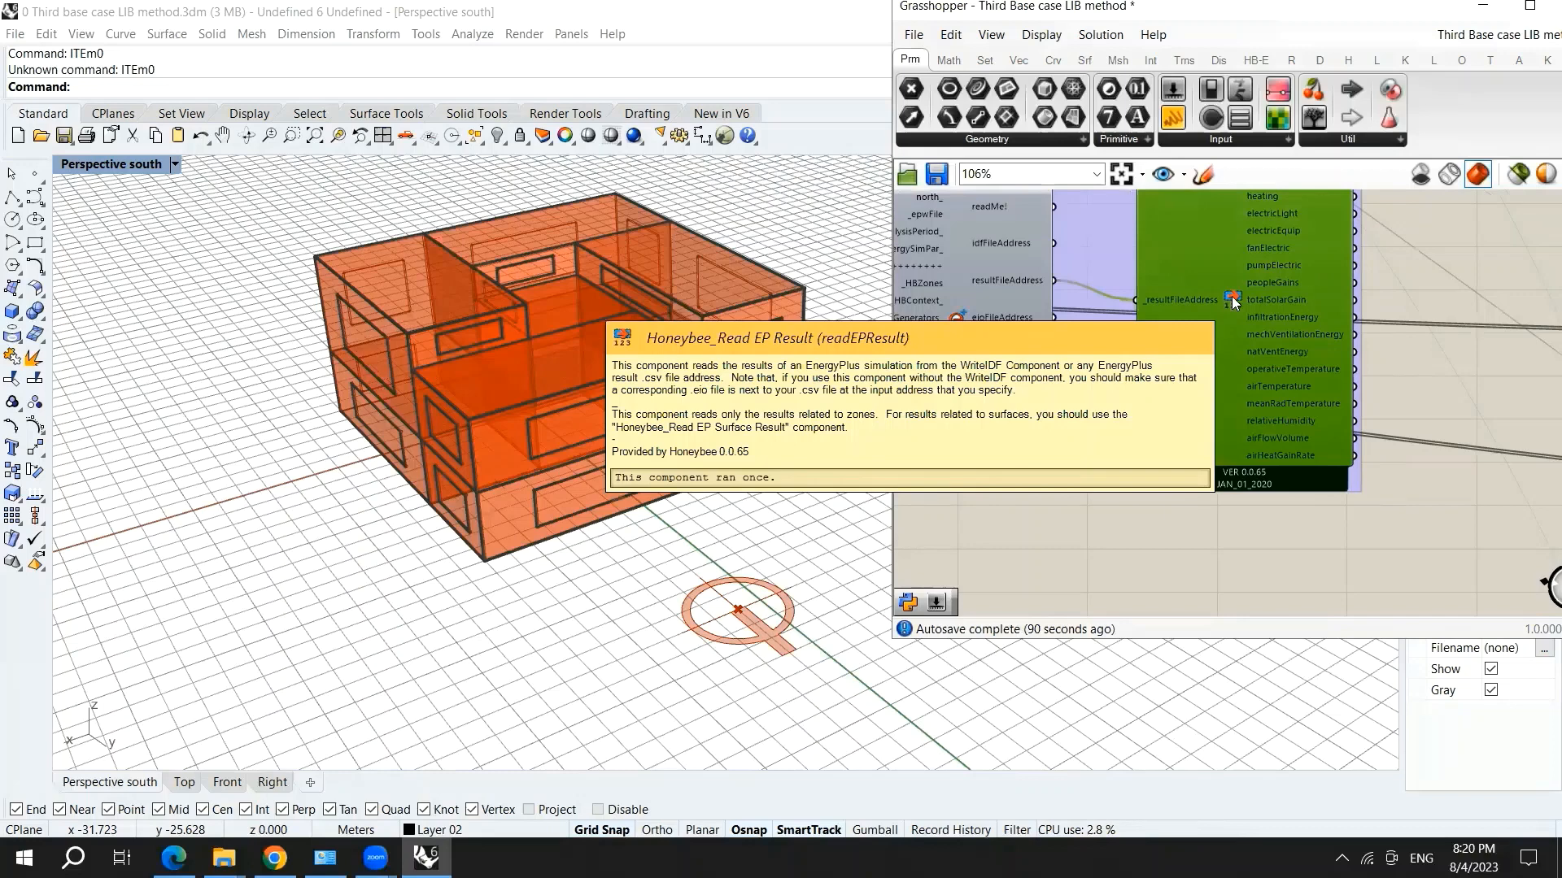
scroll(down, 3)
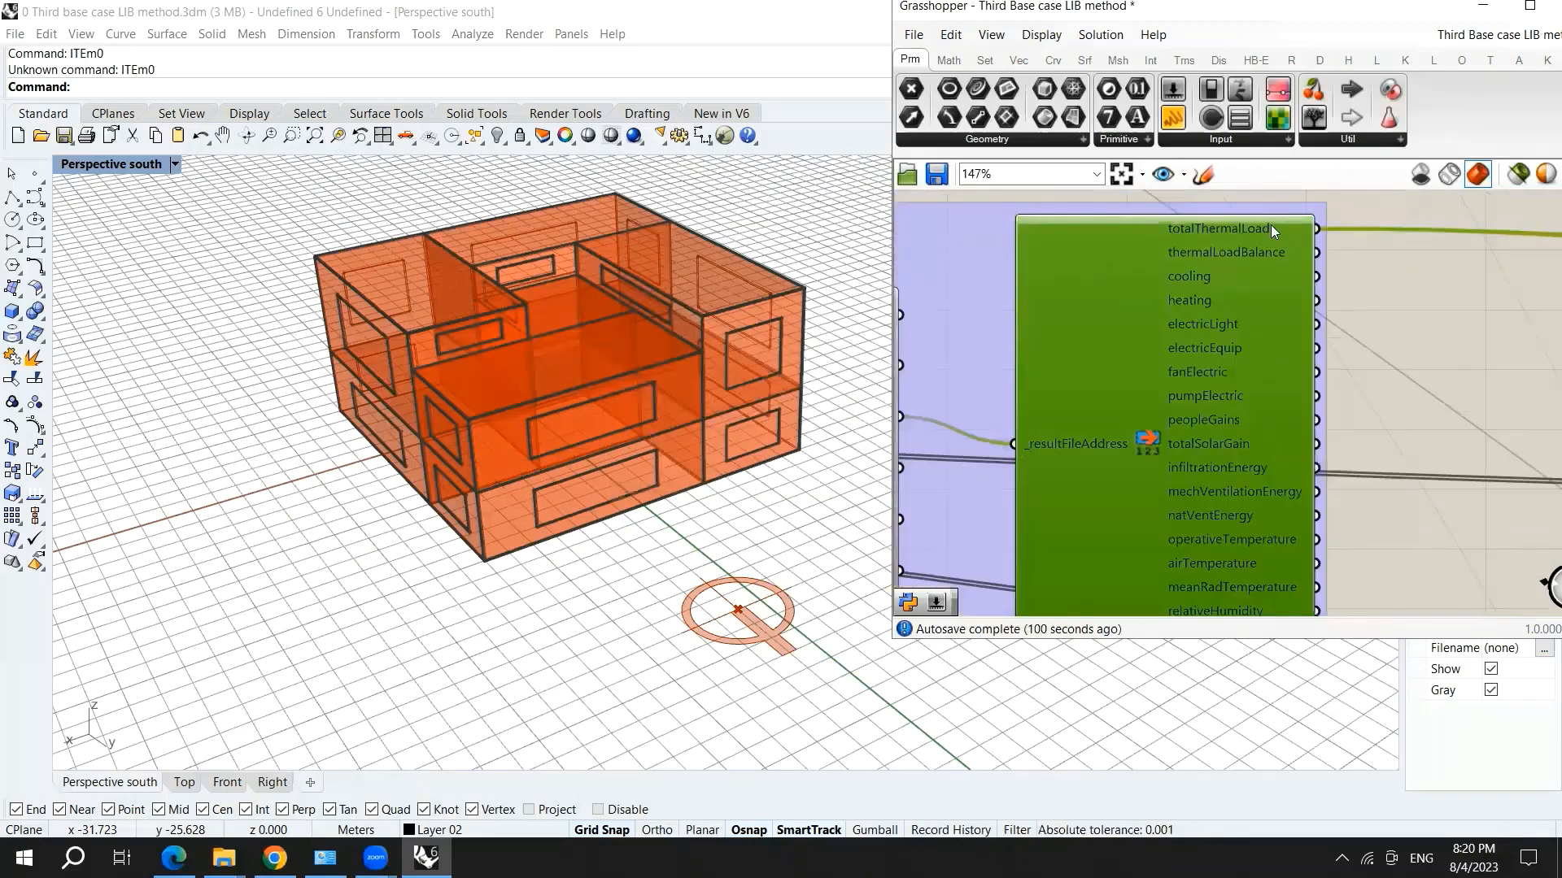
scroll(down, 3)
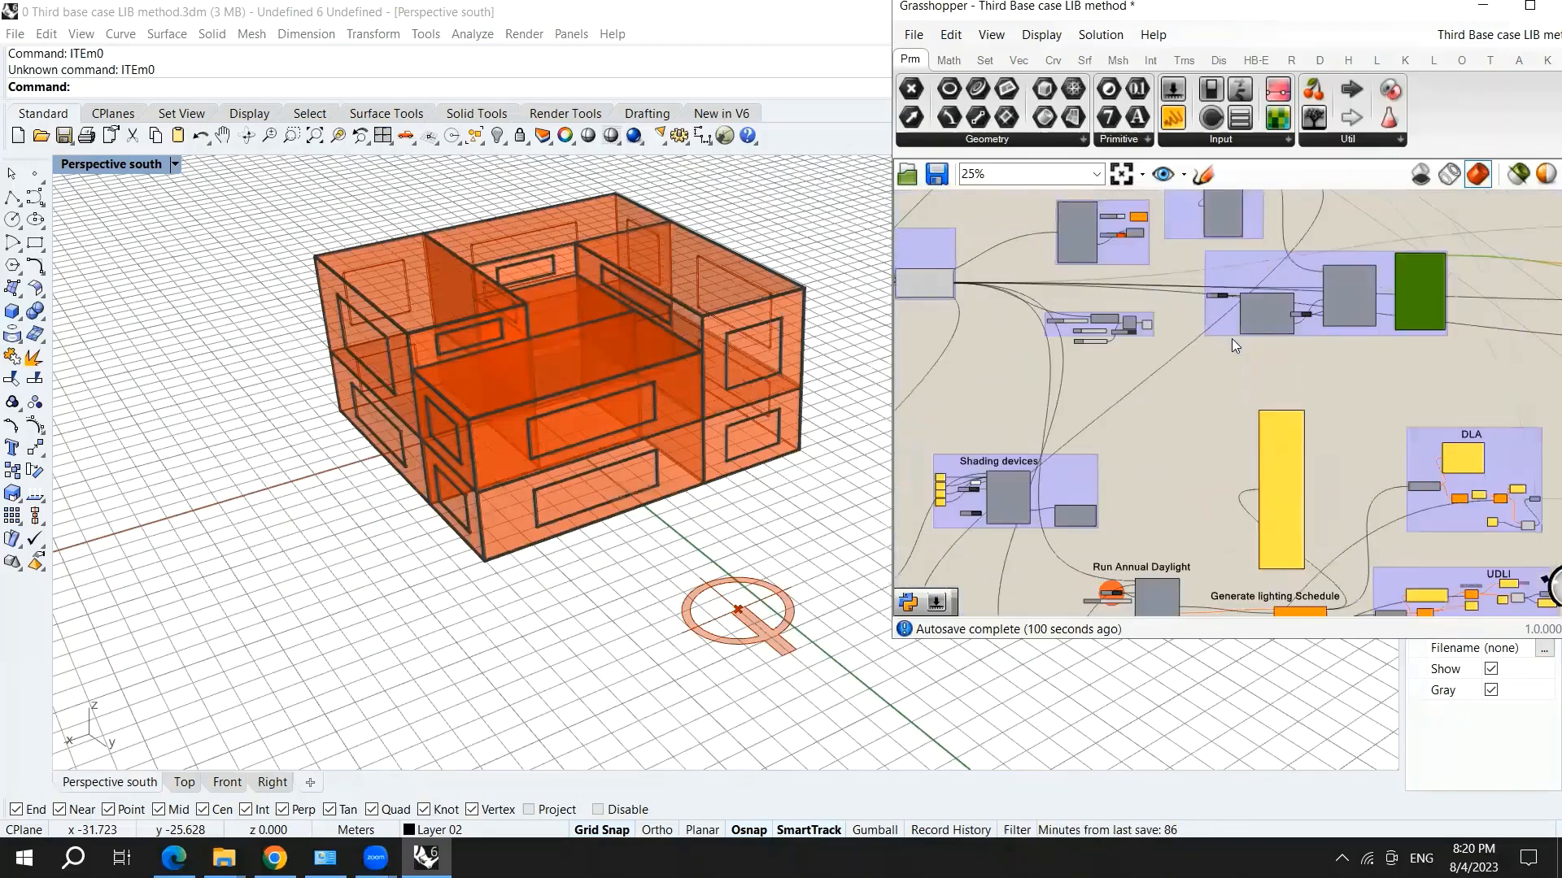
scroll(up, 3)
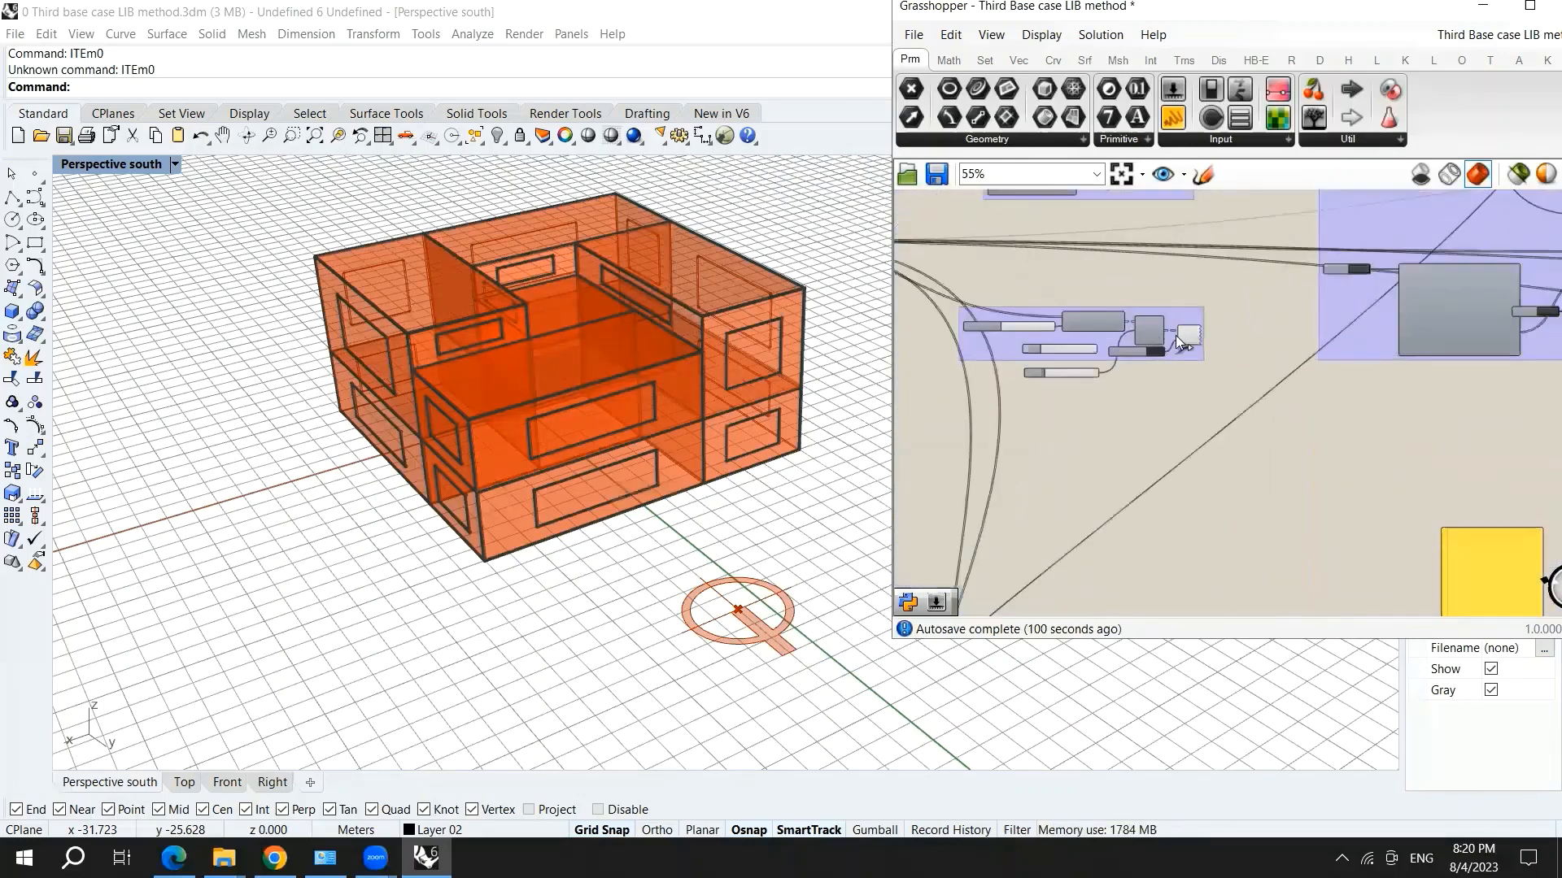
scroll(down, 3)
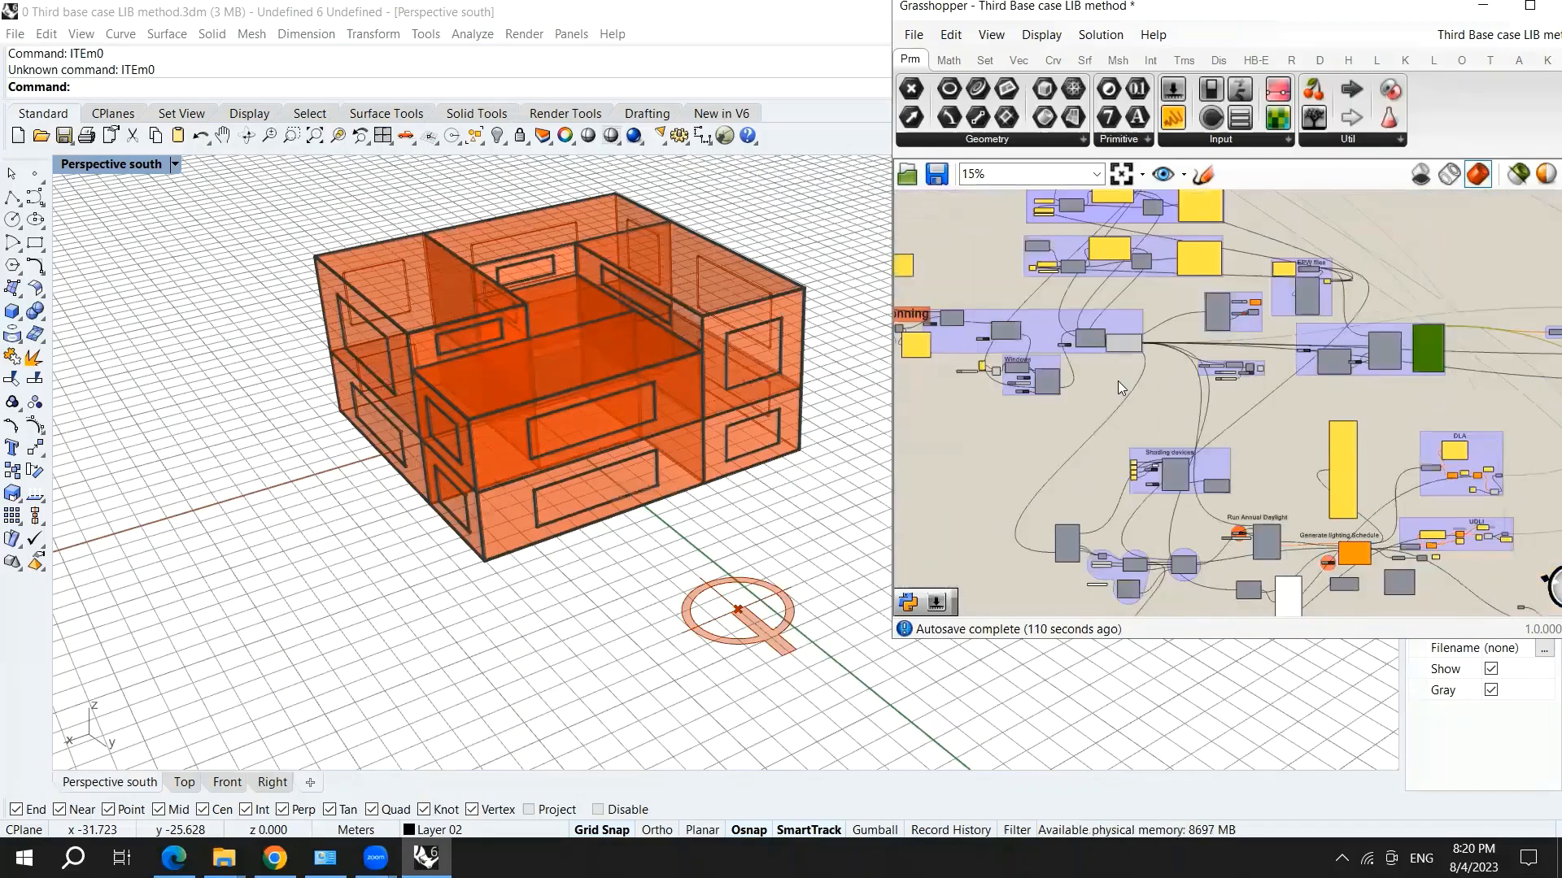
scroll(up, 3)
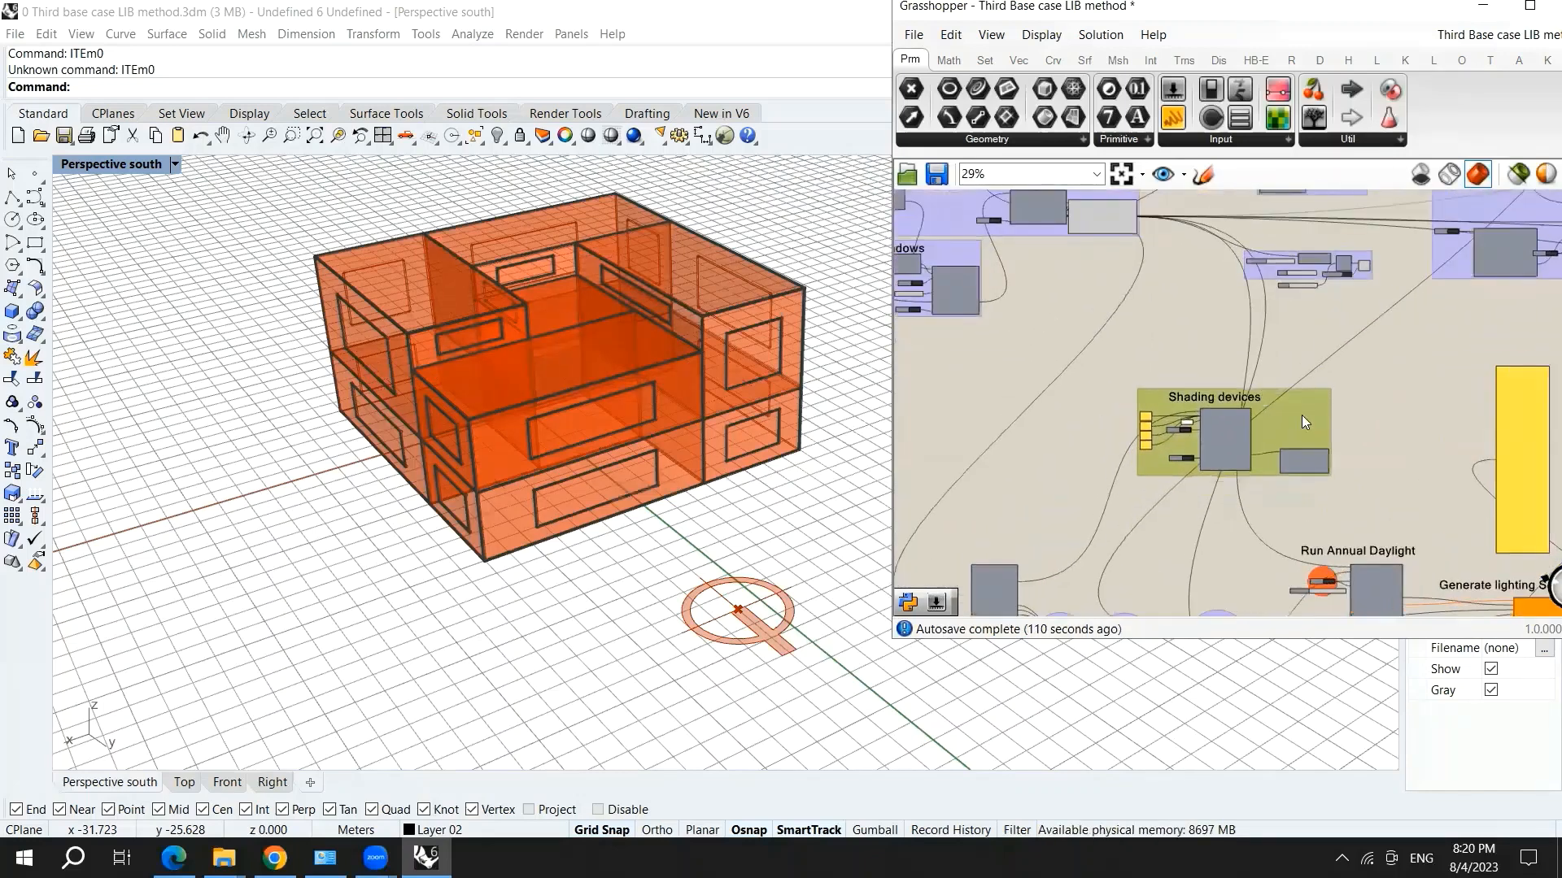
scroll(down, 3)
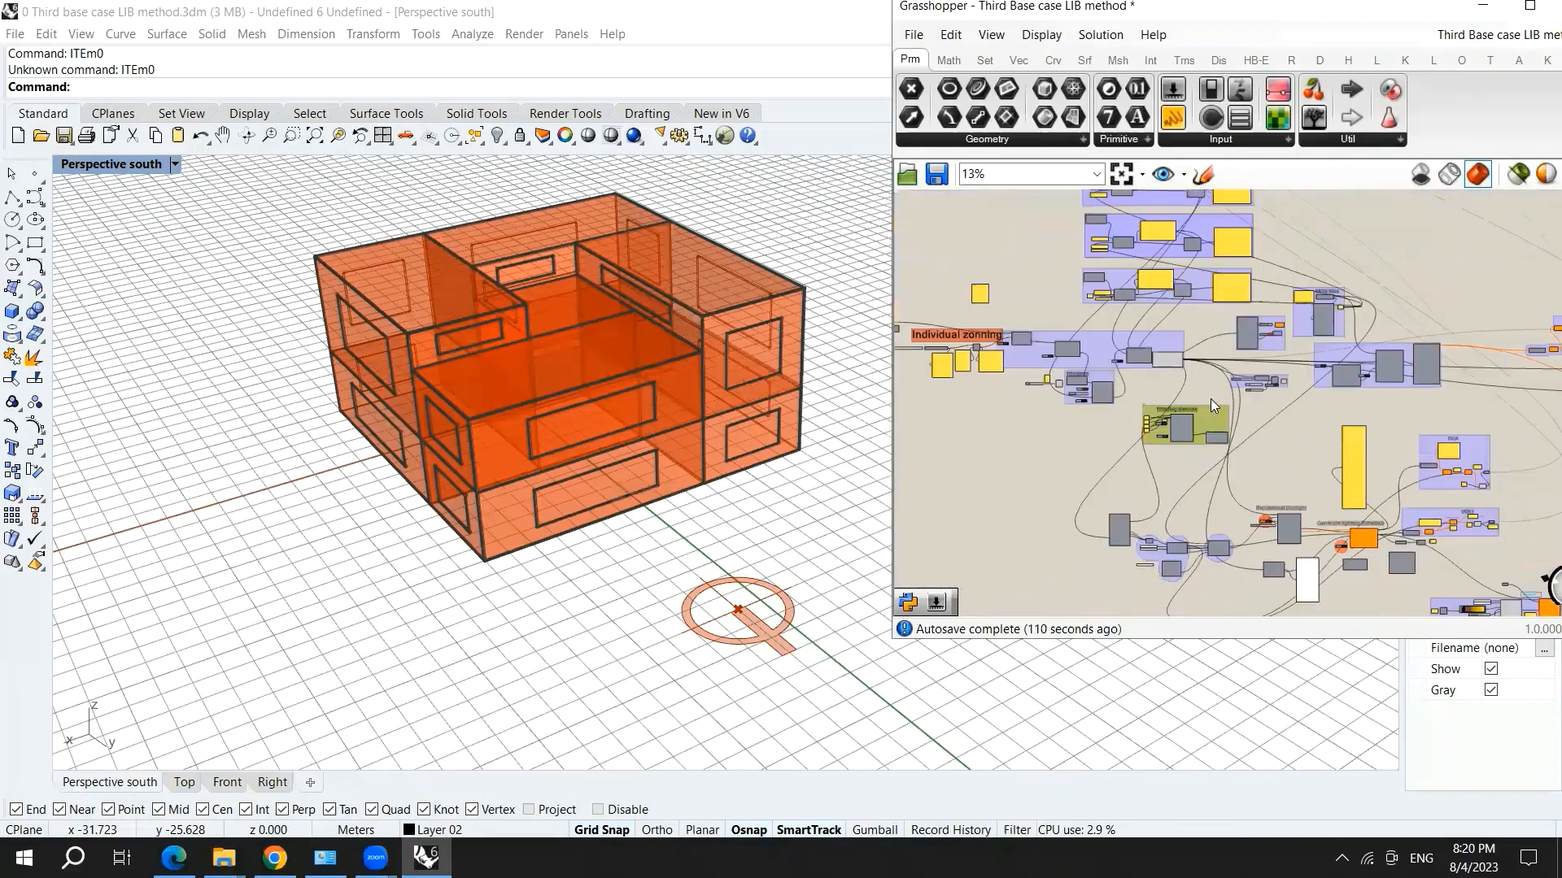
scroll(up, 3)
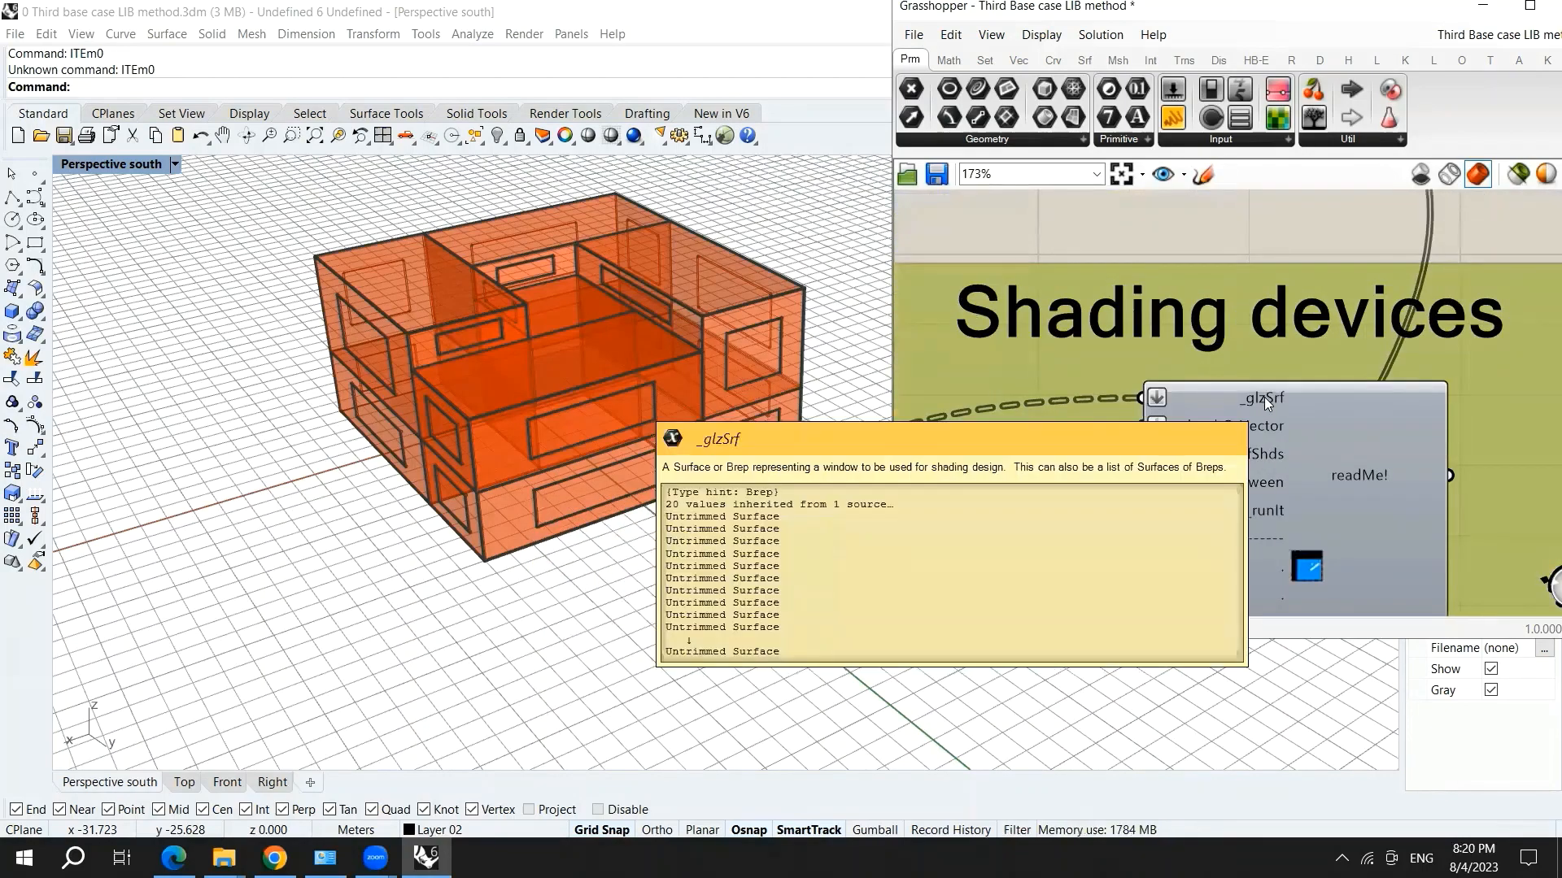
scroll(down, 3)
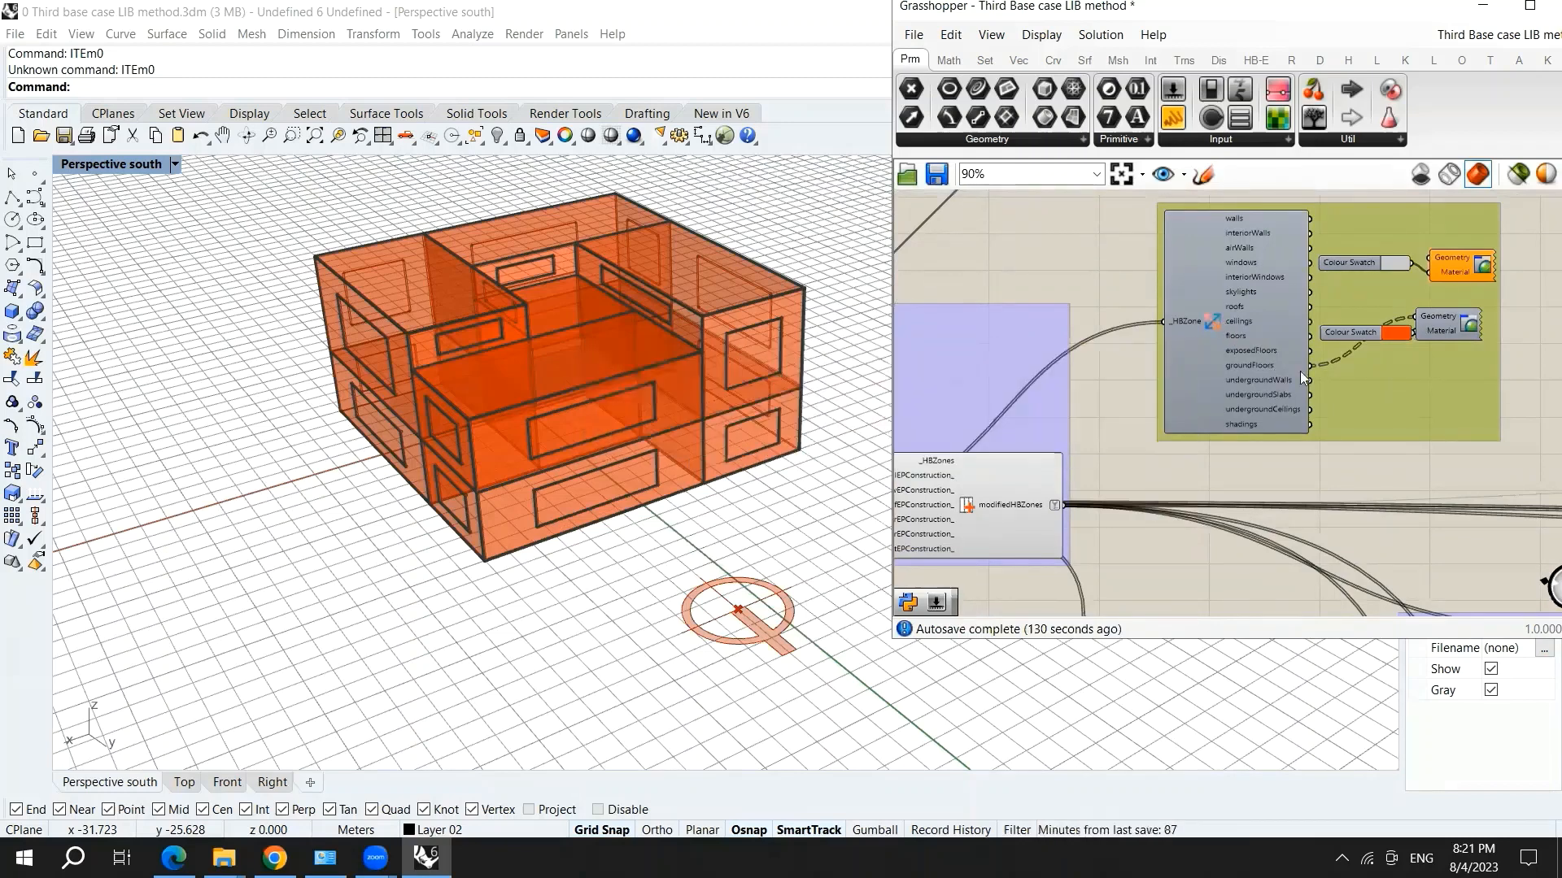
mouse_move(1290, 270)
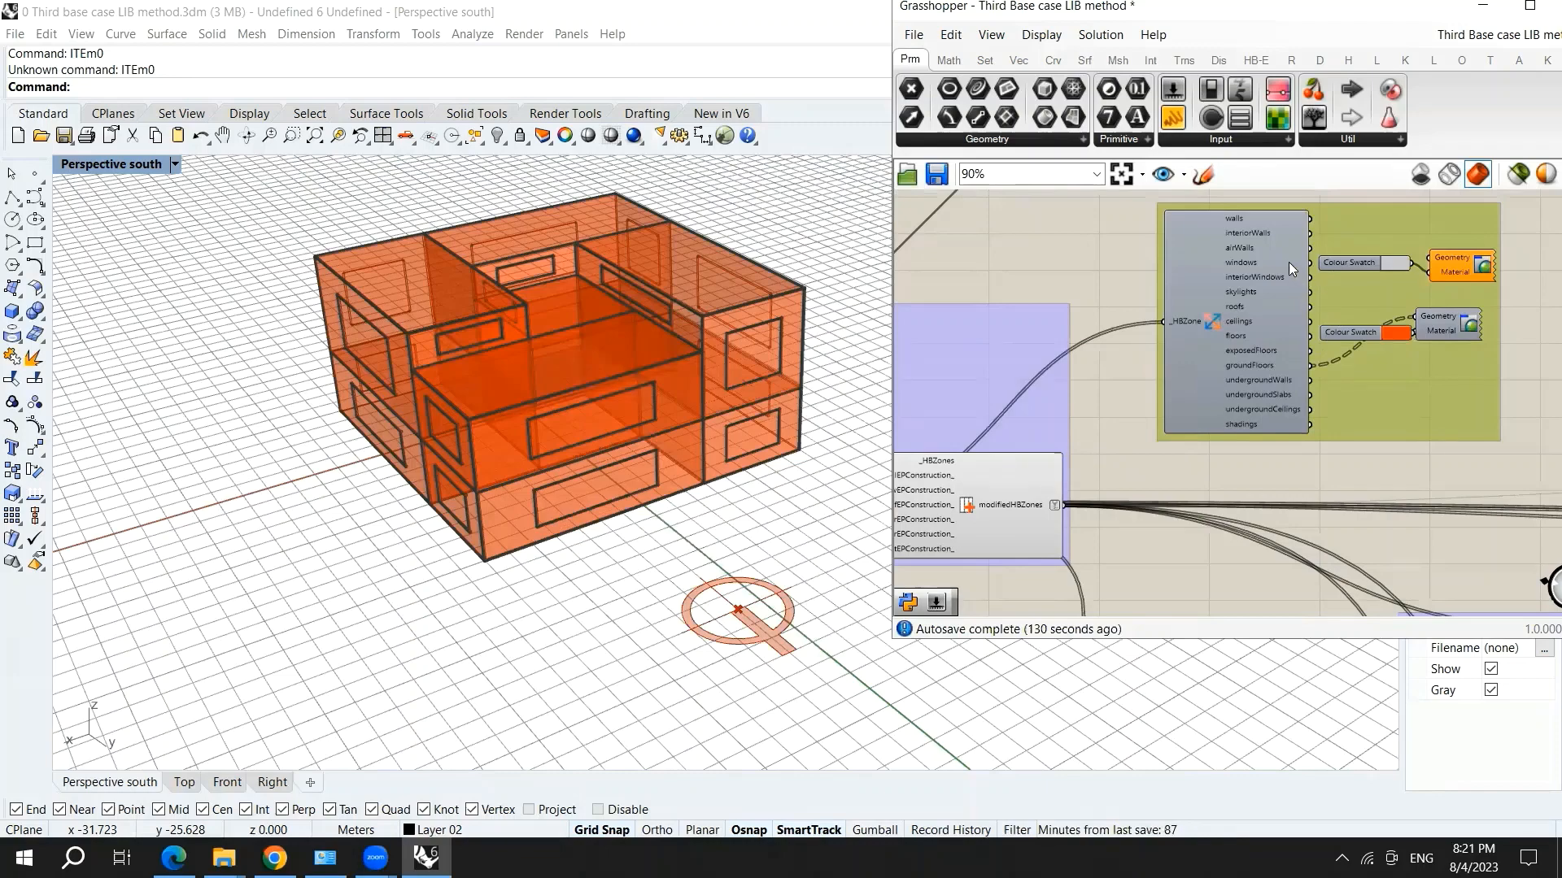
- Turn on Preview for the Shading devices components so louvres show on the windows
scroll(down, 3)
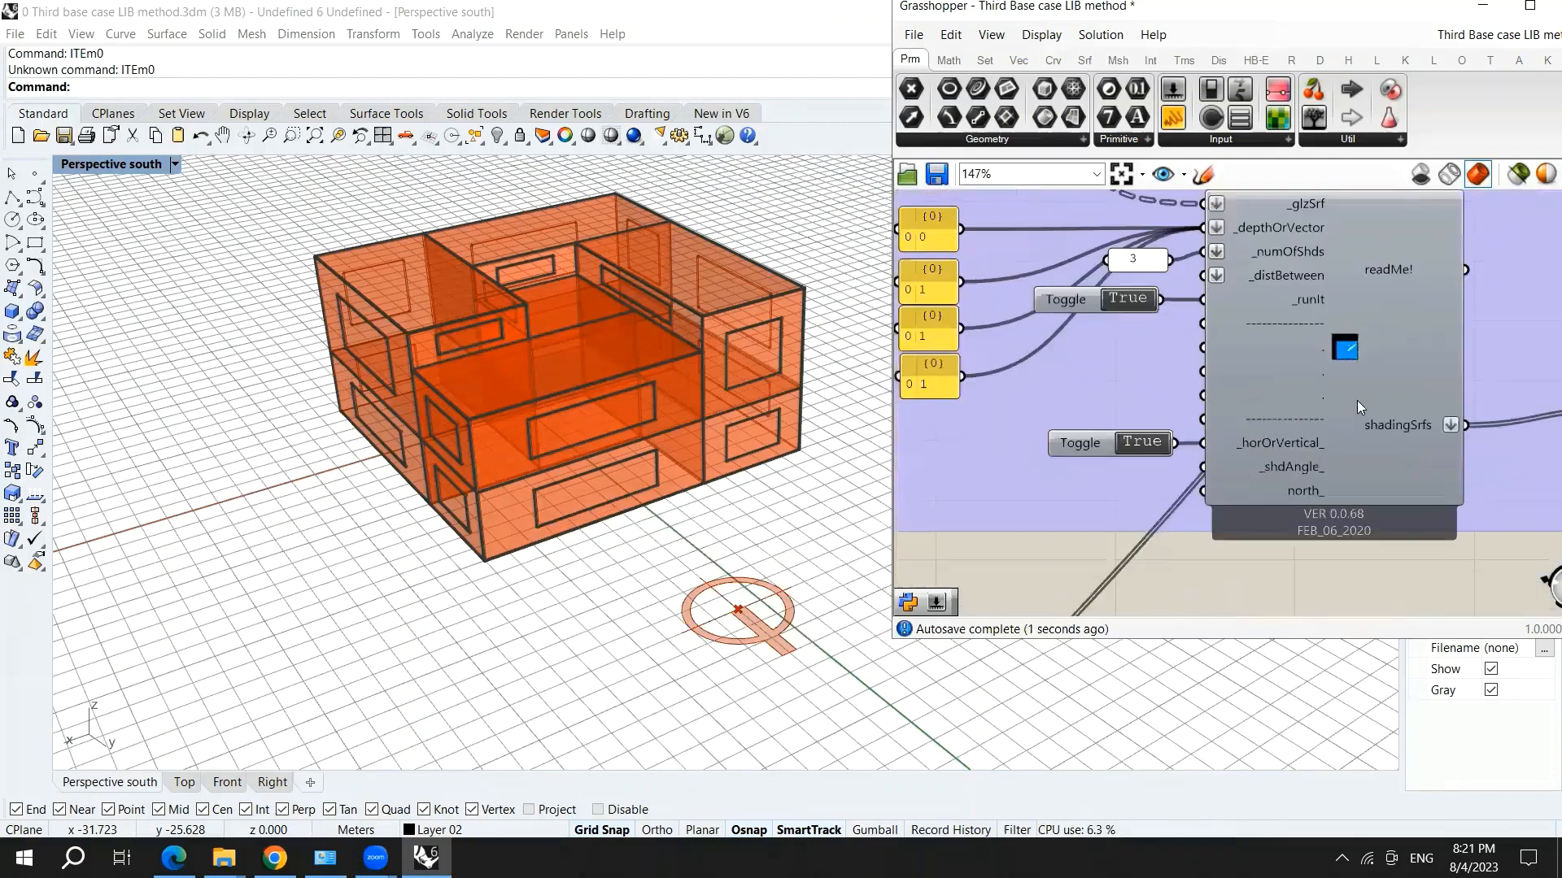
scroll(down, 3)
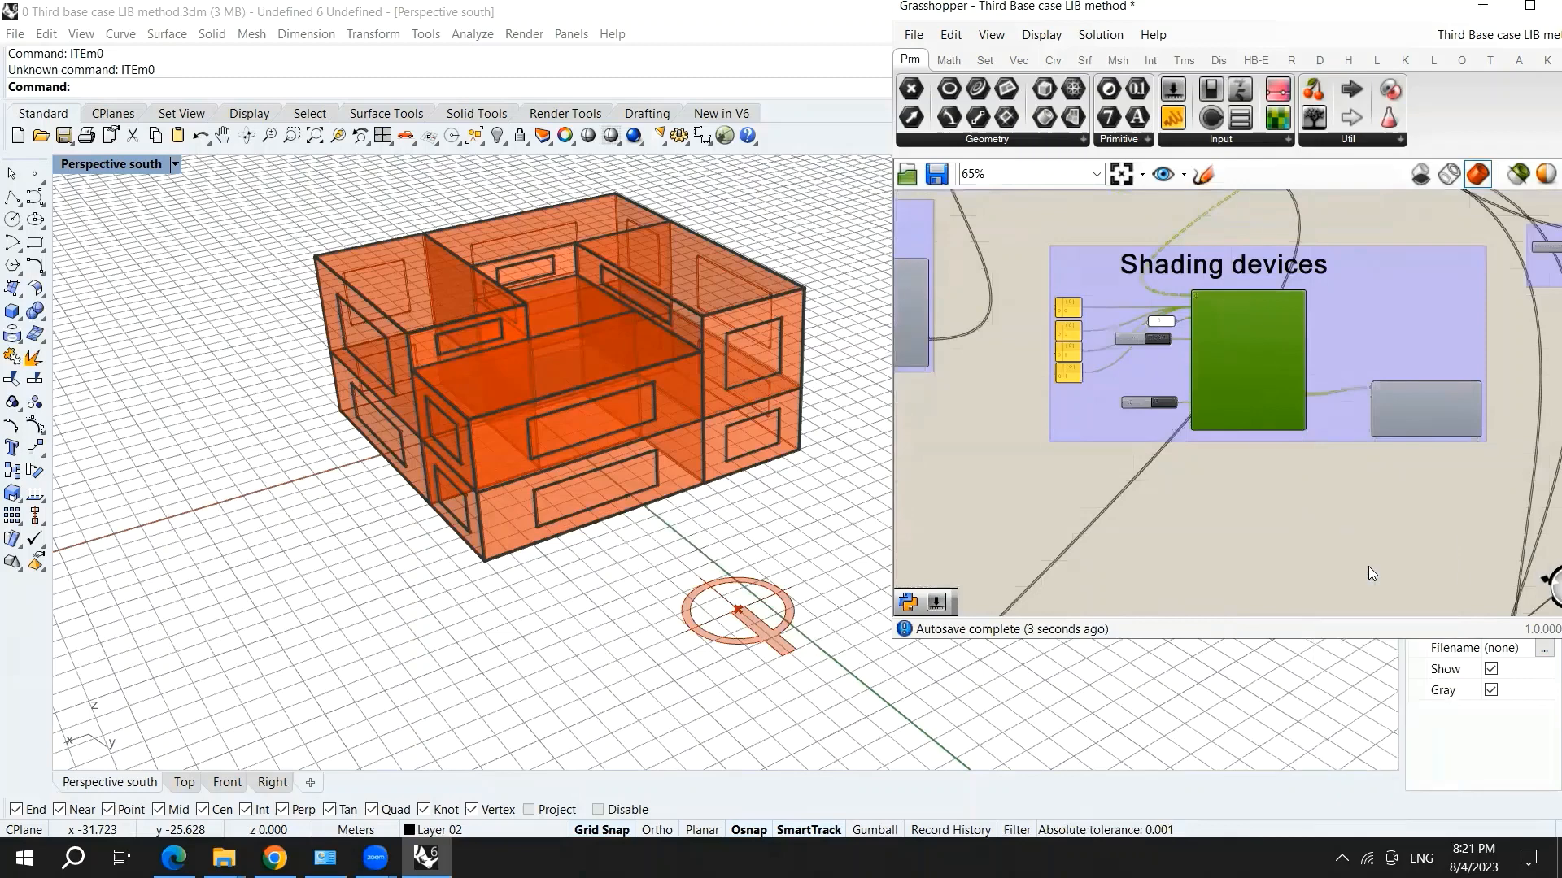
right_click(1248, 361)
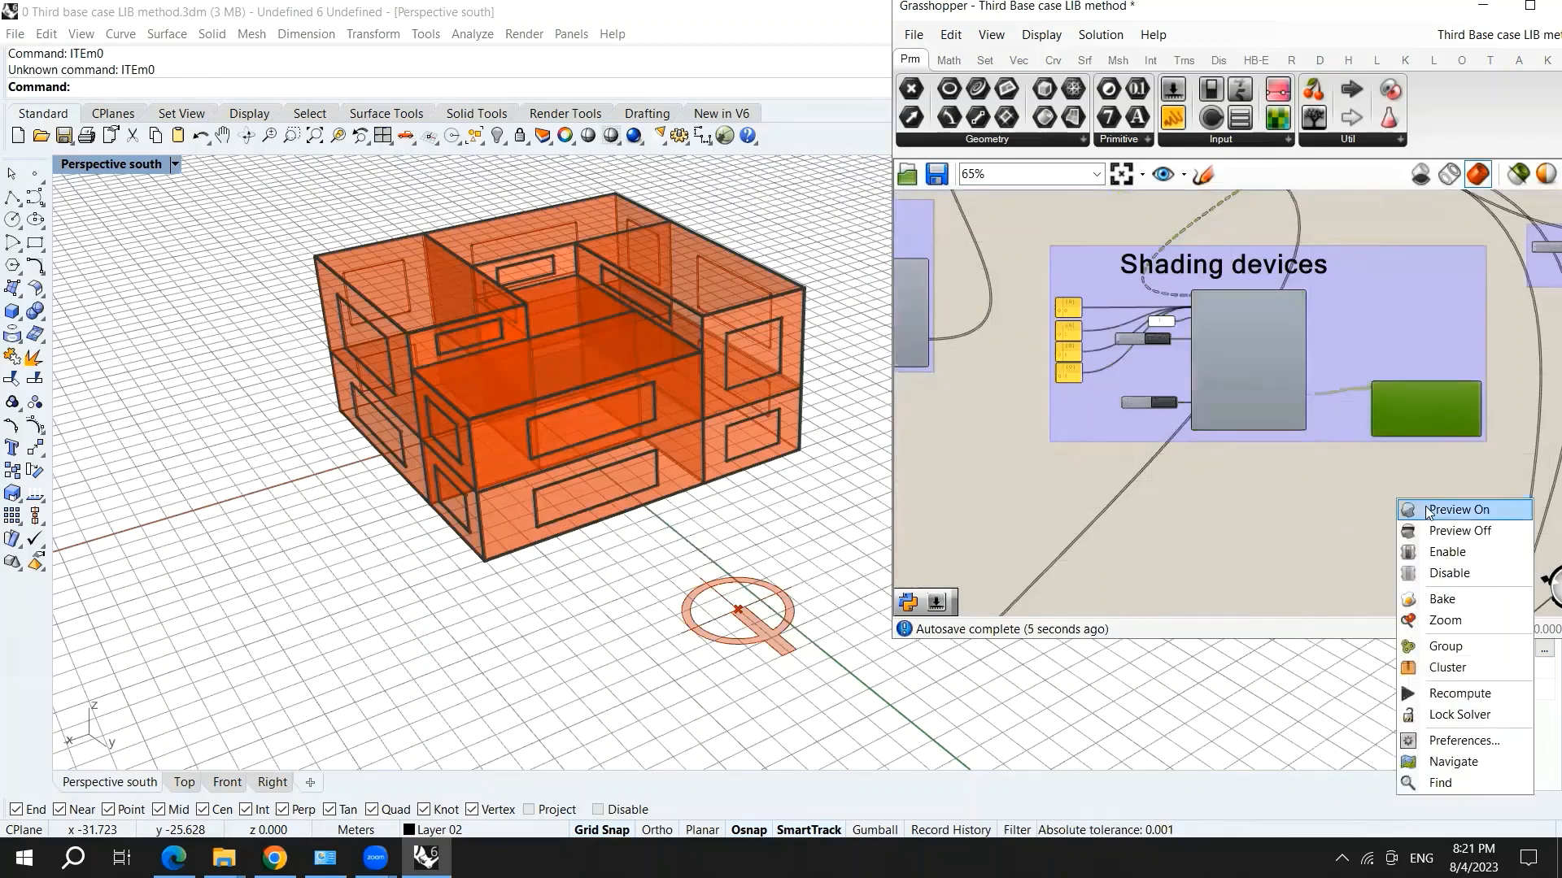
click(1458, 509)
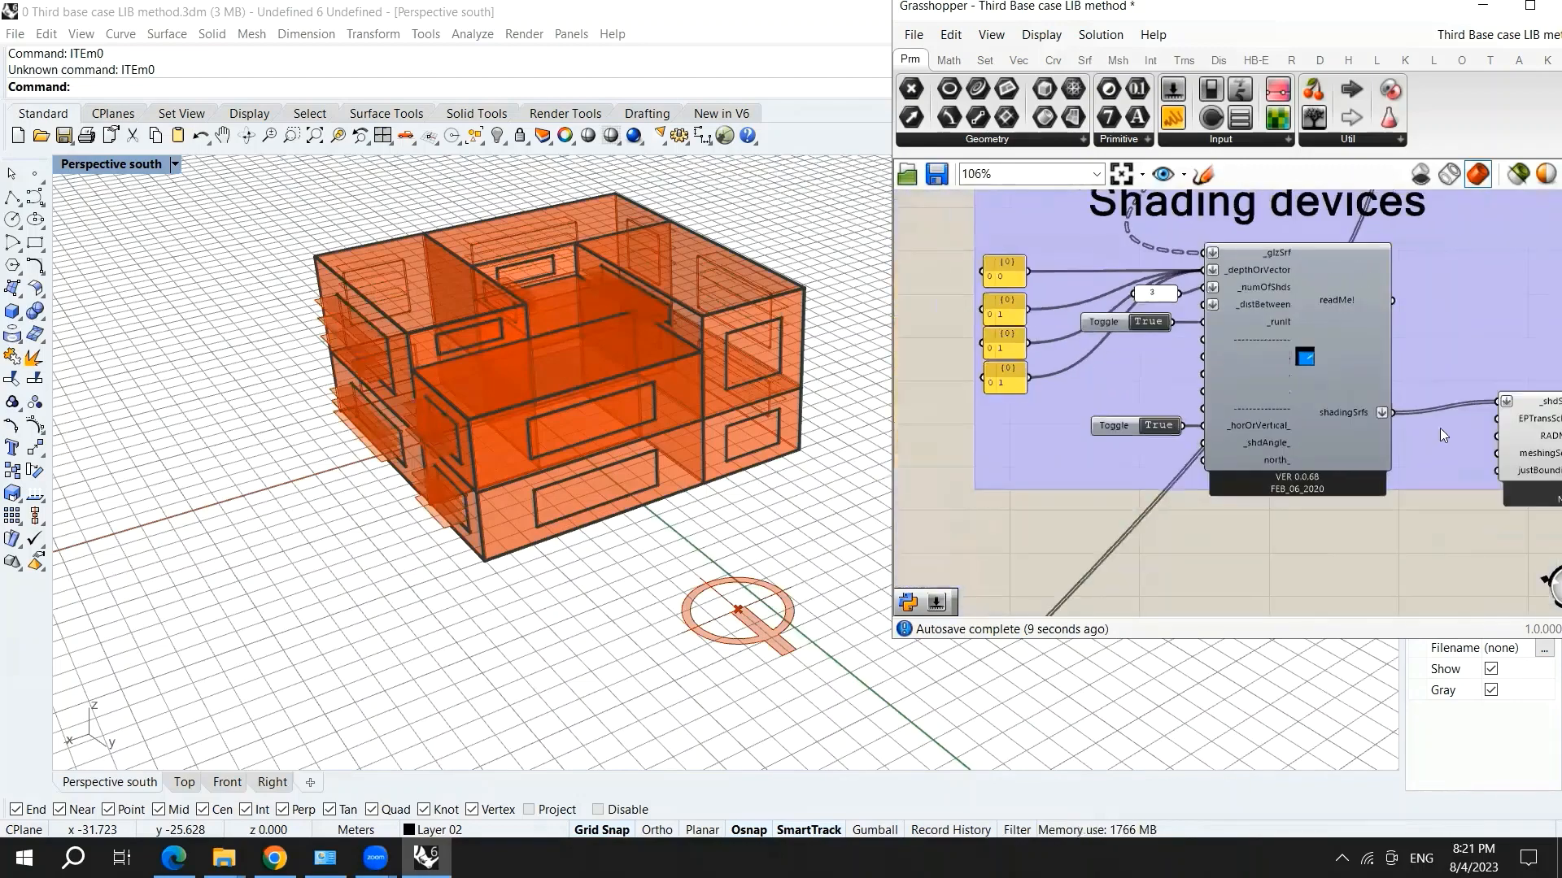
- Change the _numOfShds panel value from 3 to 1 and check the update
scroll(up, 3)
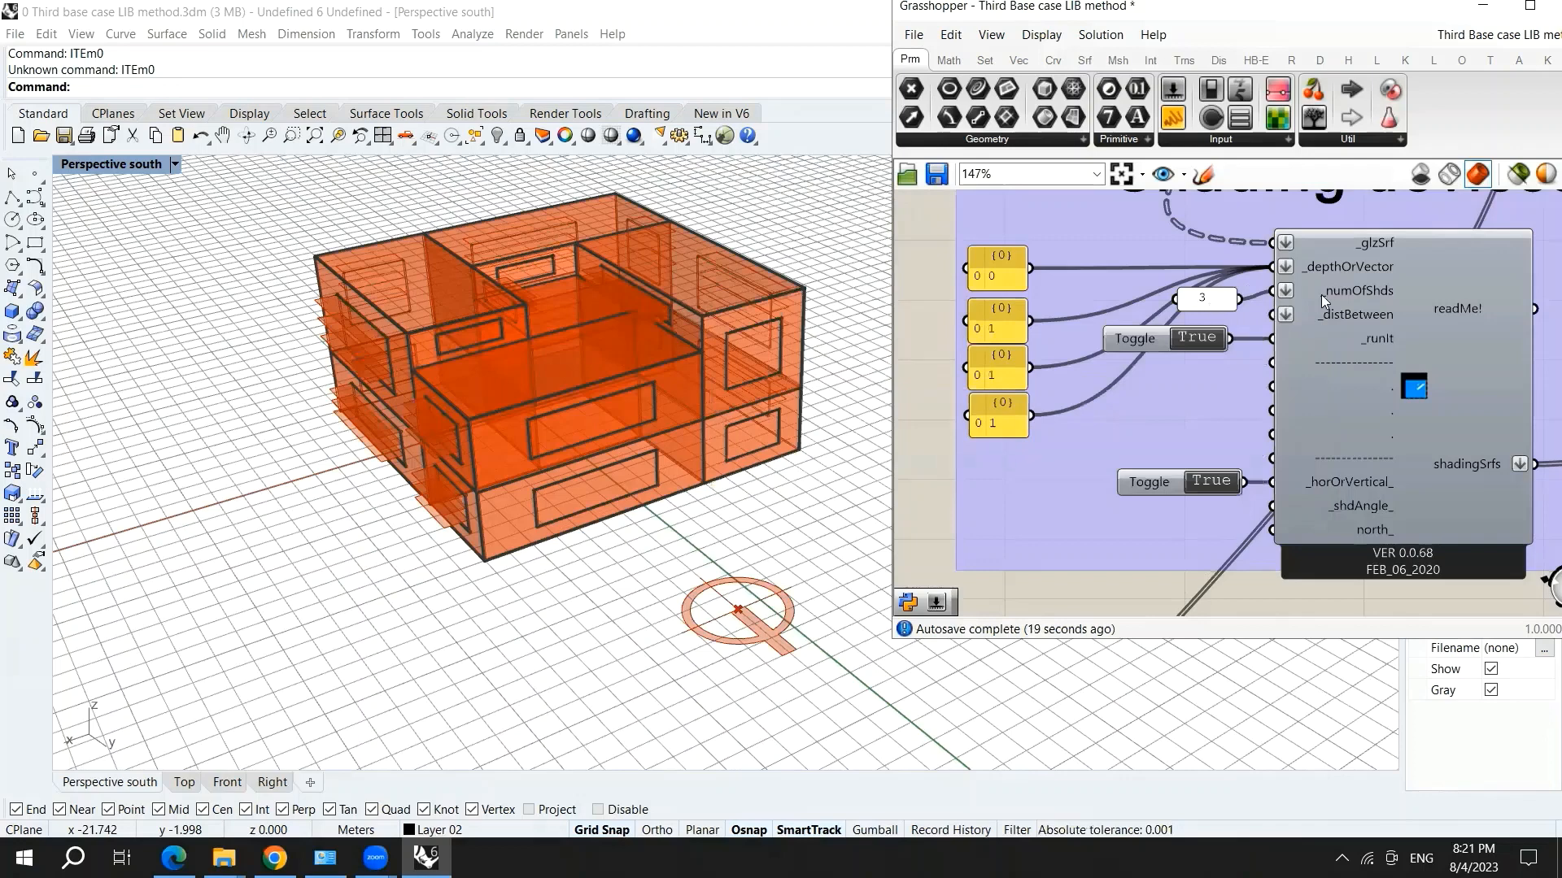
mouse_move(1354, 291)
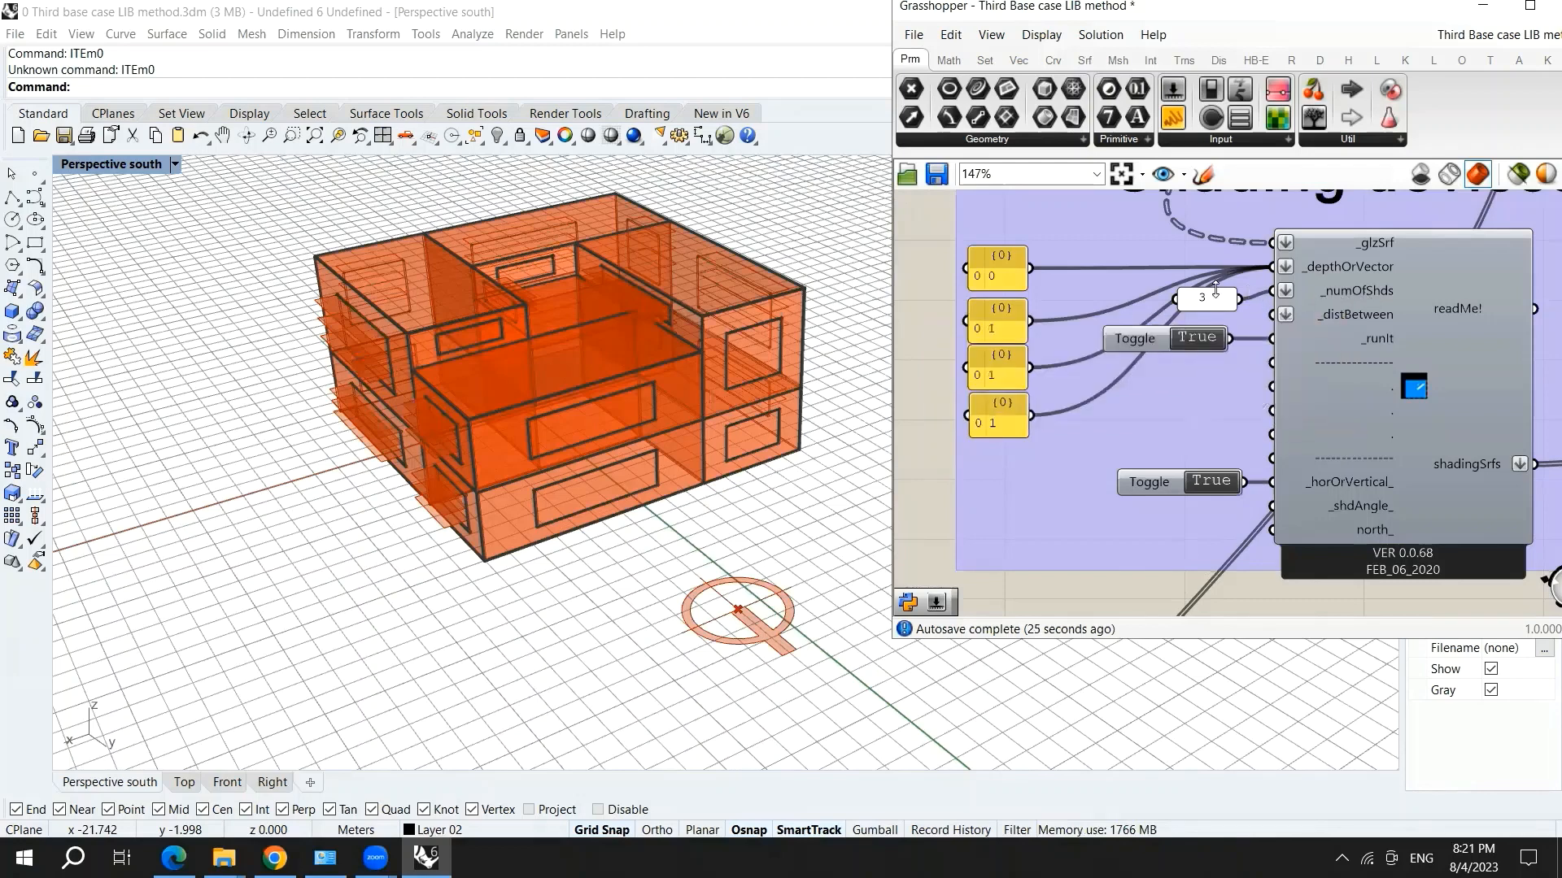
double_click(1202, 298)
text(1)
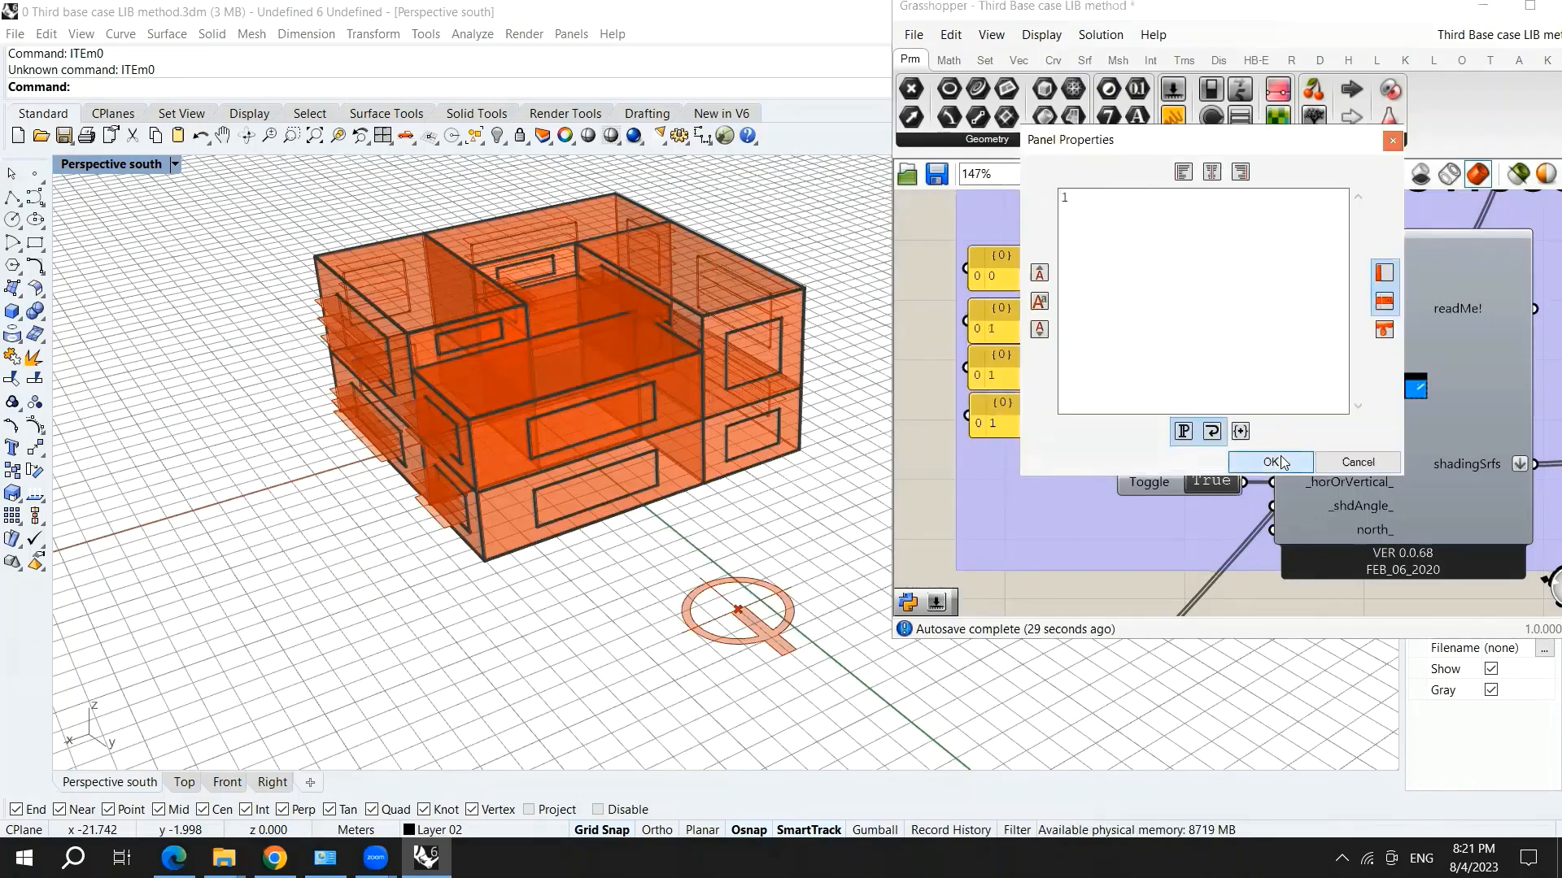
click(1268, 461)
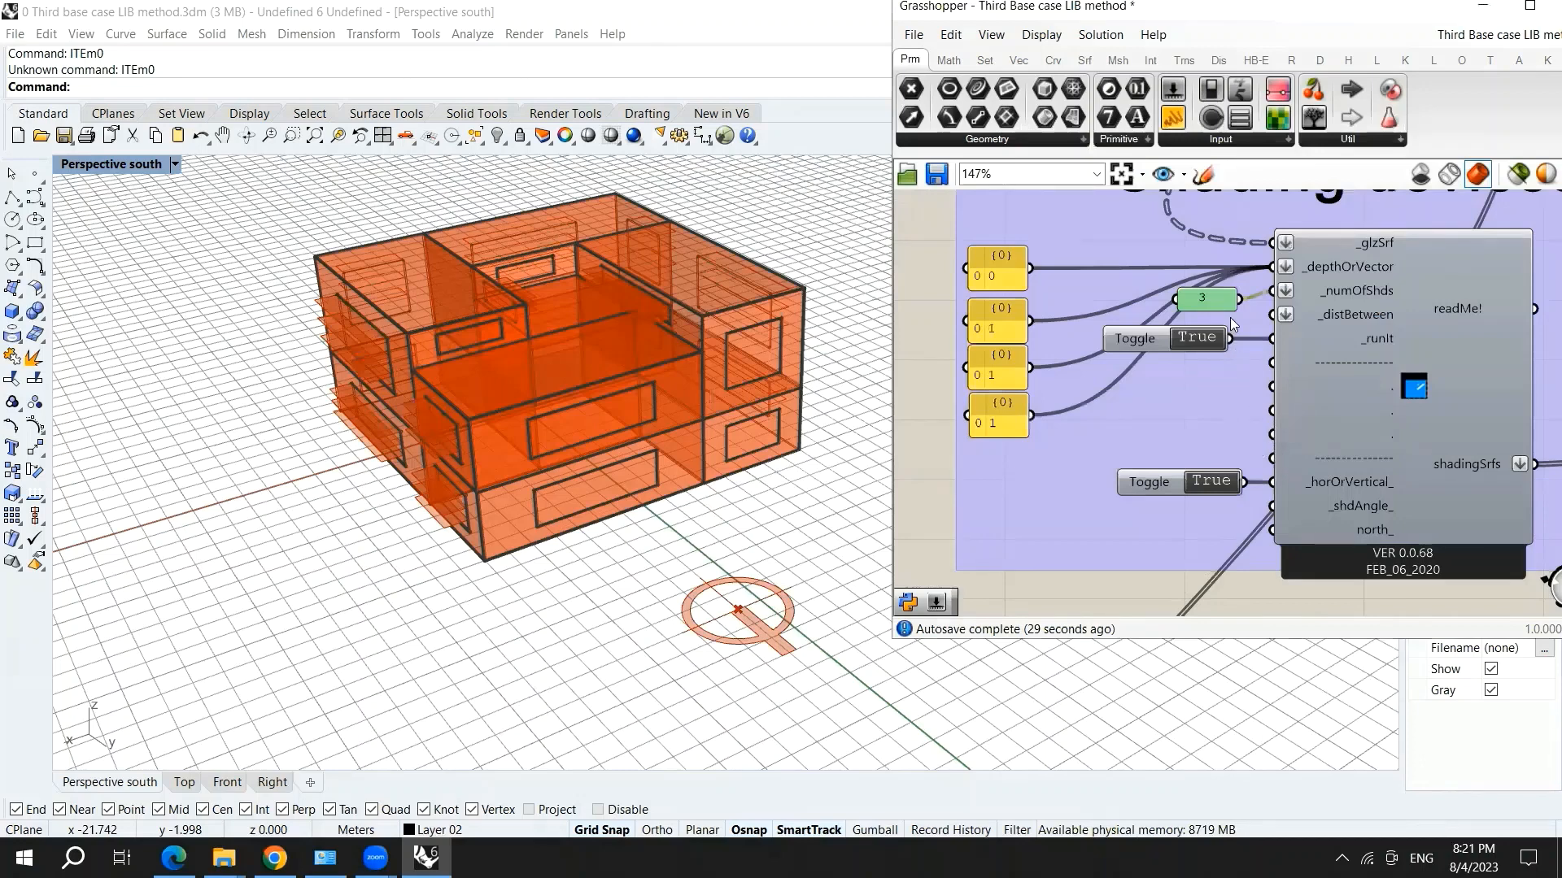
click(1205, 298)
text(1)
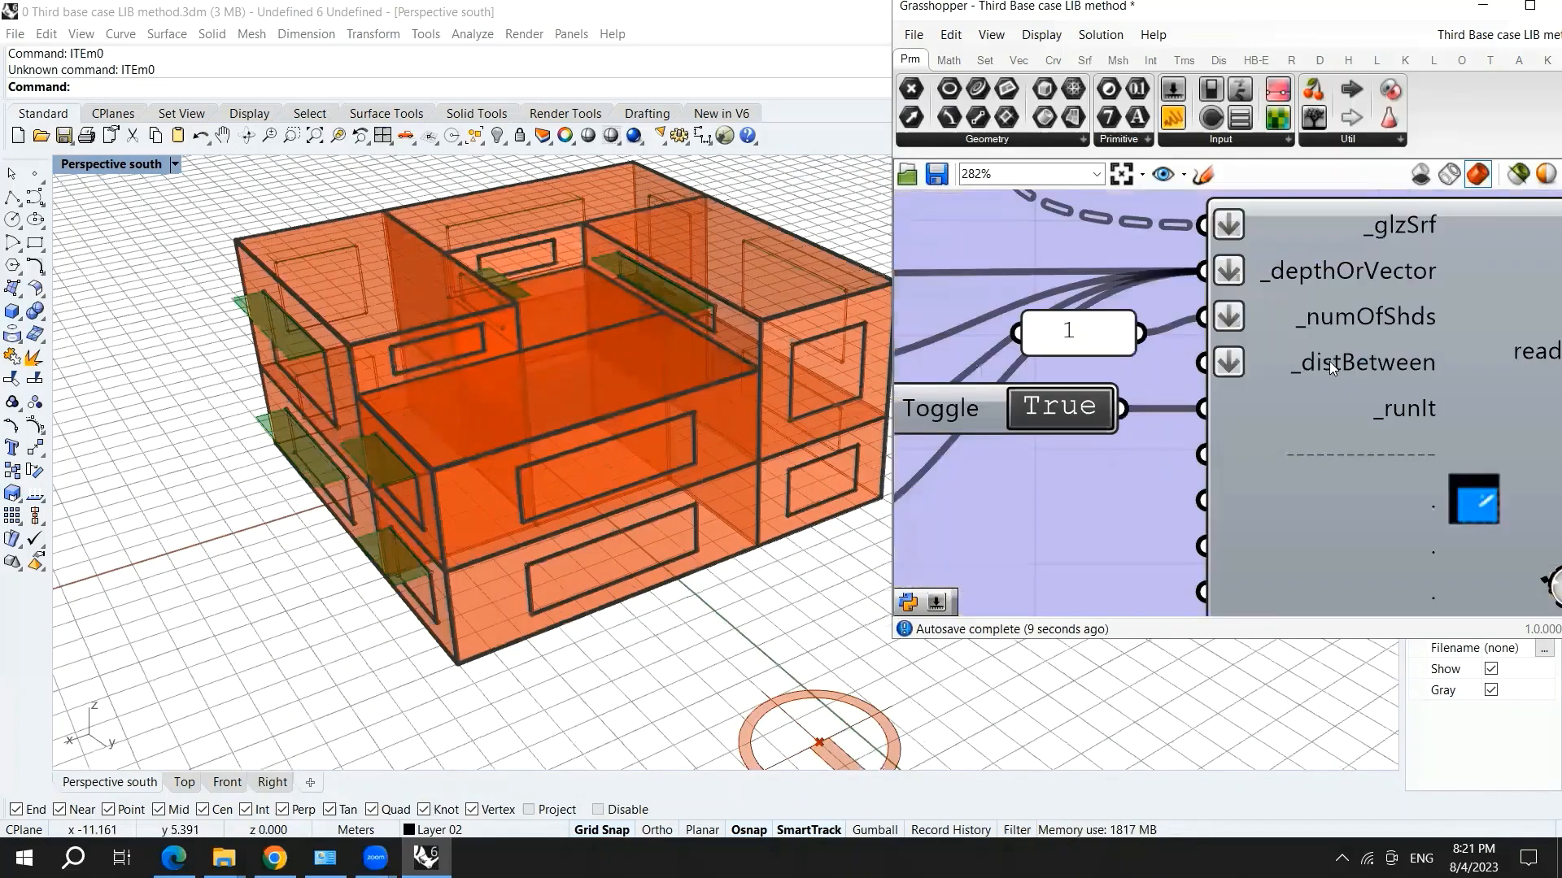
click(1066, 331)
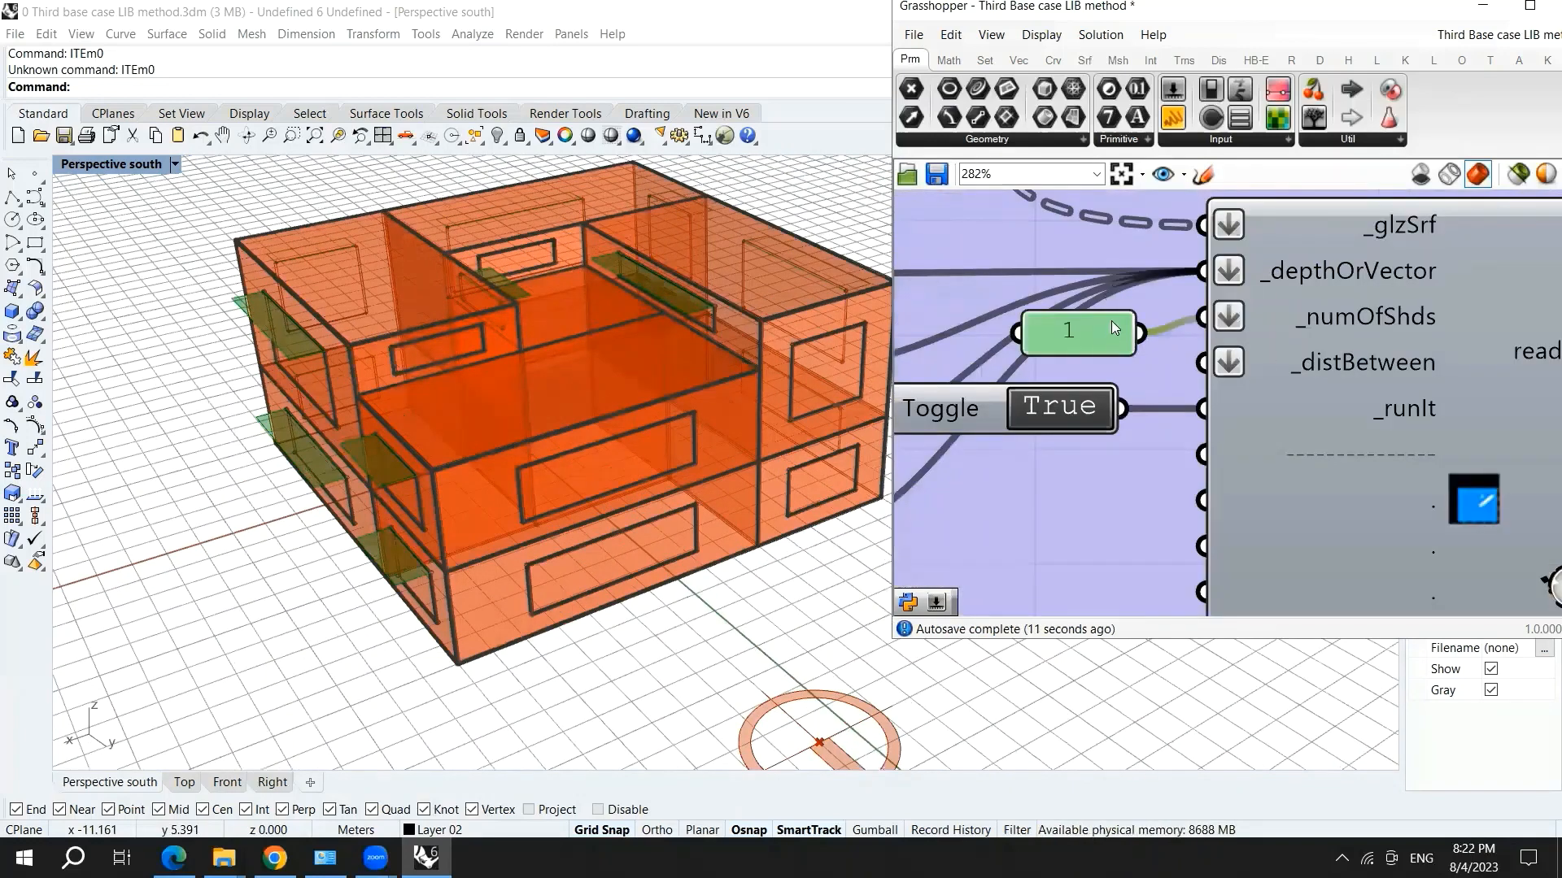
mouse_move(1330, 369)
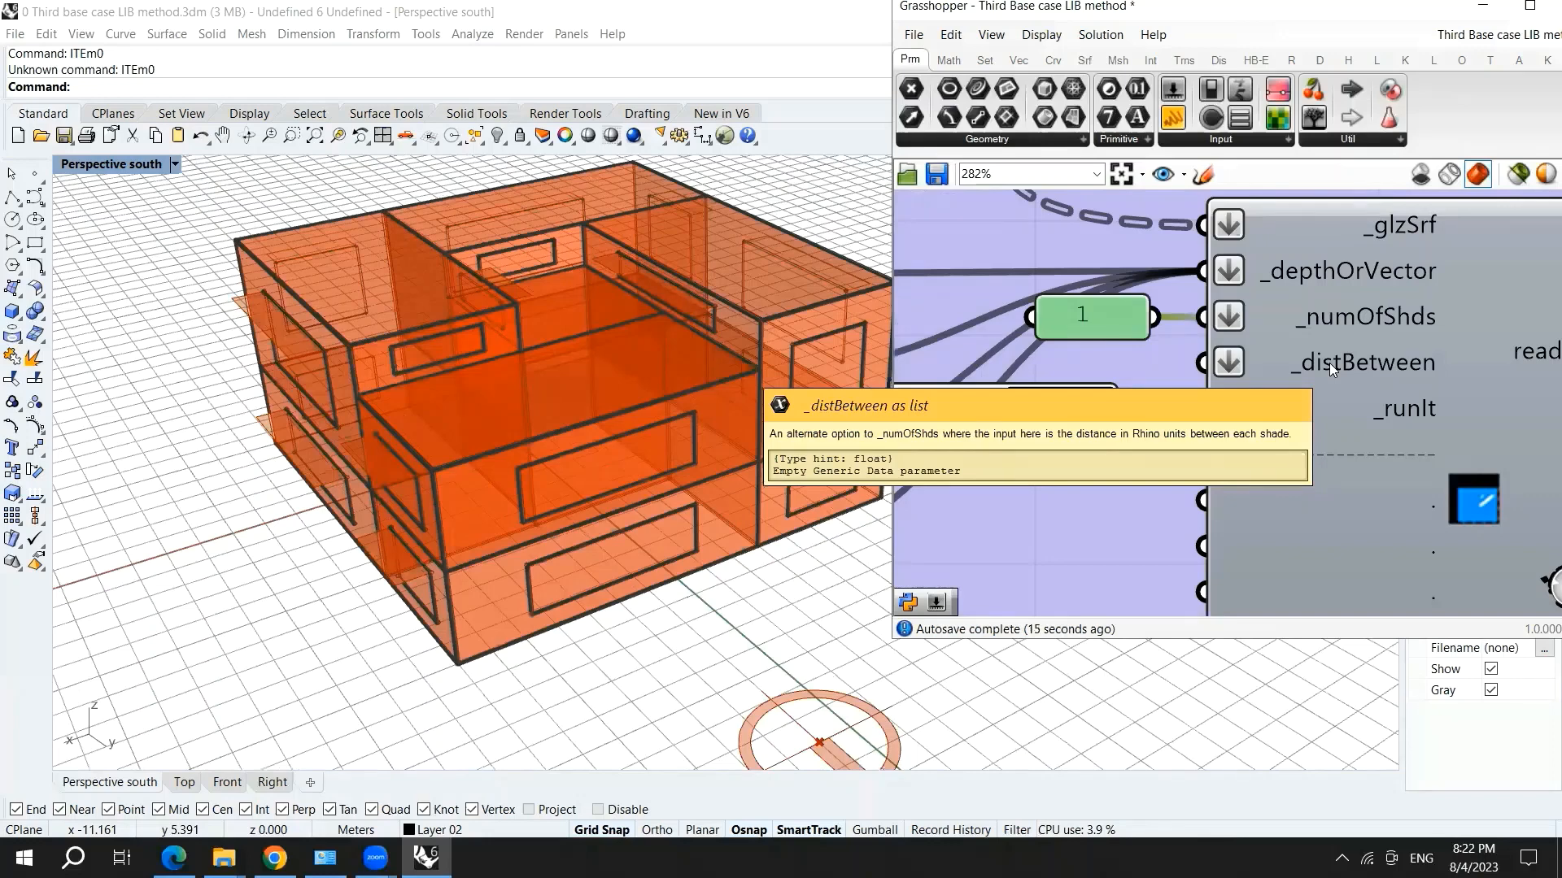
scroll(down, 3)
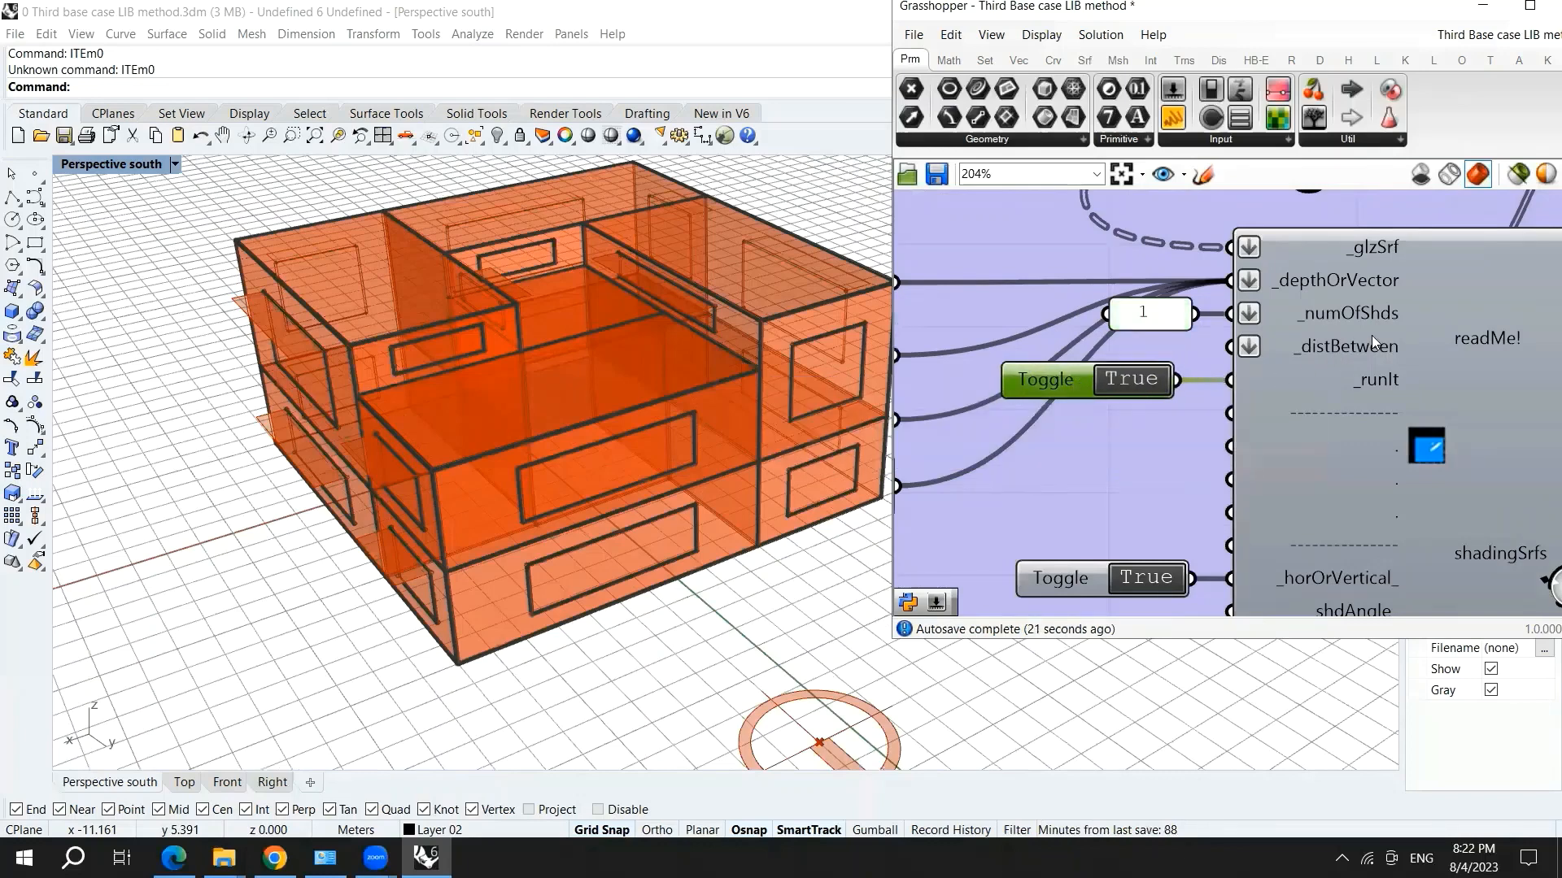
scroll(down, 3)
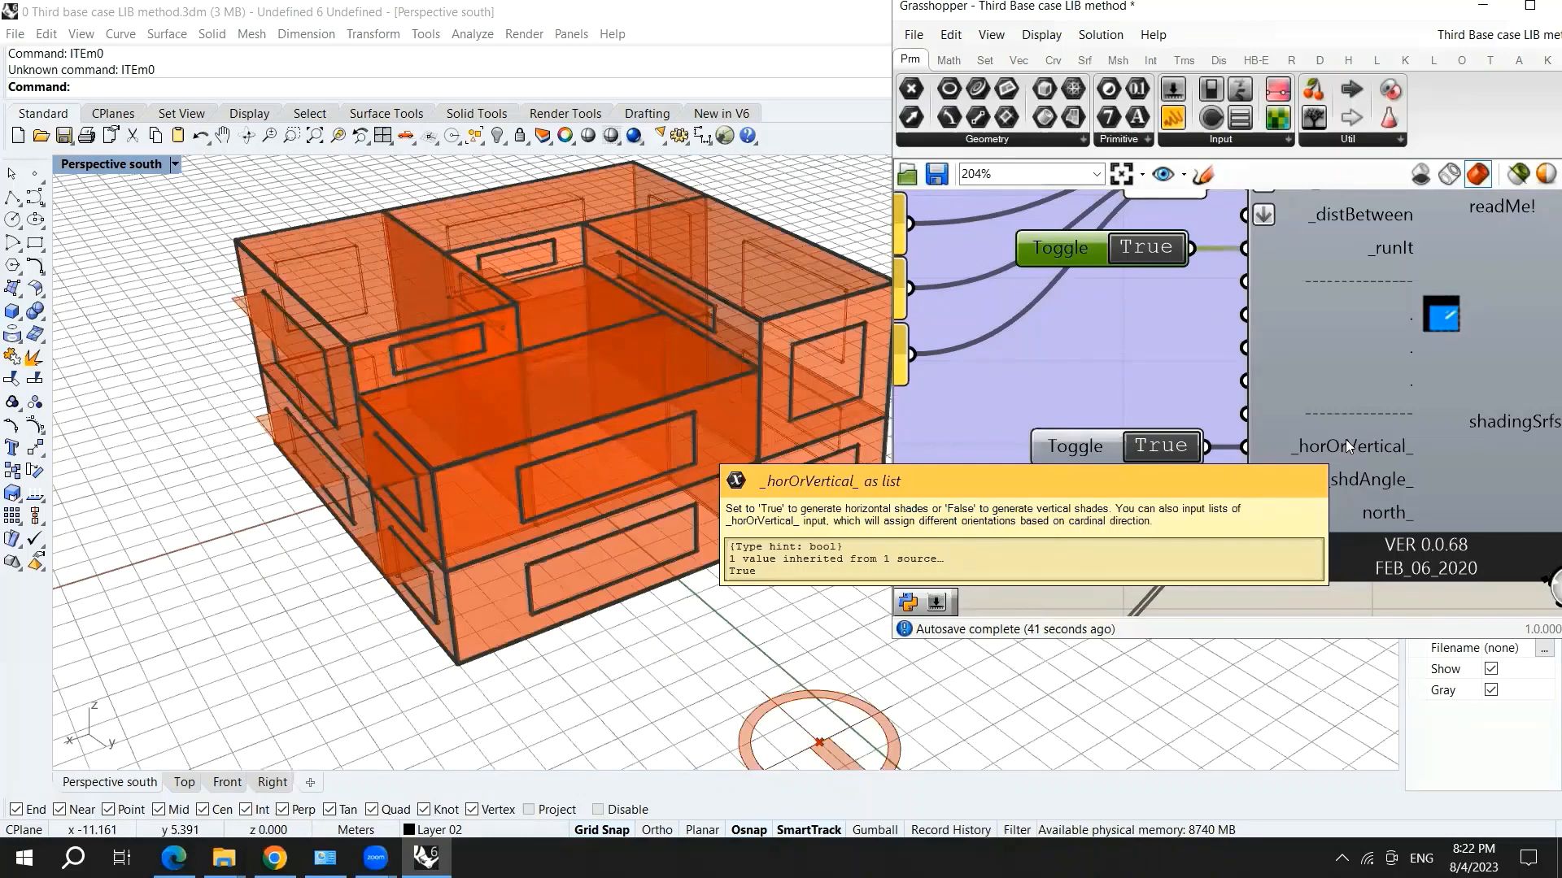
mouse_move(1368, 479)
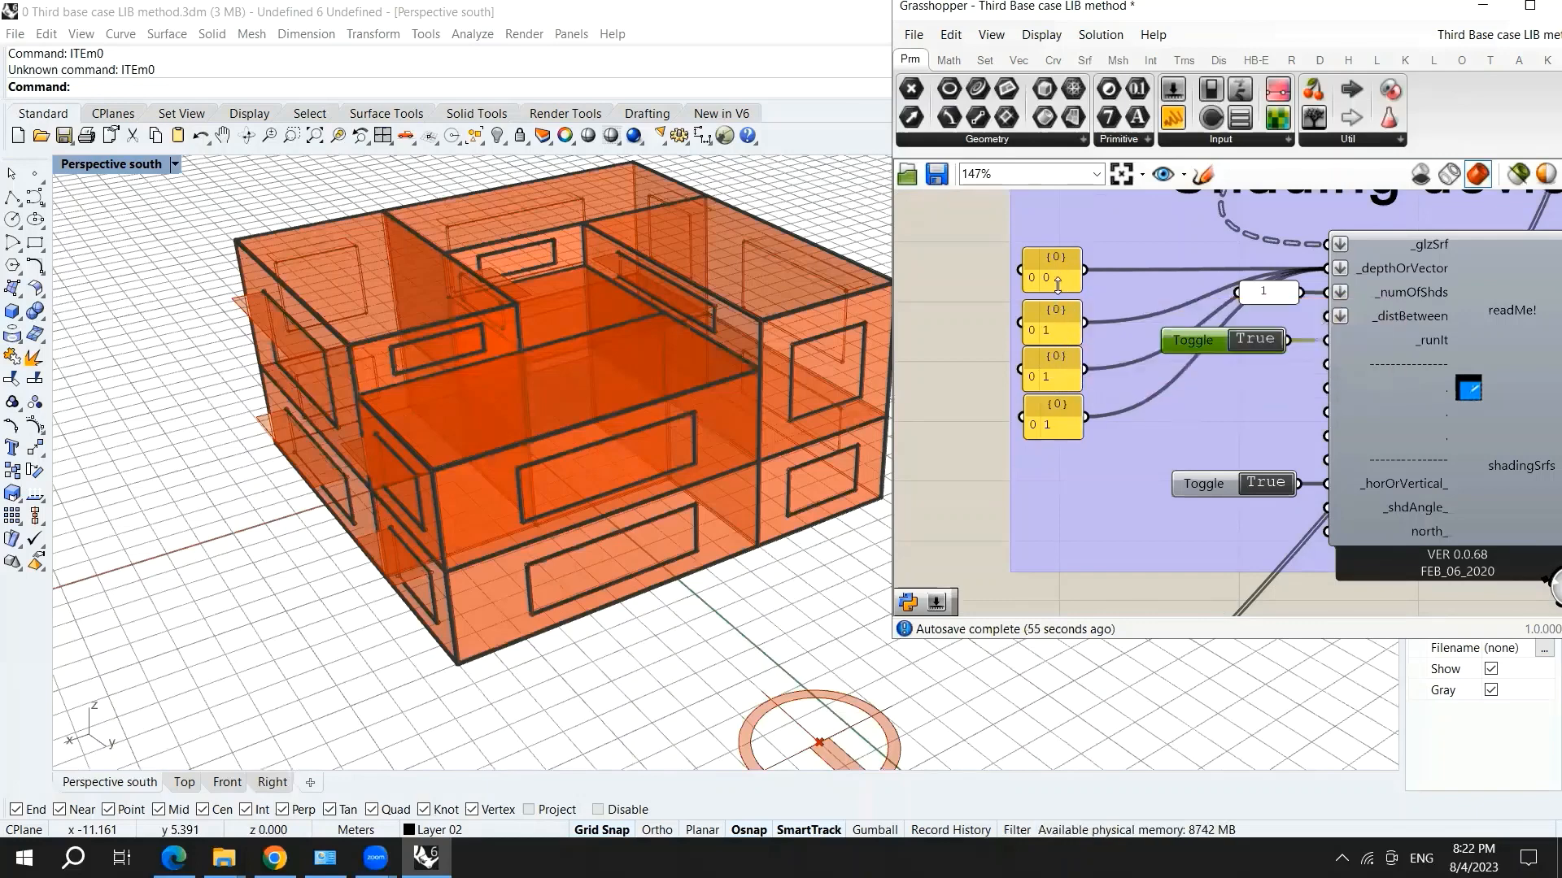
mouse_move(1048, 428)
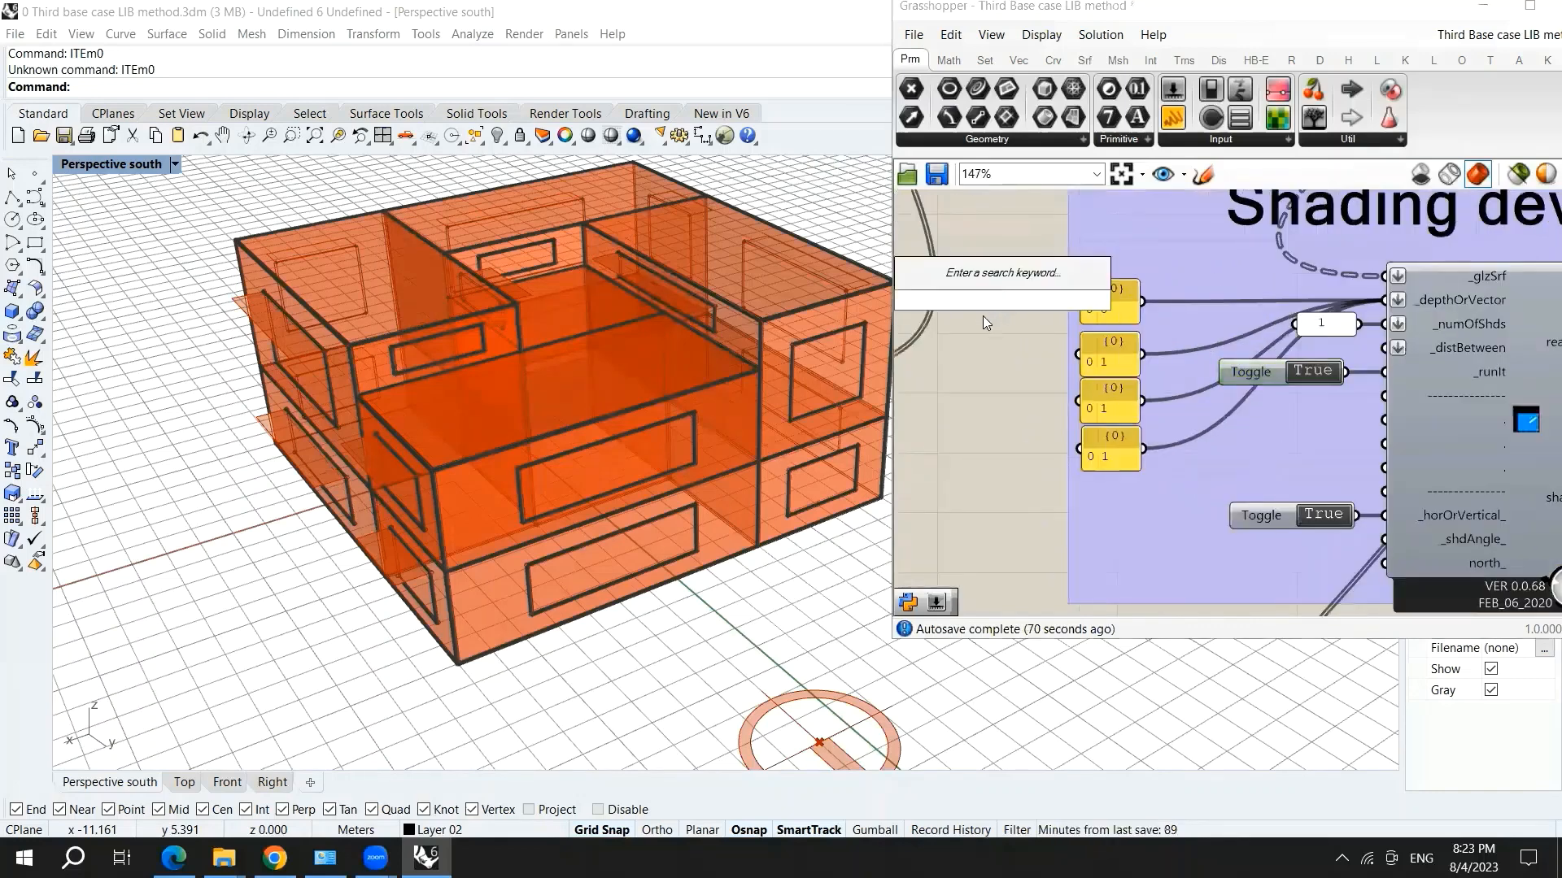
- Open the component search on an empty canvas area beside the shading devices
click(1001, 299)
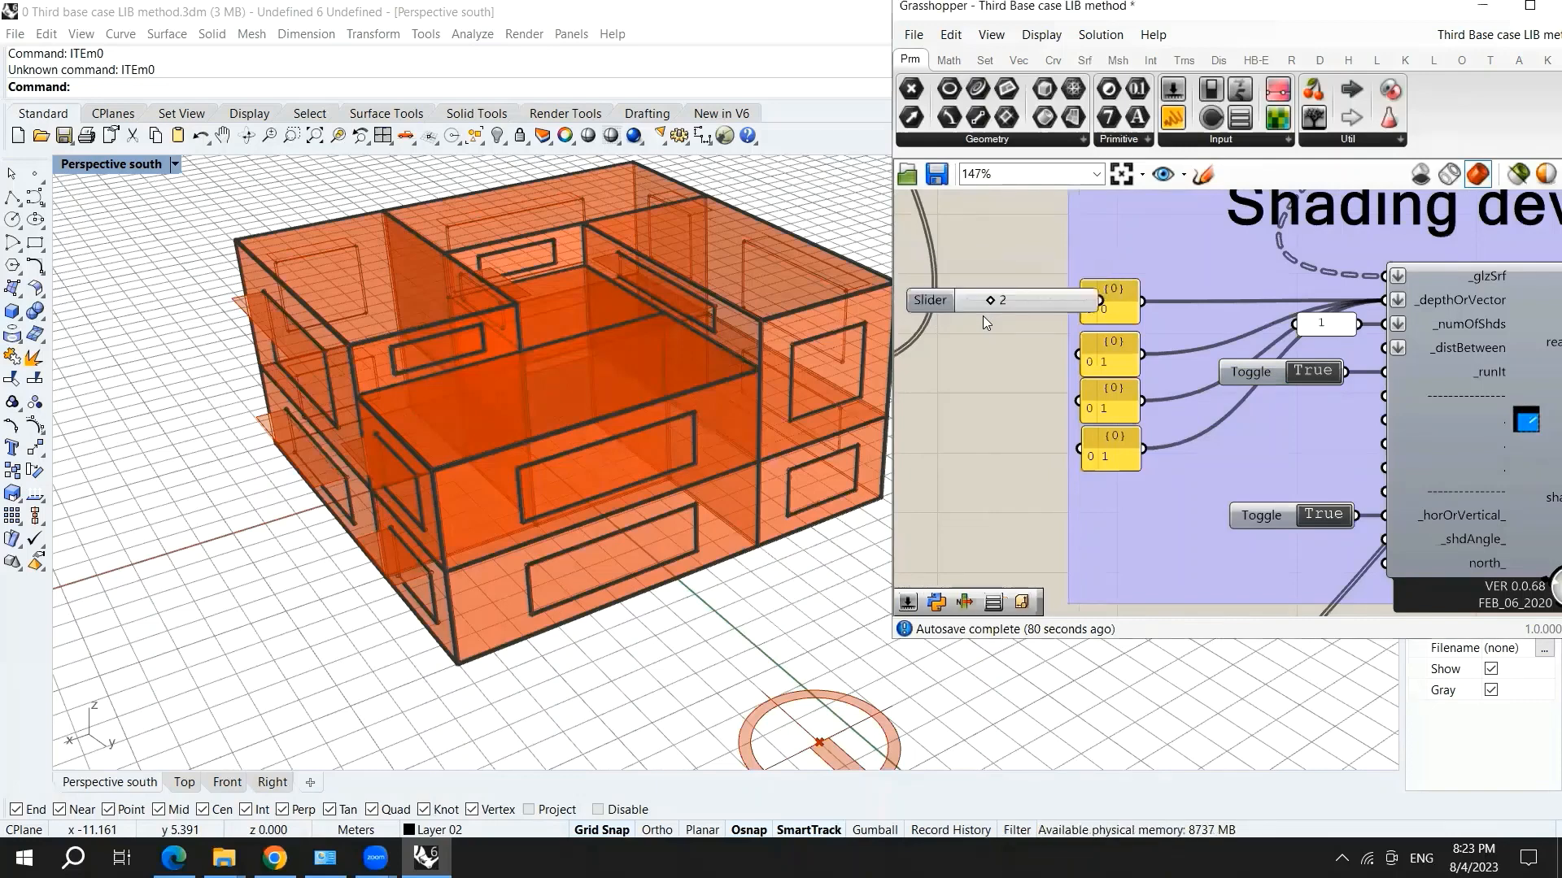
mouse_move(1084, 429)
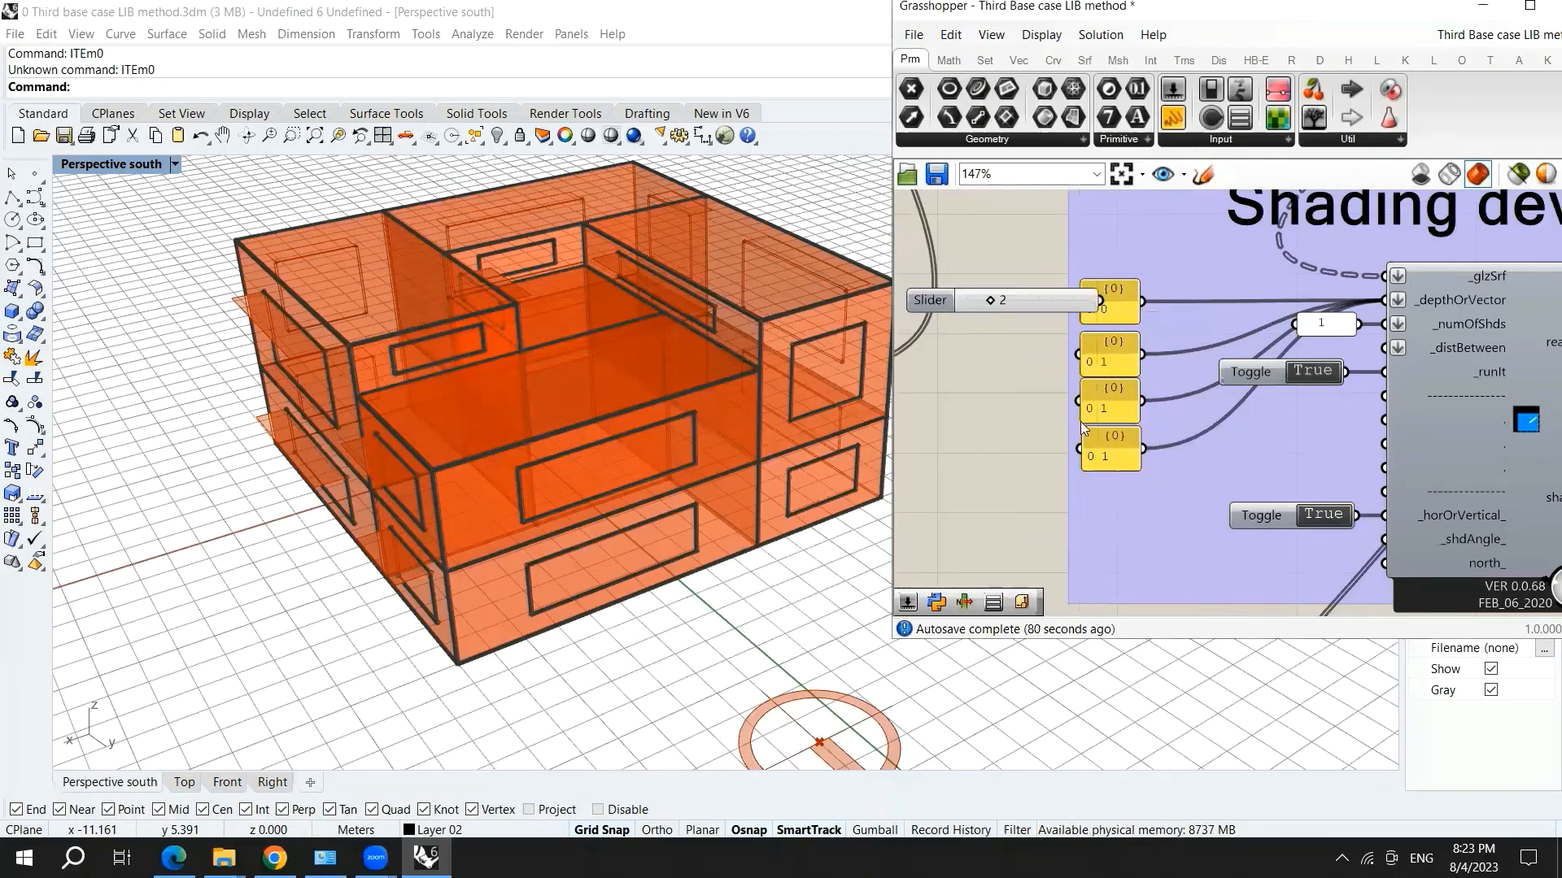
mouse_move(1059, 526)
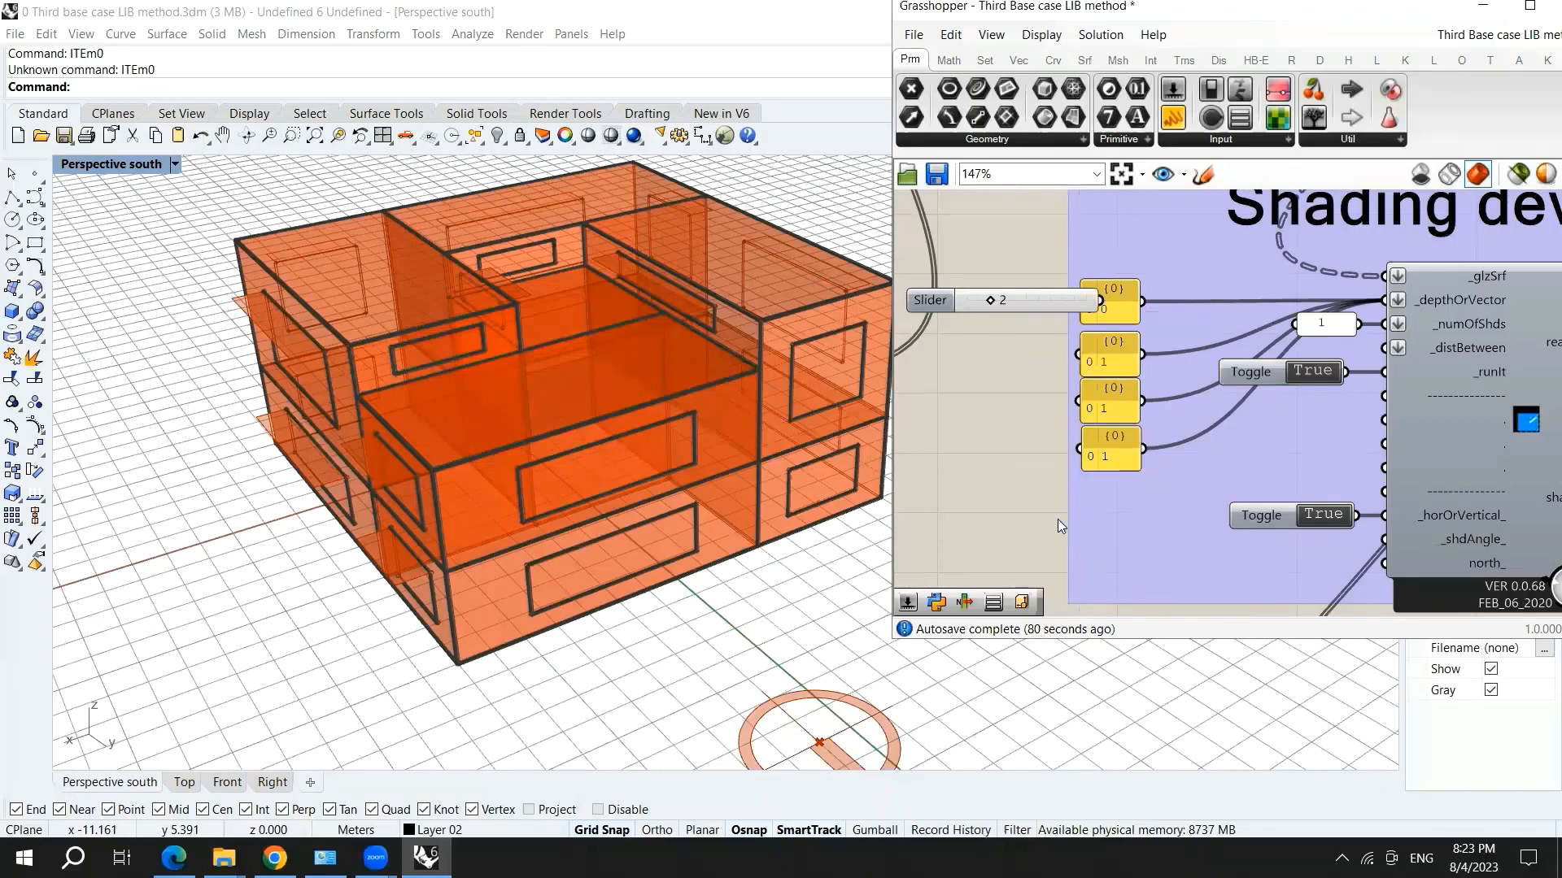
- Open the shading value slider's settings and edit its upper range limit
double_click(929, 301)
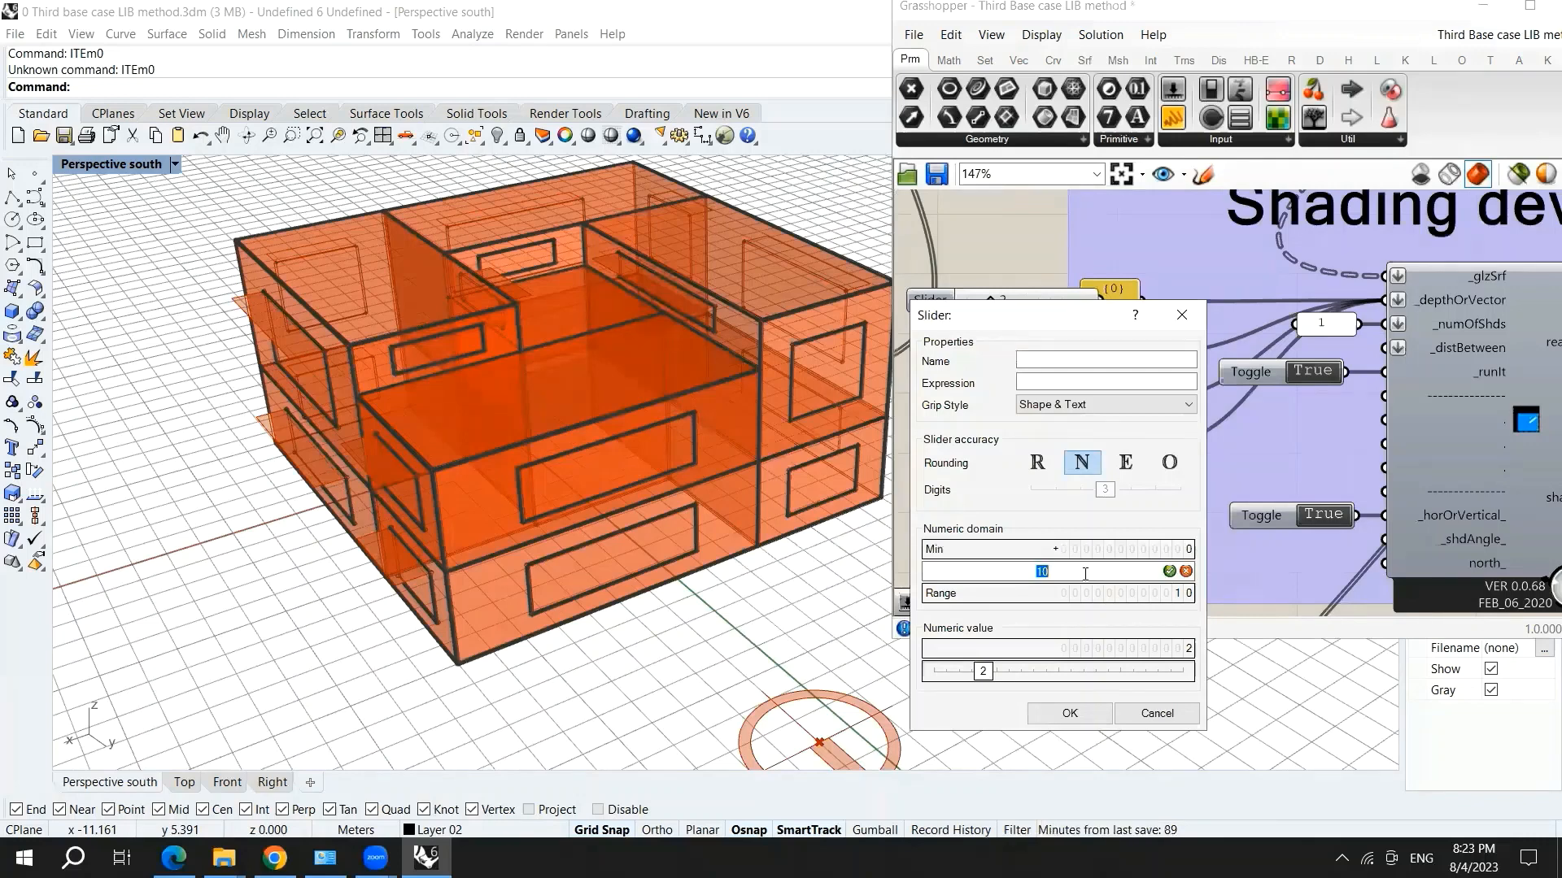
click(1068, 713)
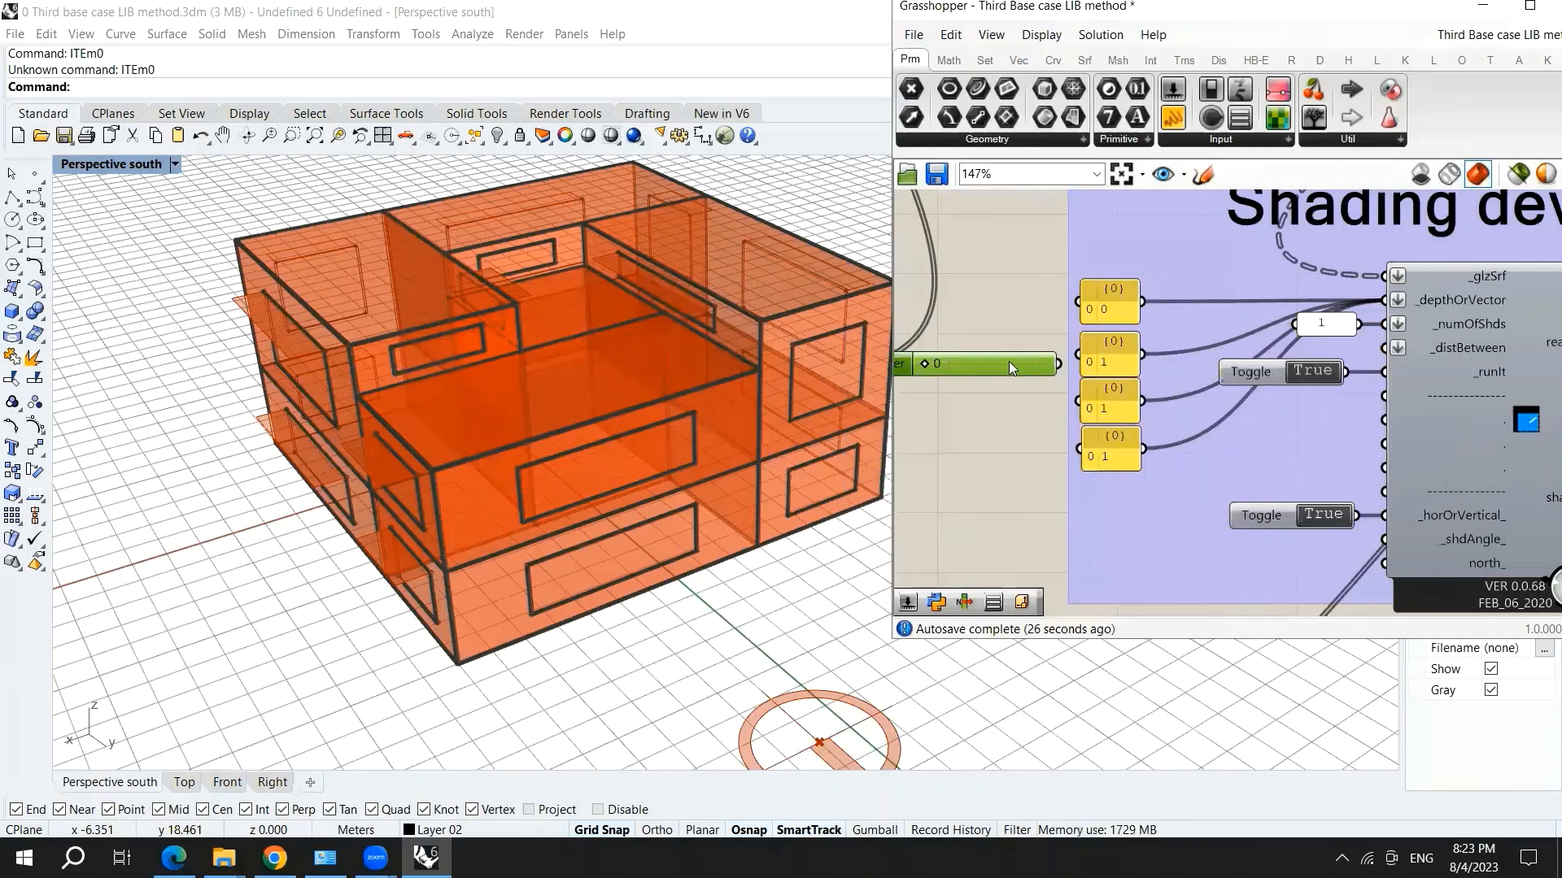
mouse_move(1100, 533)
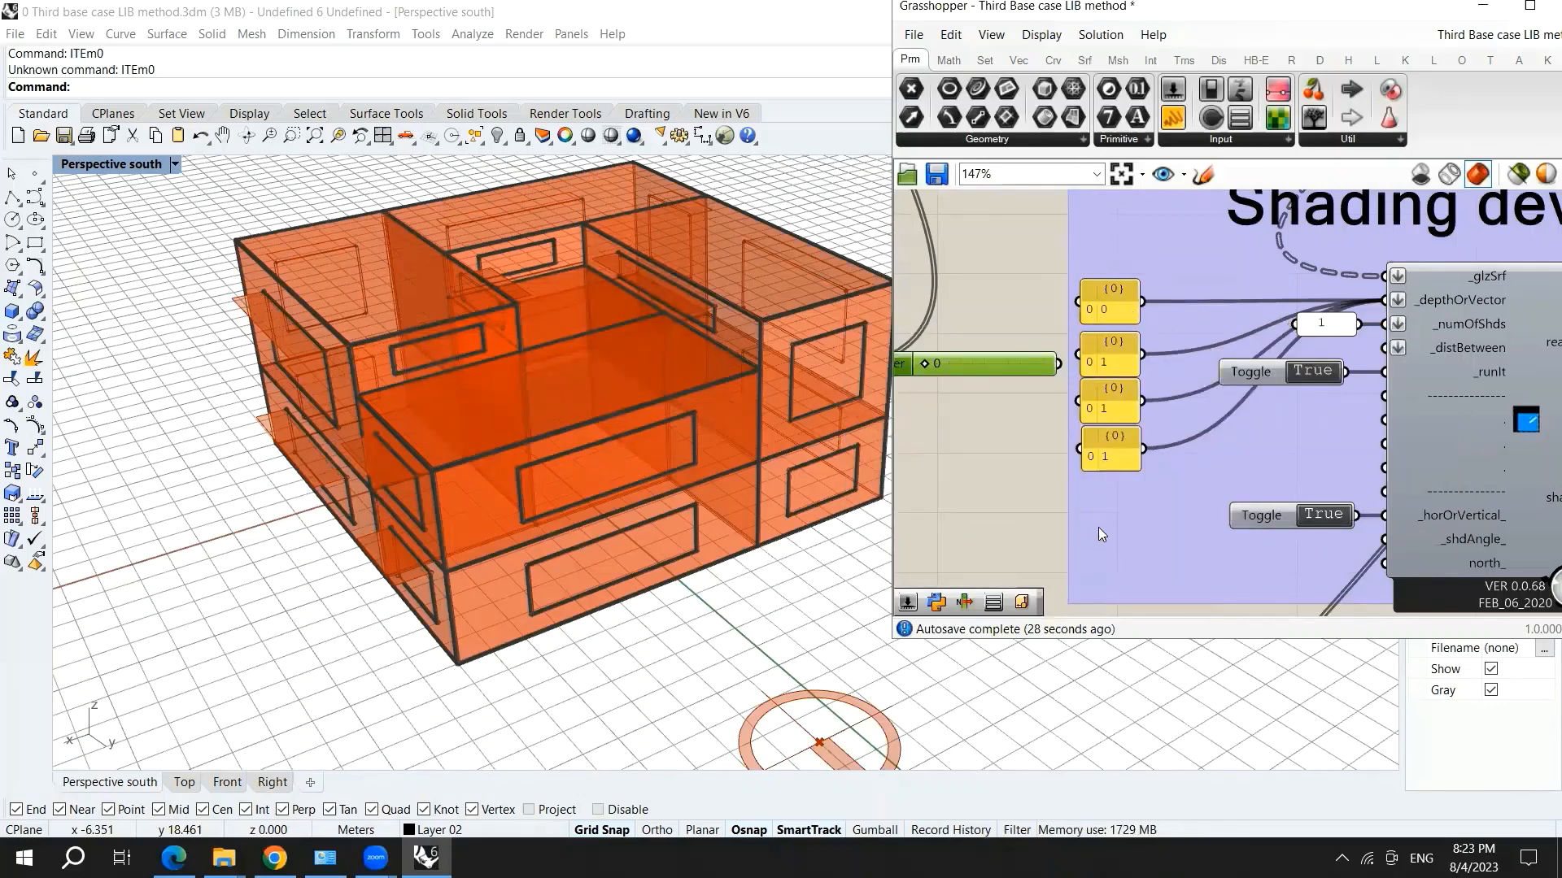
- Select the shading depth panel beside the 0 slider
click(1110, 355)
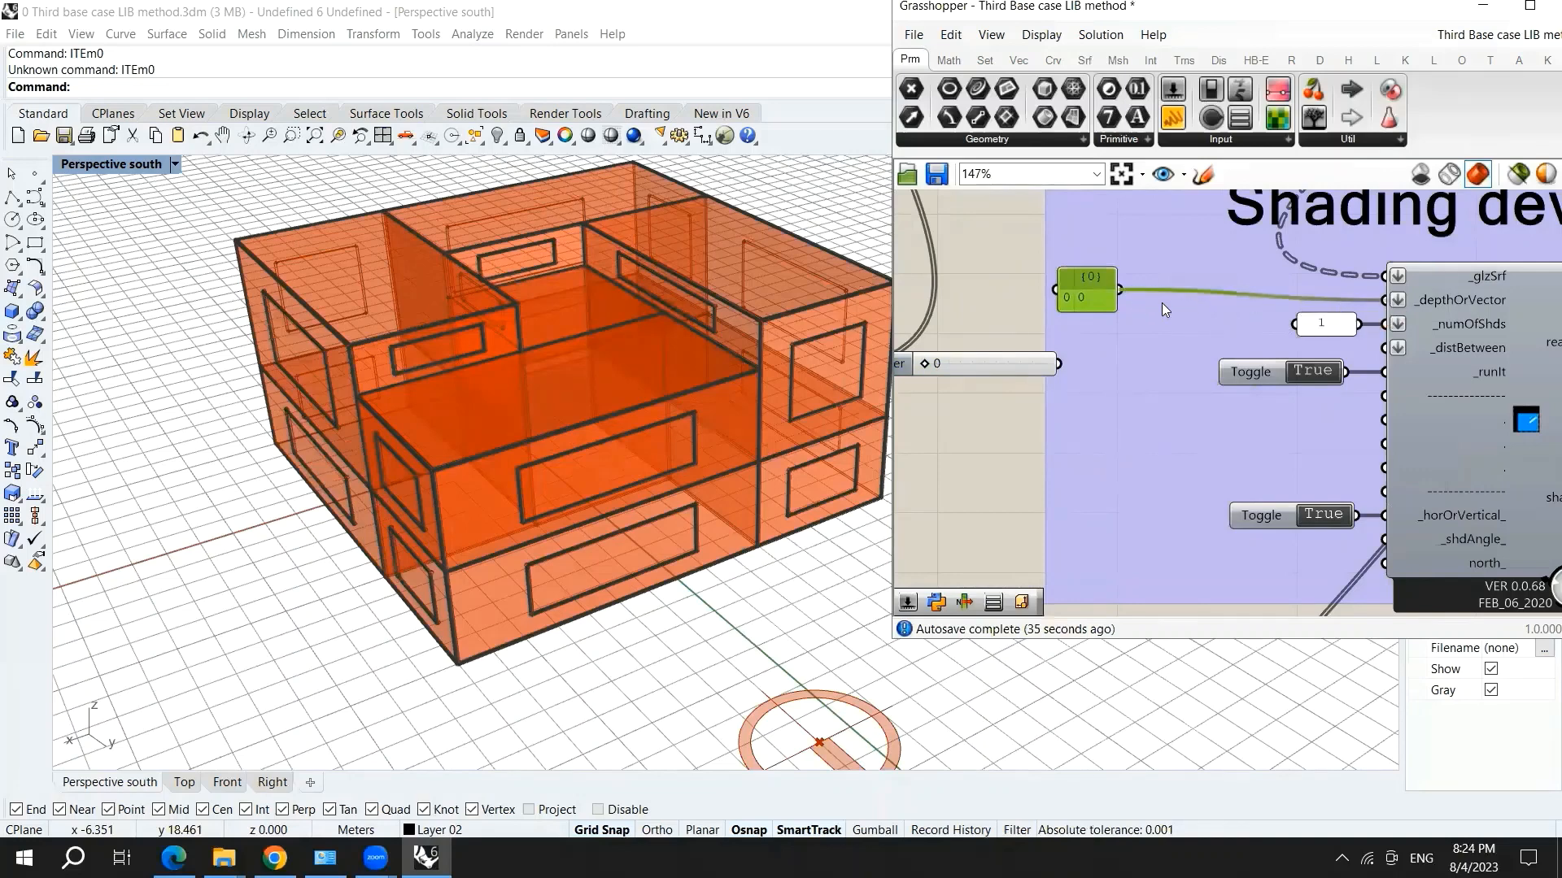
click(1086, 282)
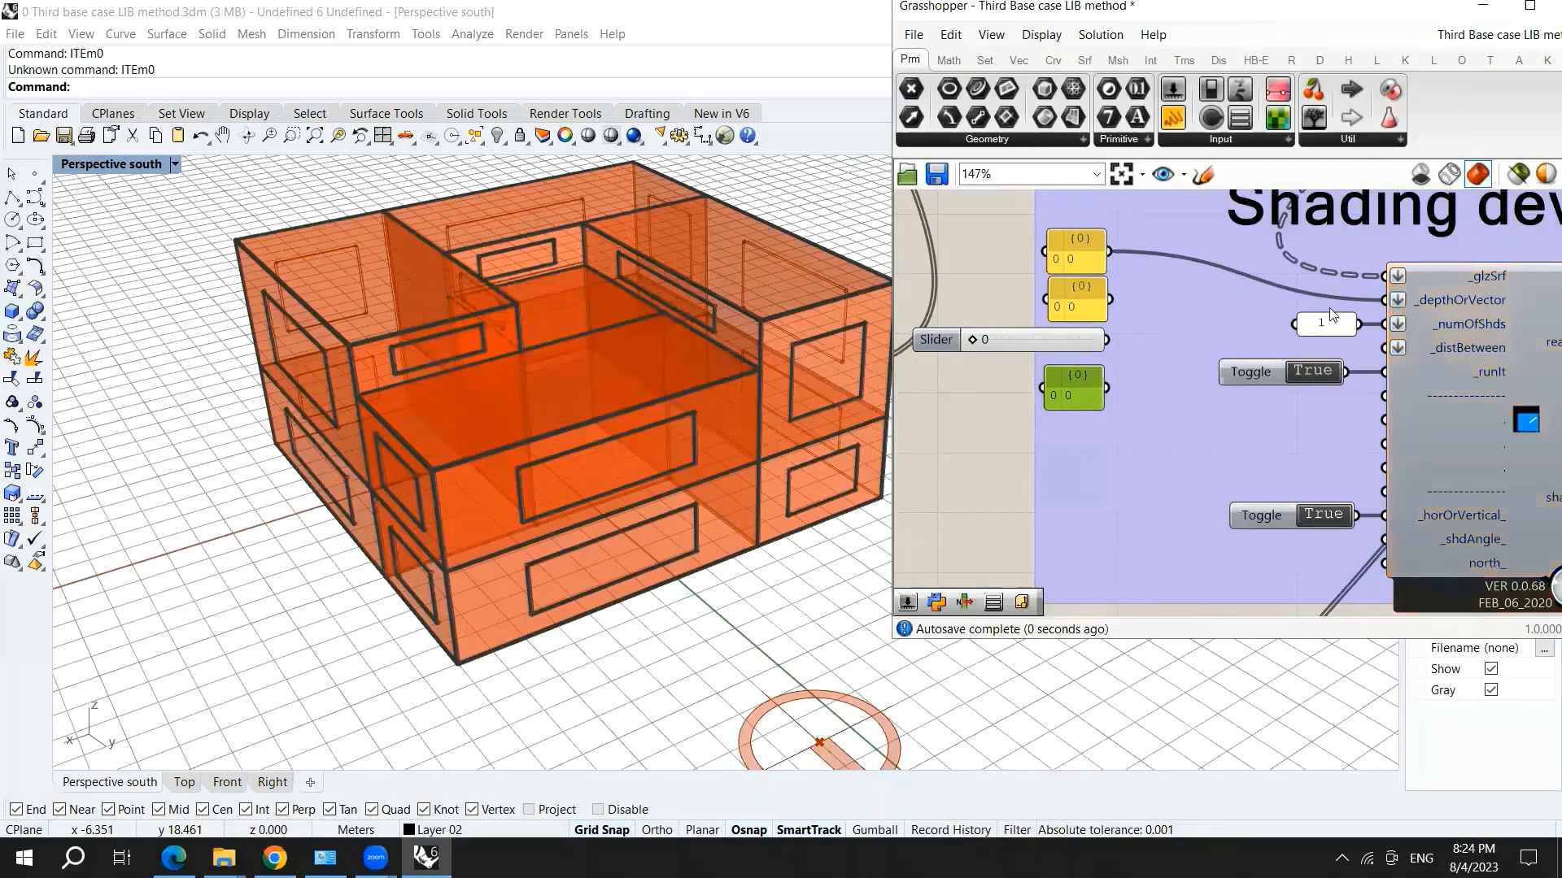
mouse_move(1115, 304)
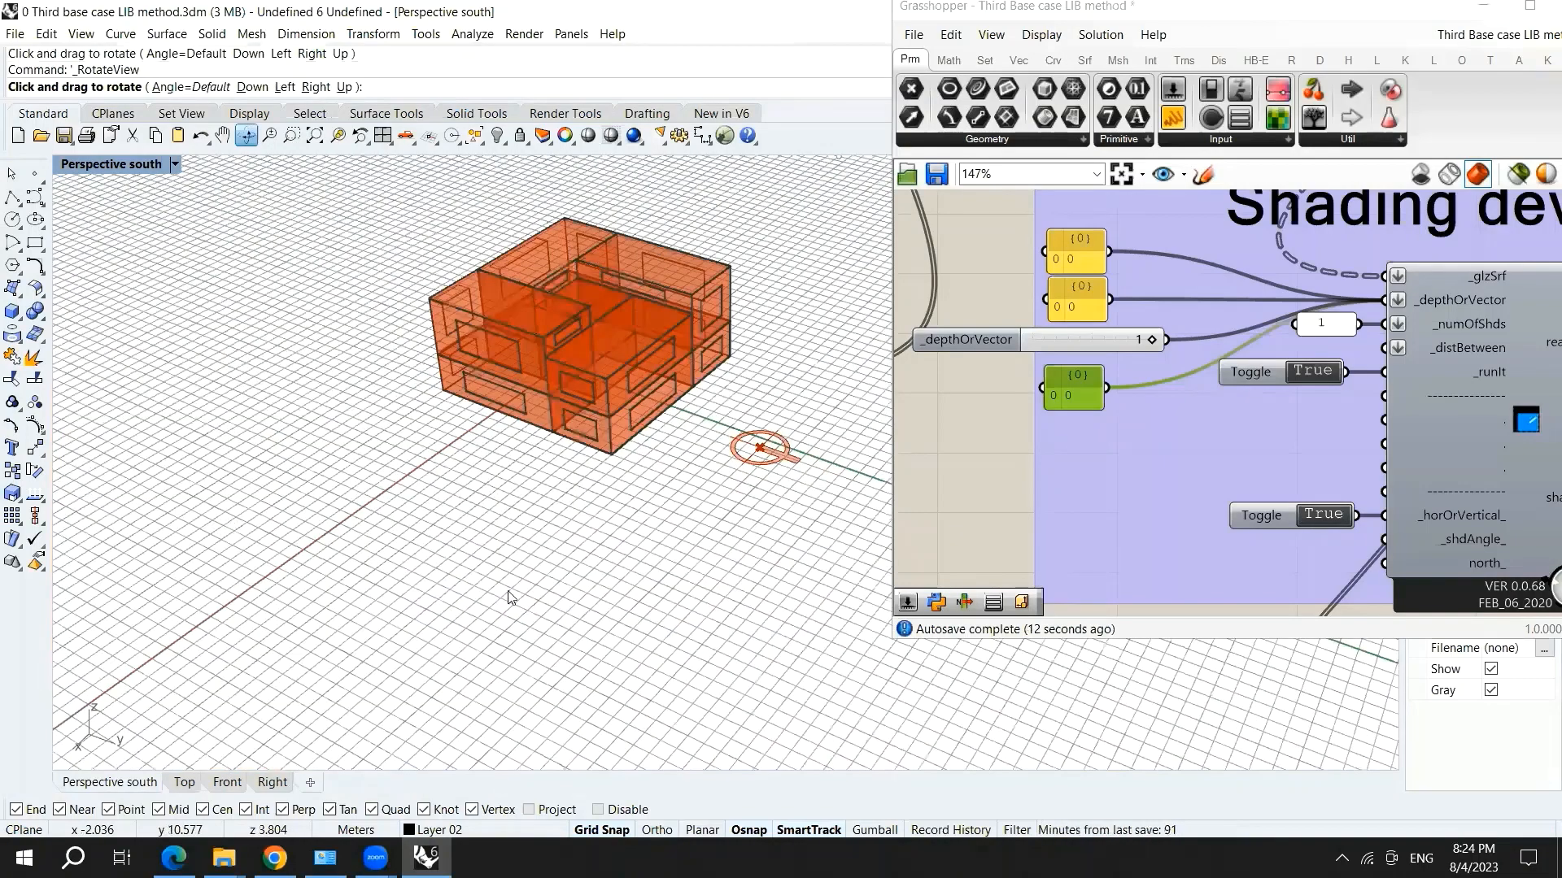
mouse_move(1257, 360)
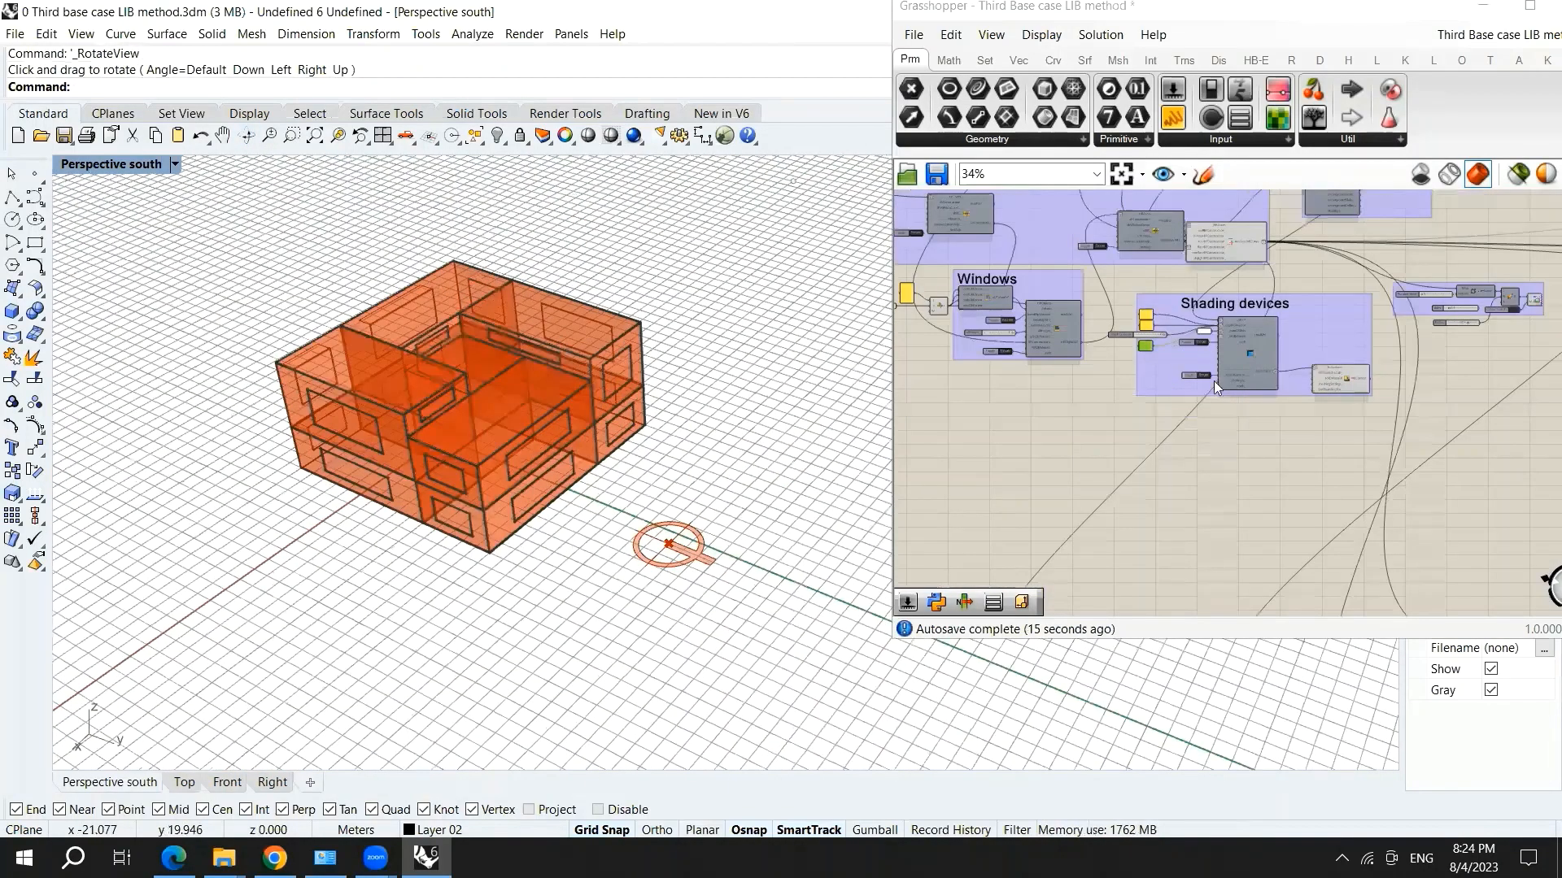
- Trace the shading surfaces through HB EP Context Surfaces to the simulation's HBContext input
scroll(up, 3)
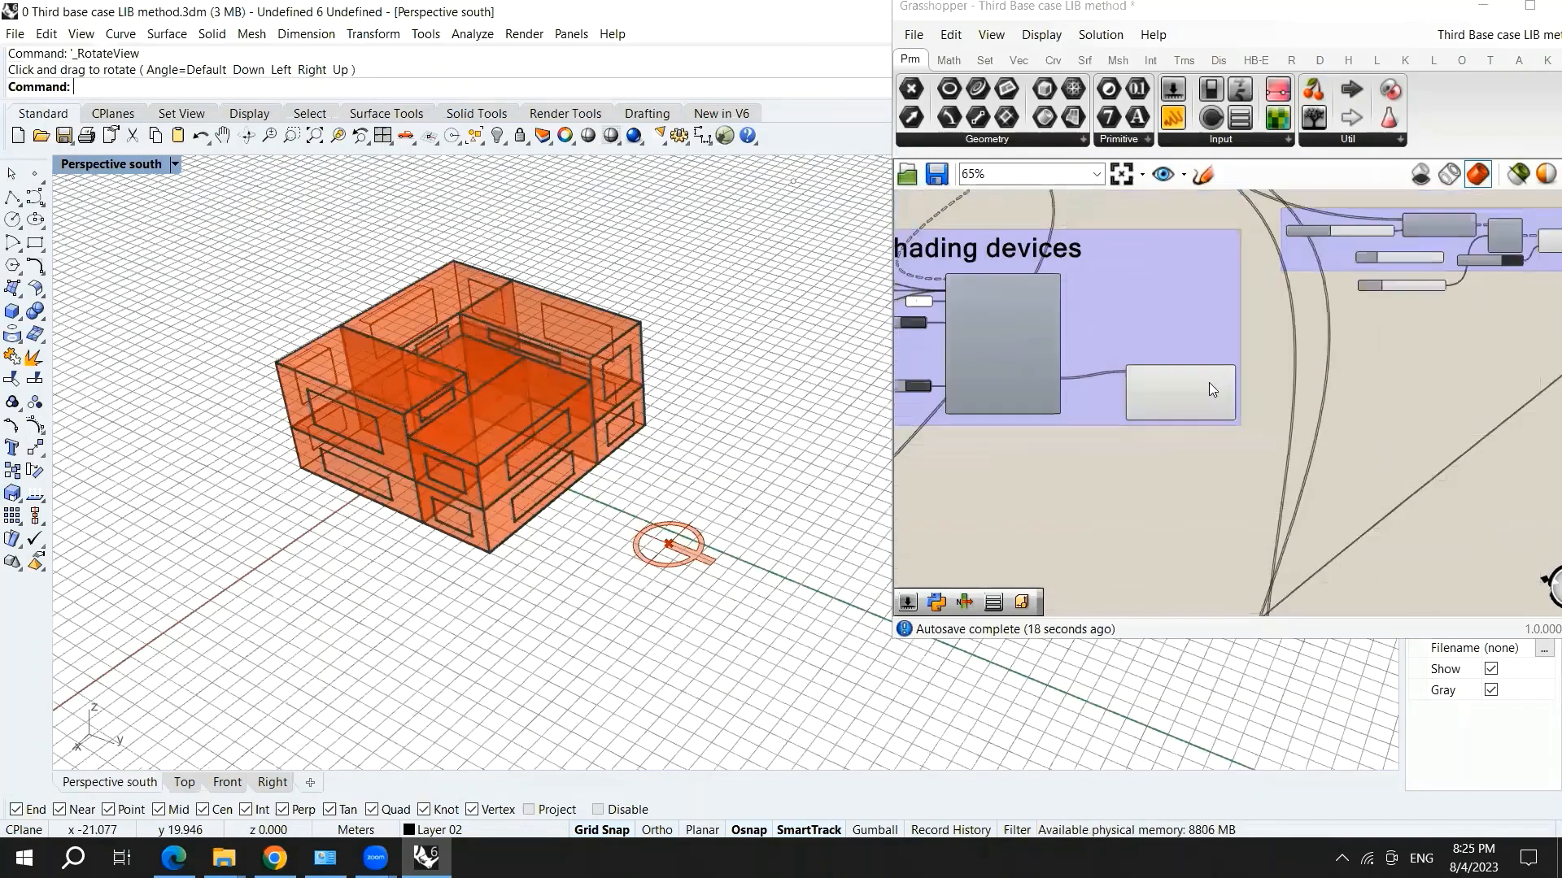
click(1179, 391)
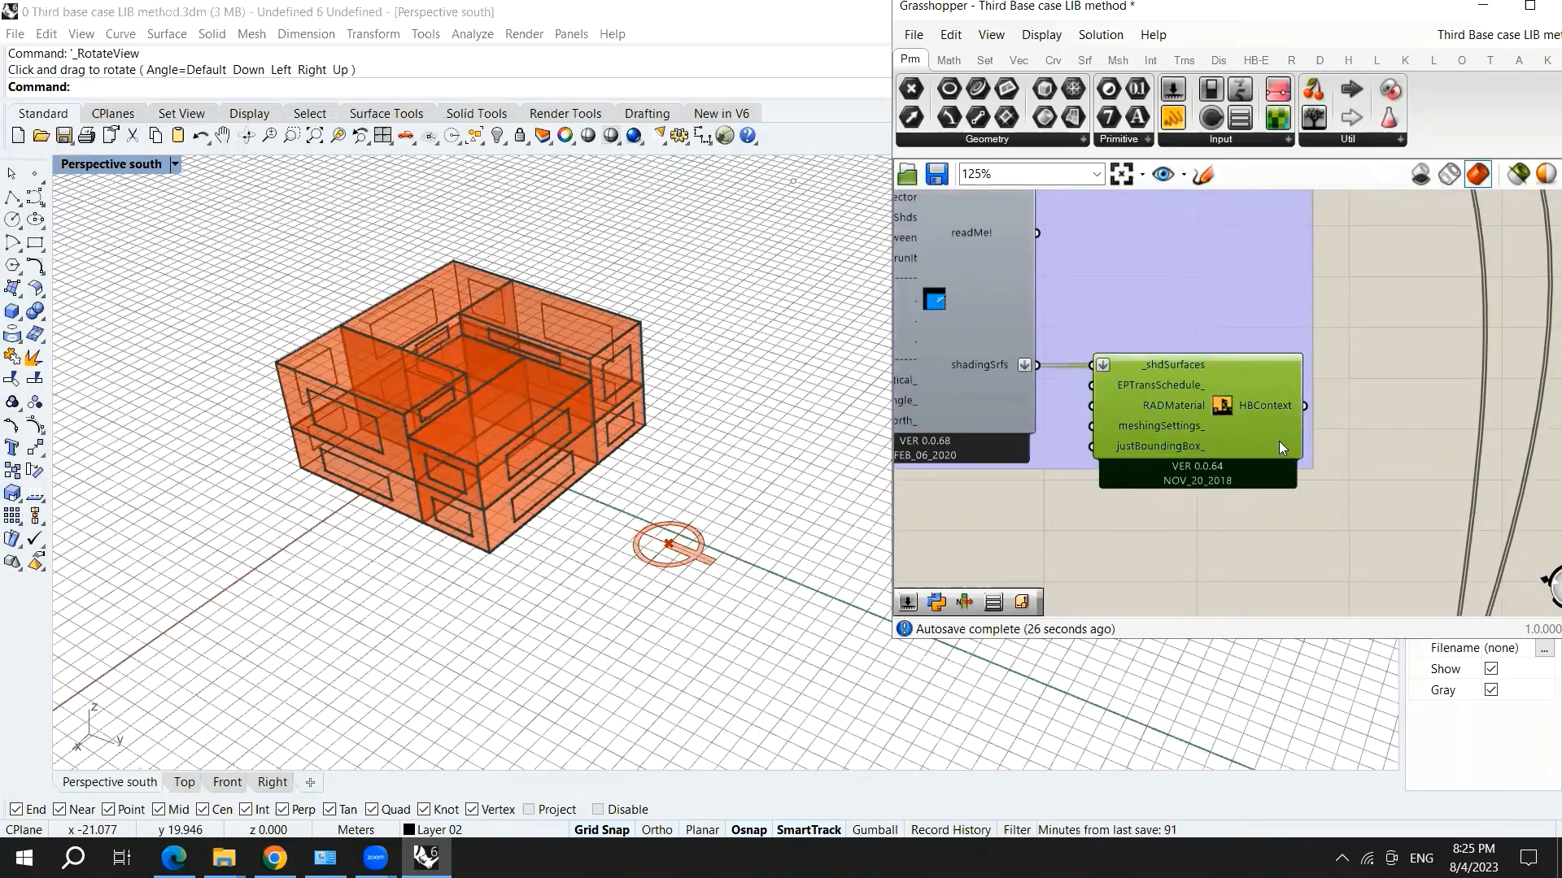
mouse_move(1220, 410)
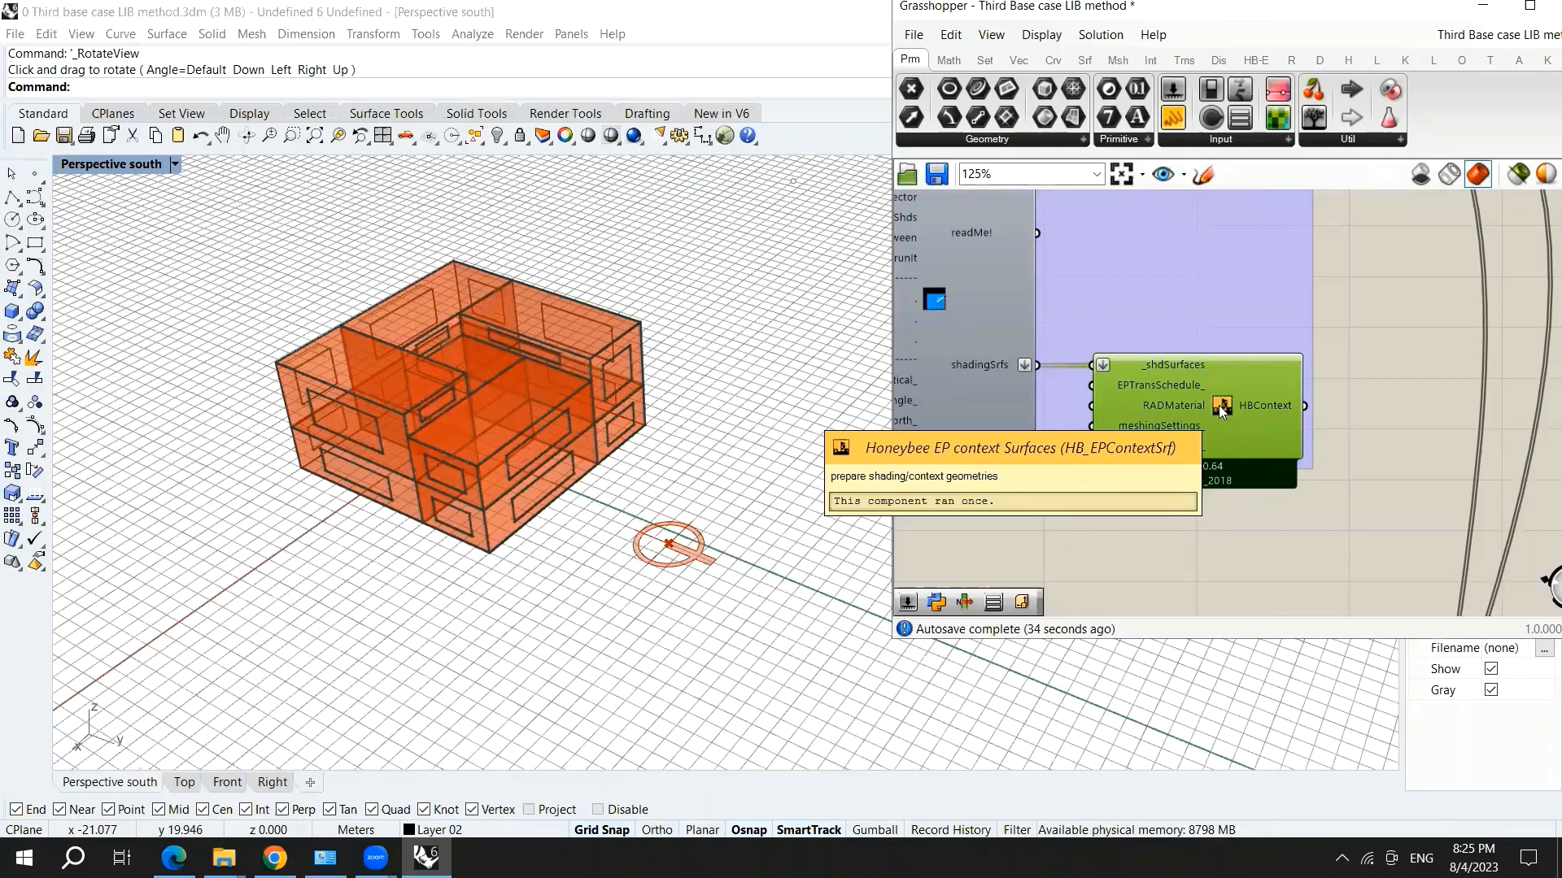
mouse_move(1051, 371)
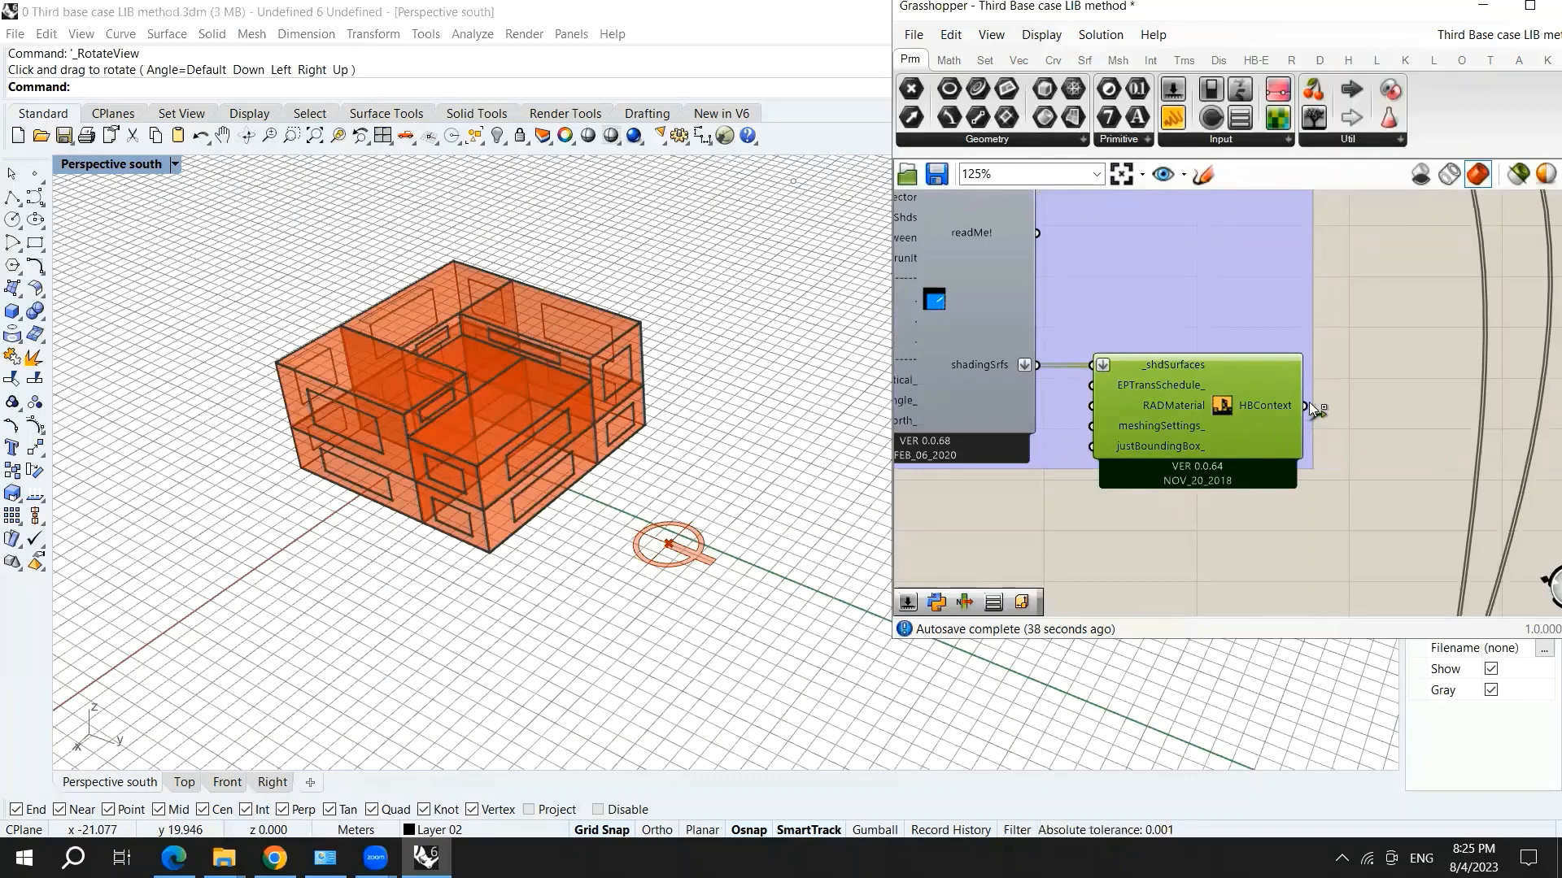
scroll(down, 3)
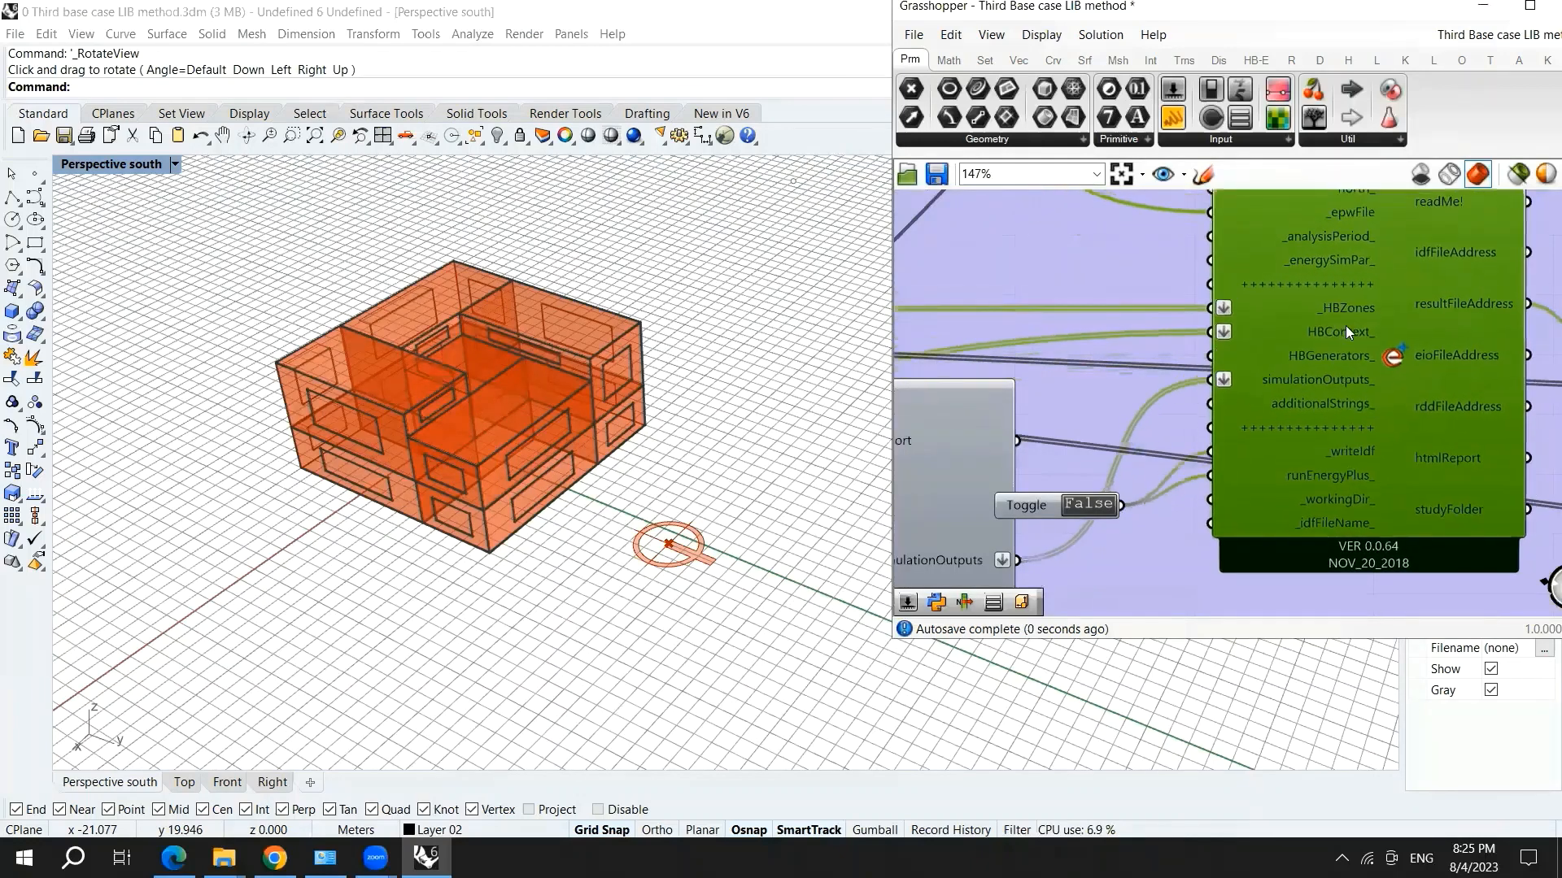
- Run Recompute (F5) from the Solution menu on the whole definition
scroll(down, 3)
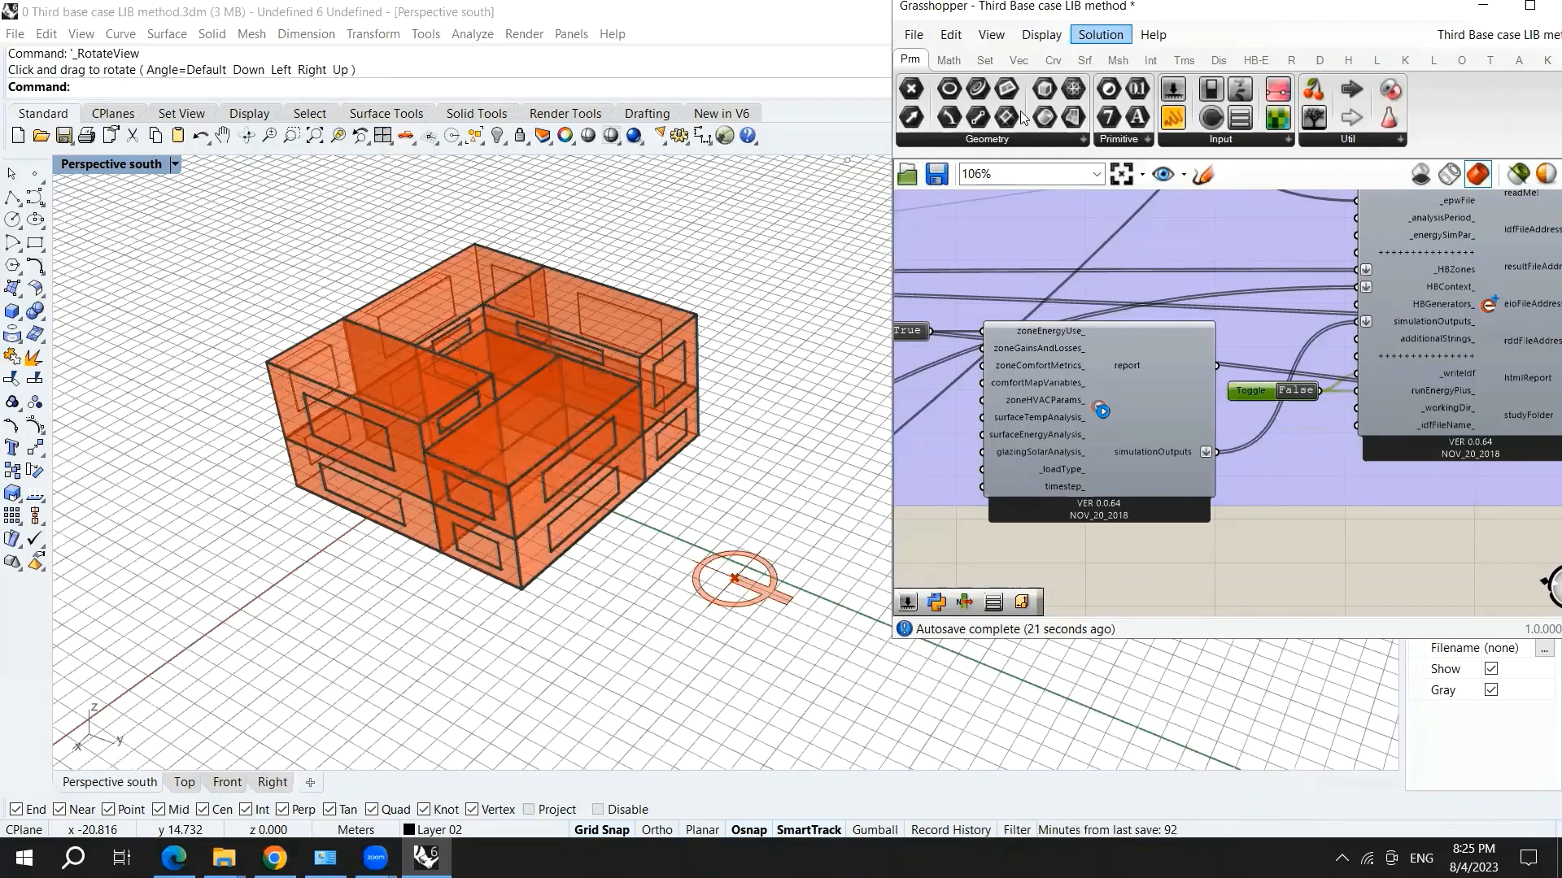
click(1100, 34)
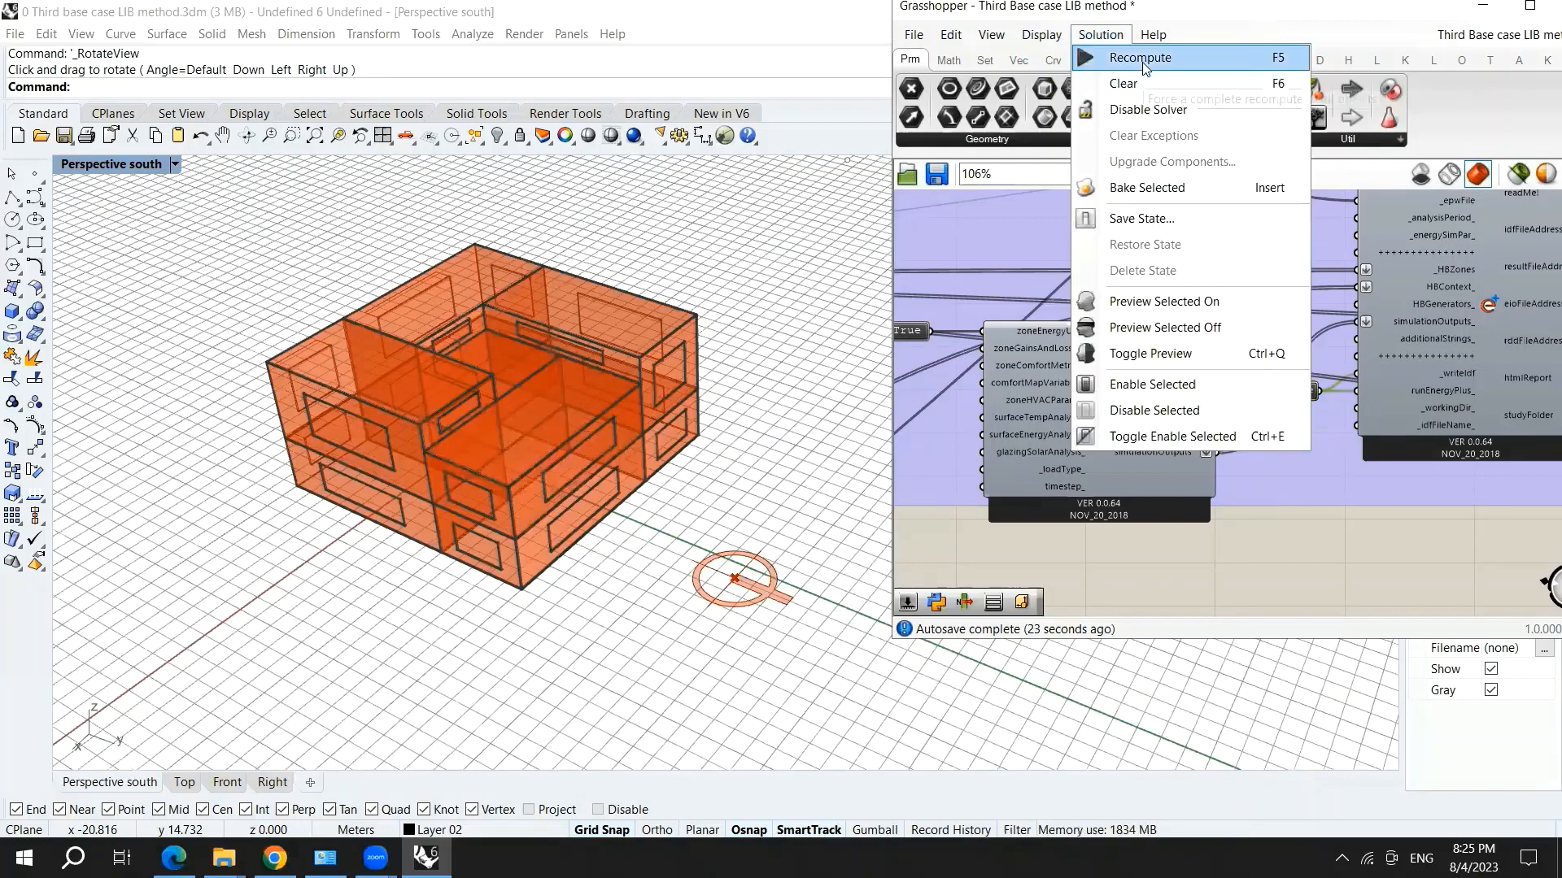
mouse_move(1141, 57)
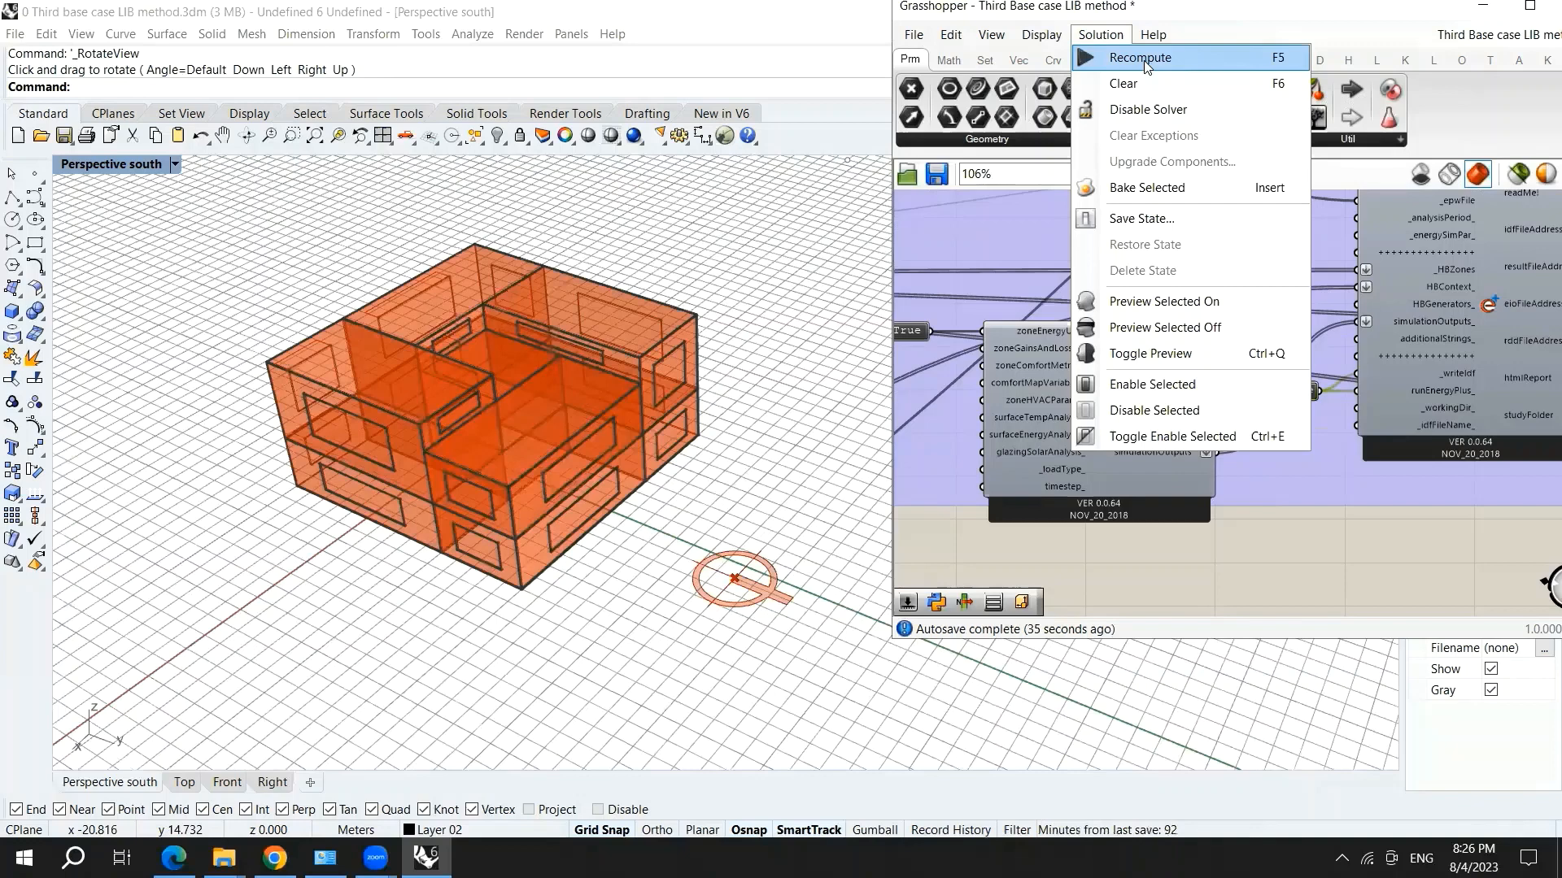
click(1149, 59)
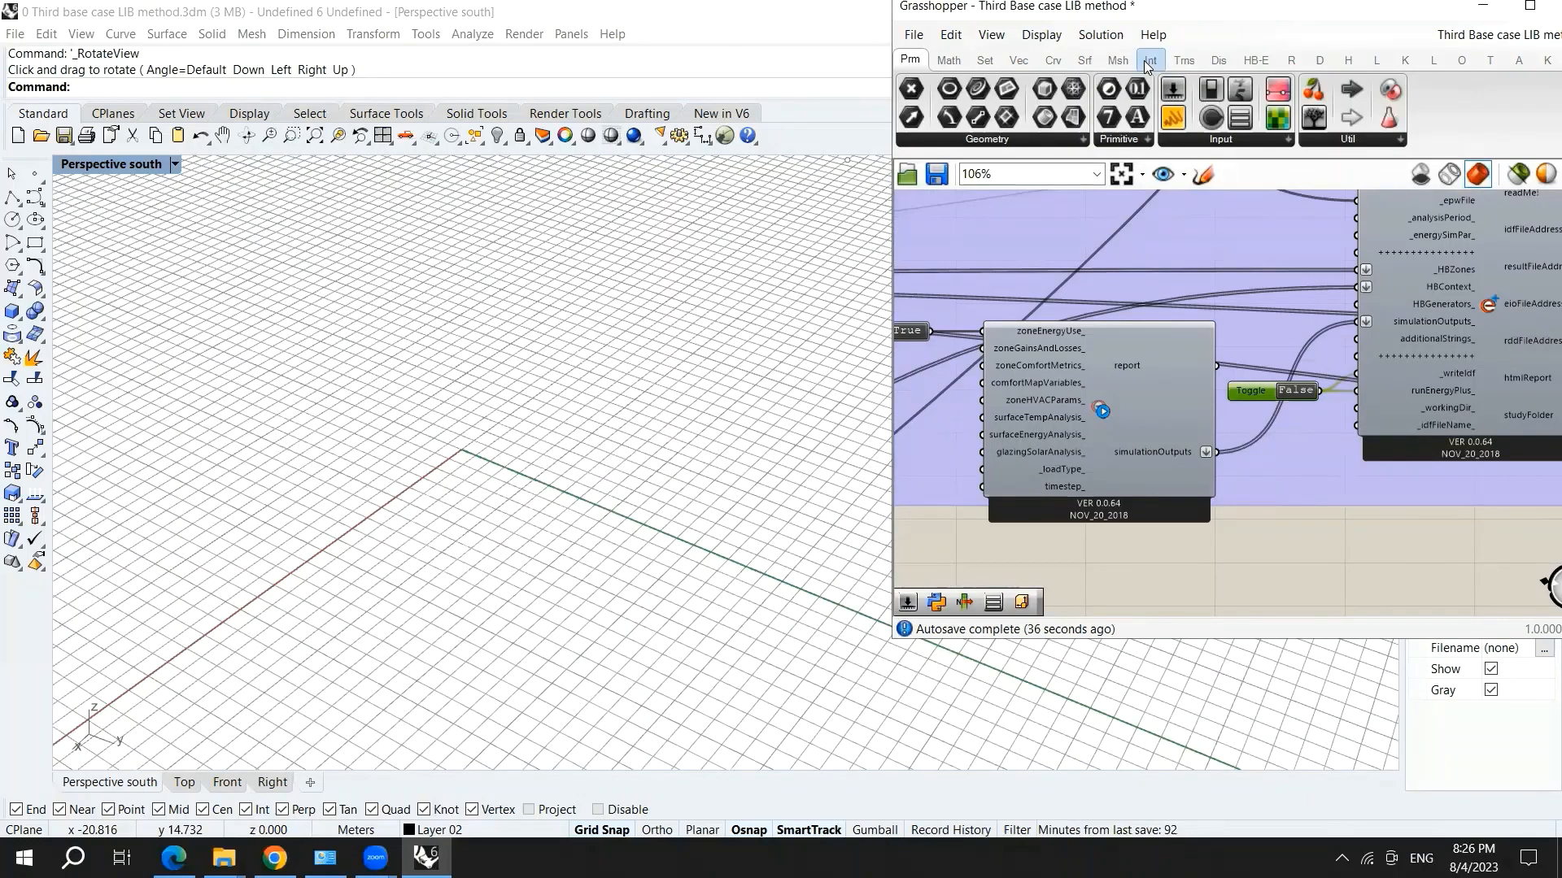
mouse_move(1147, 13)
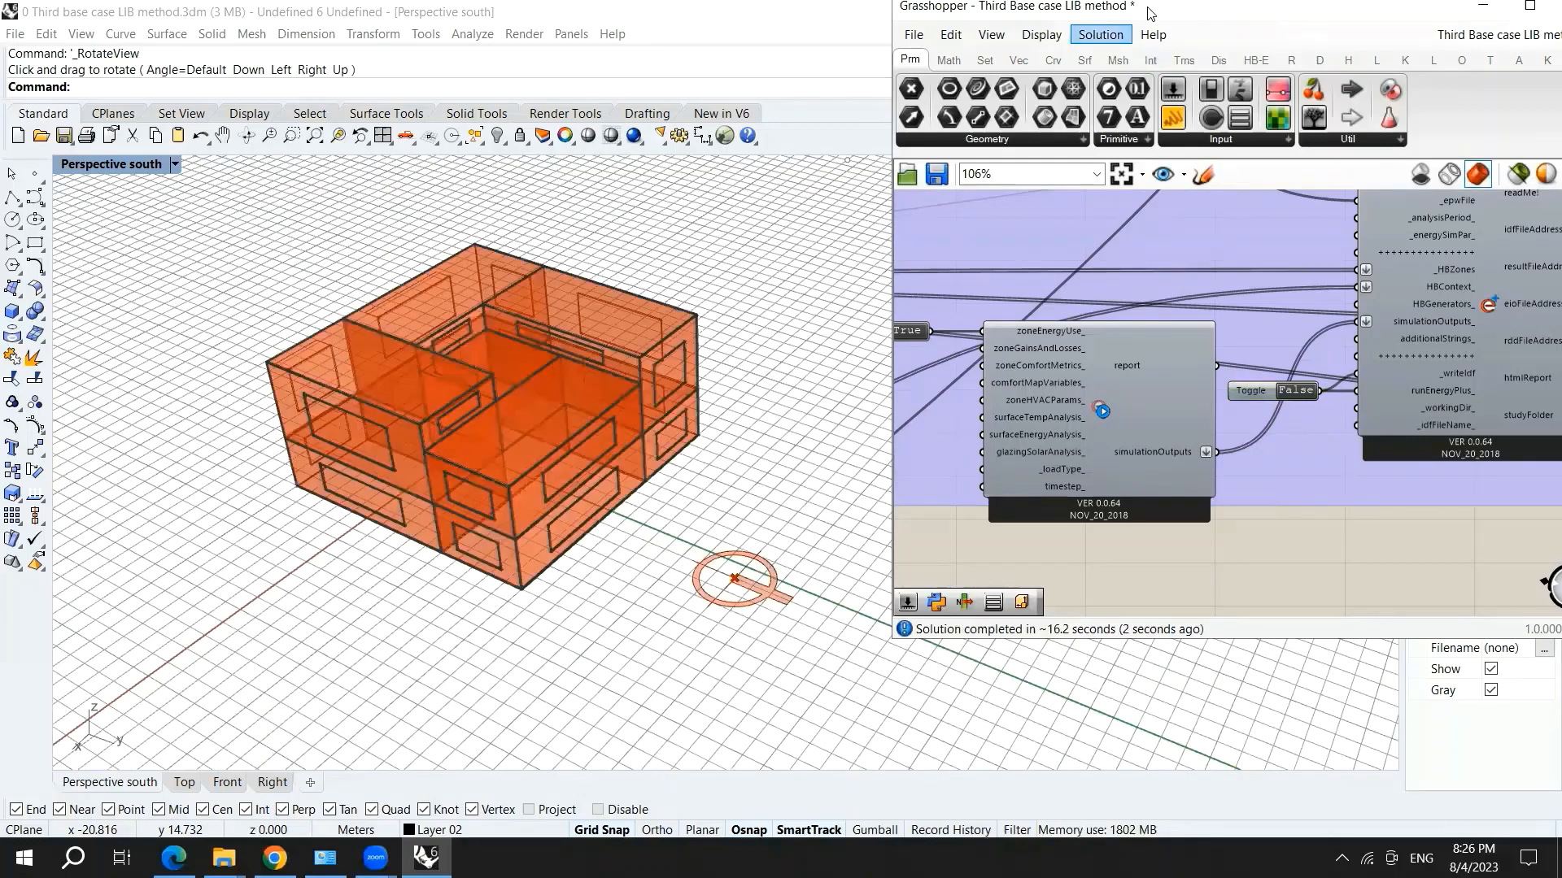
mouse_move(1051, 359)
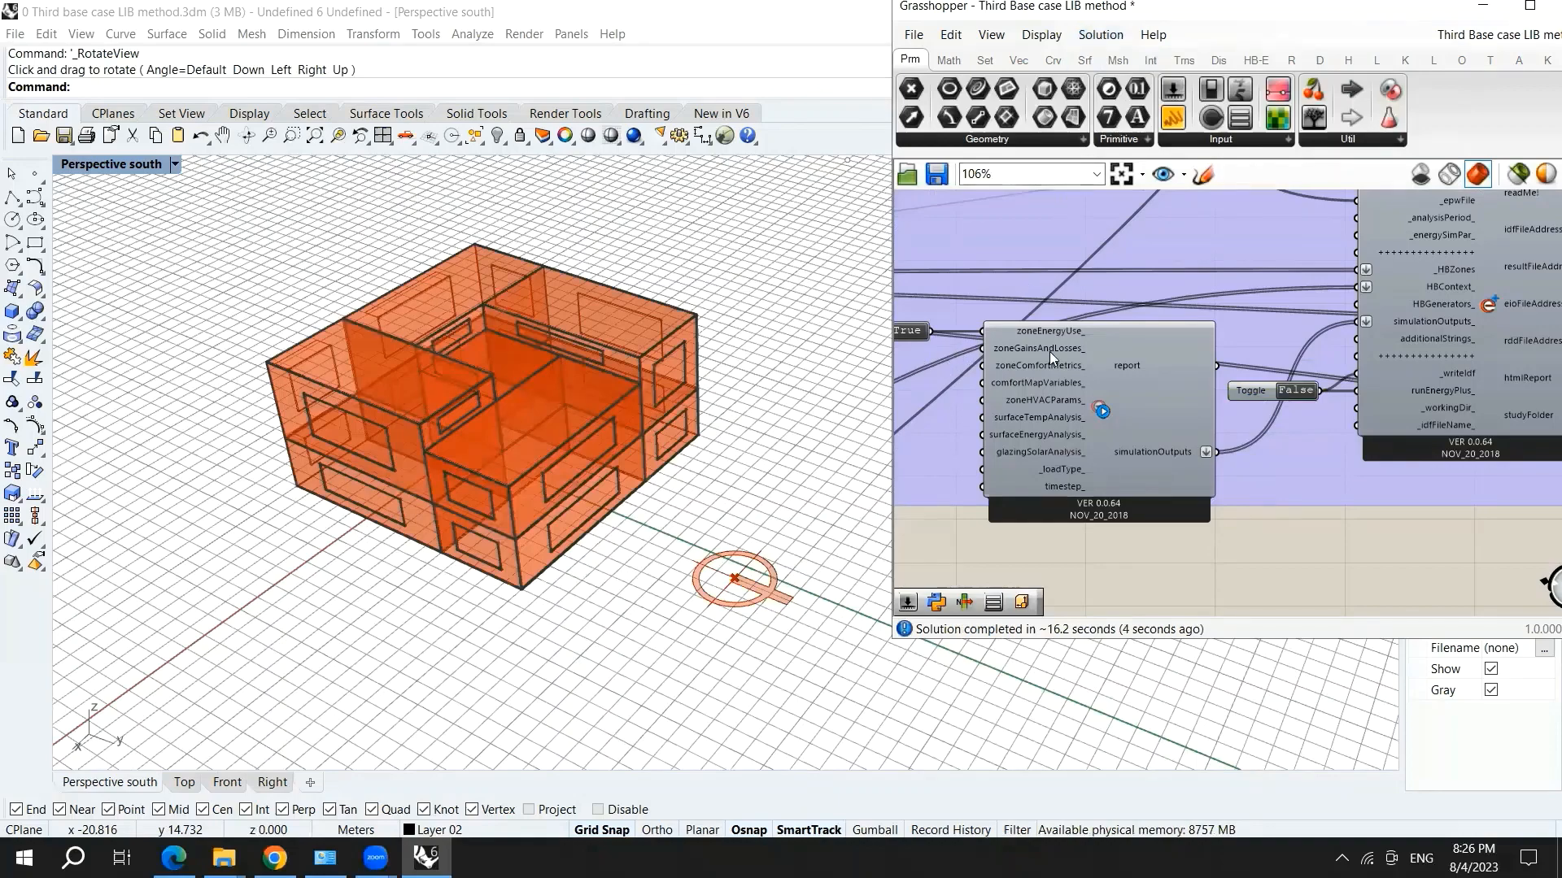
- Click Retry in the Server Busy dialog while EnergyPlus runs
scroll(up, 3)
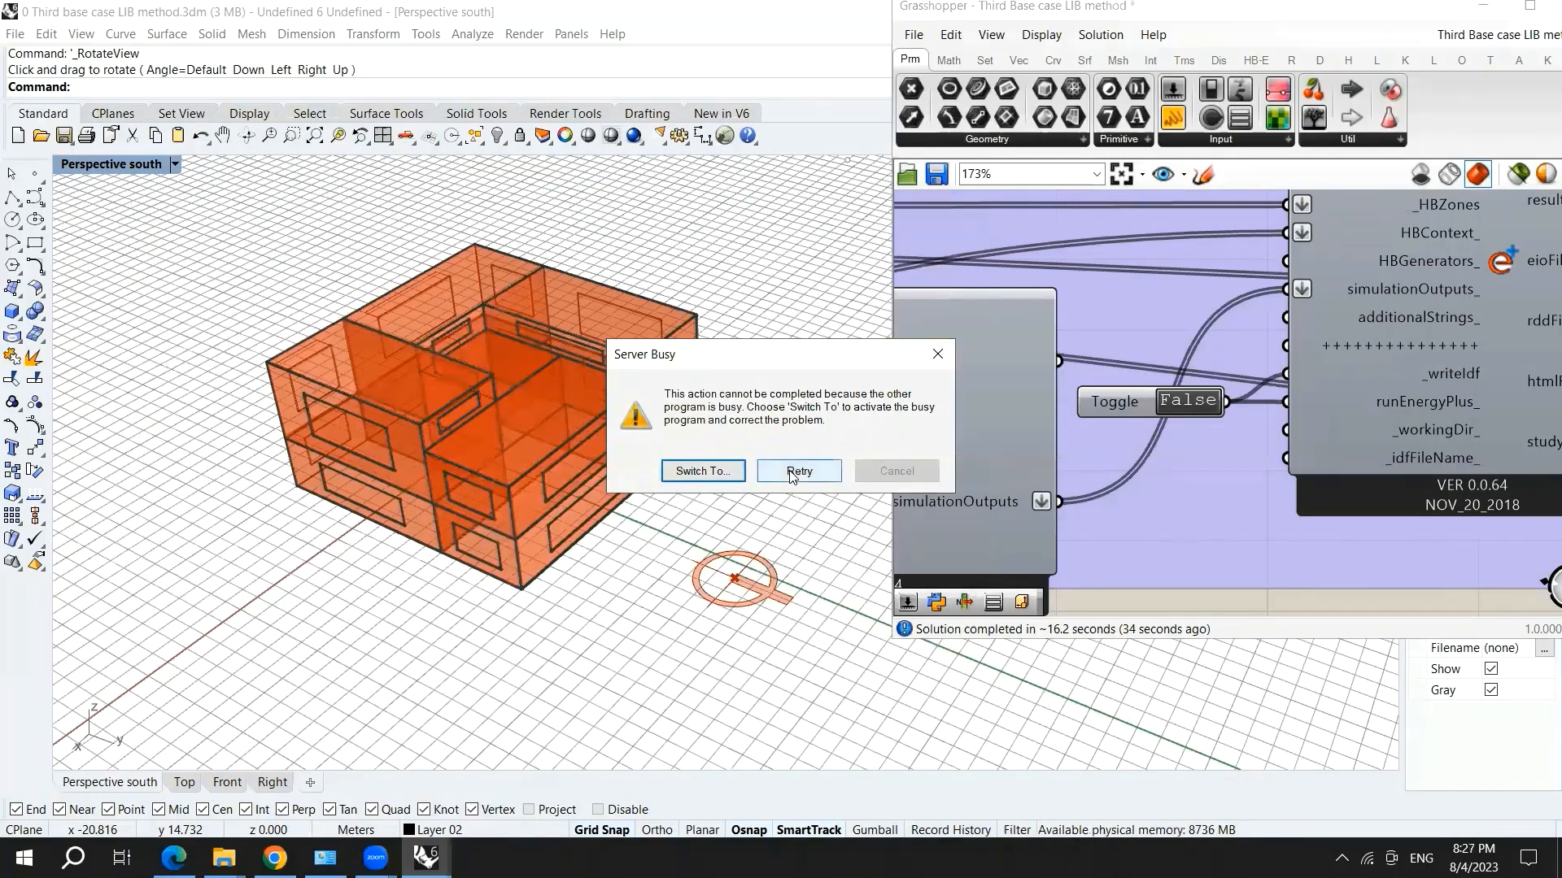
click(798, 470)
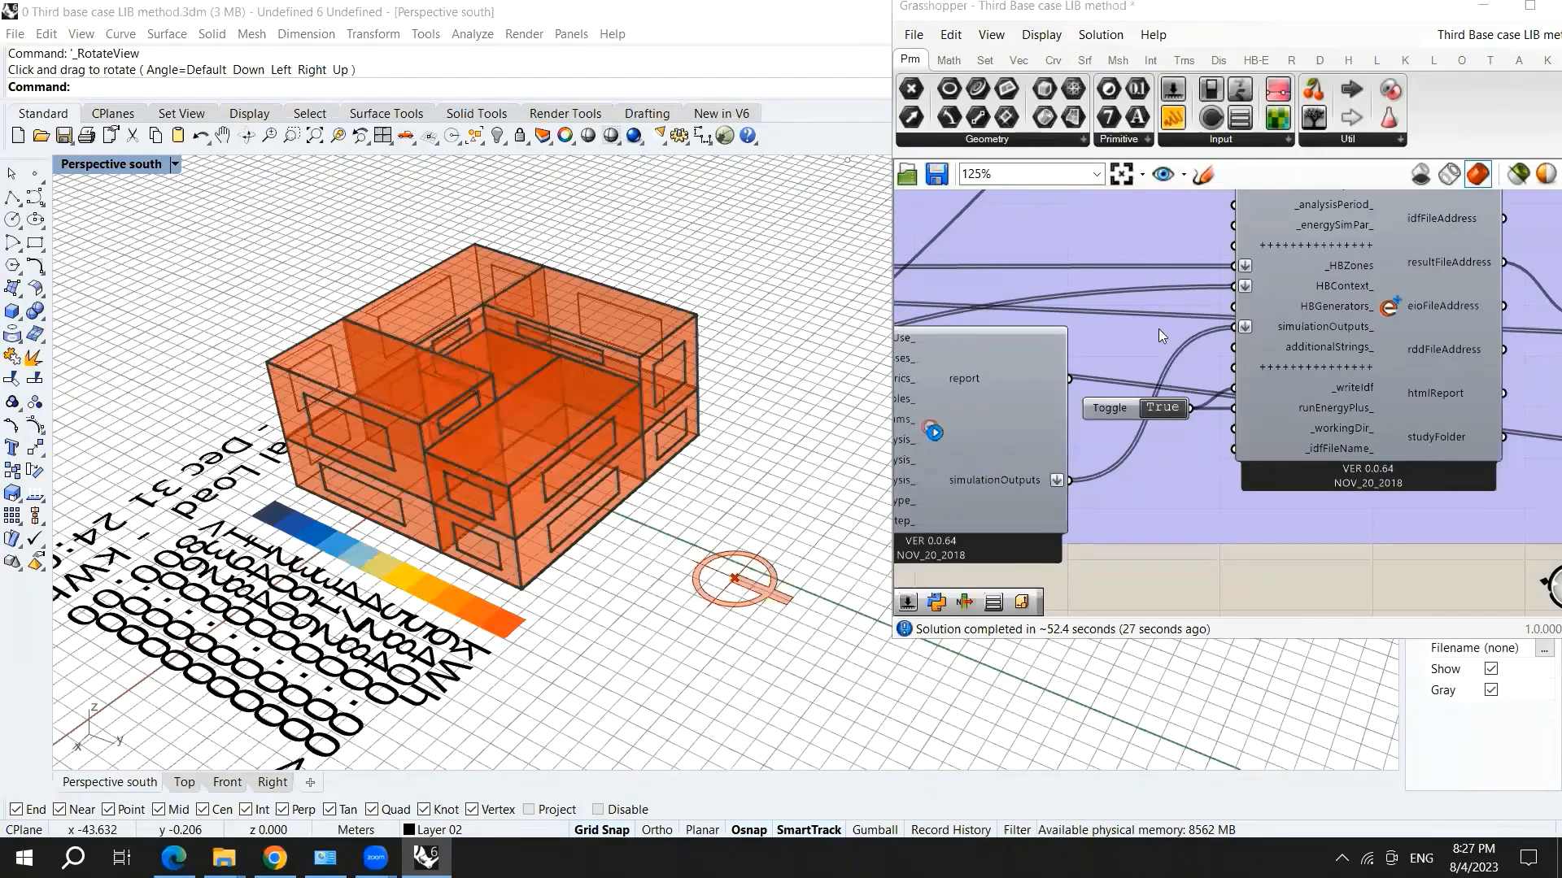
mouse_move(1205, 341)
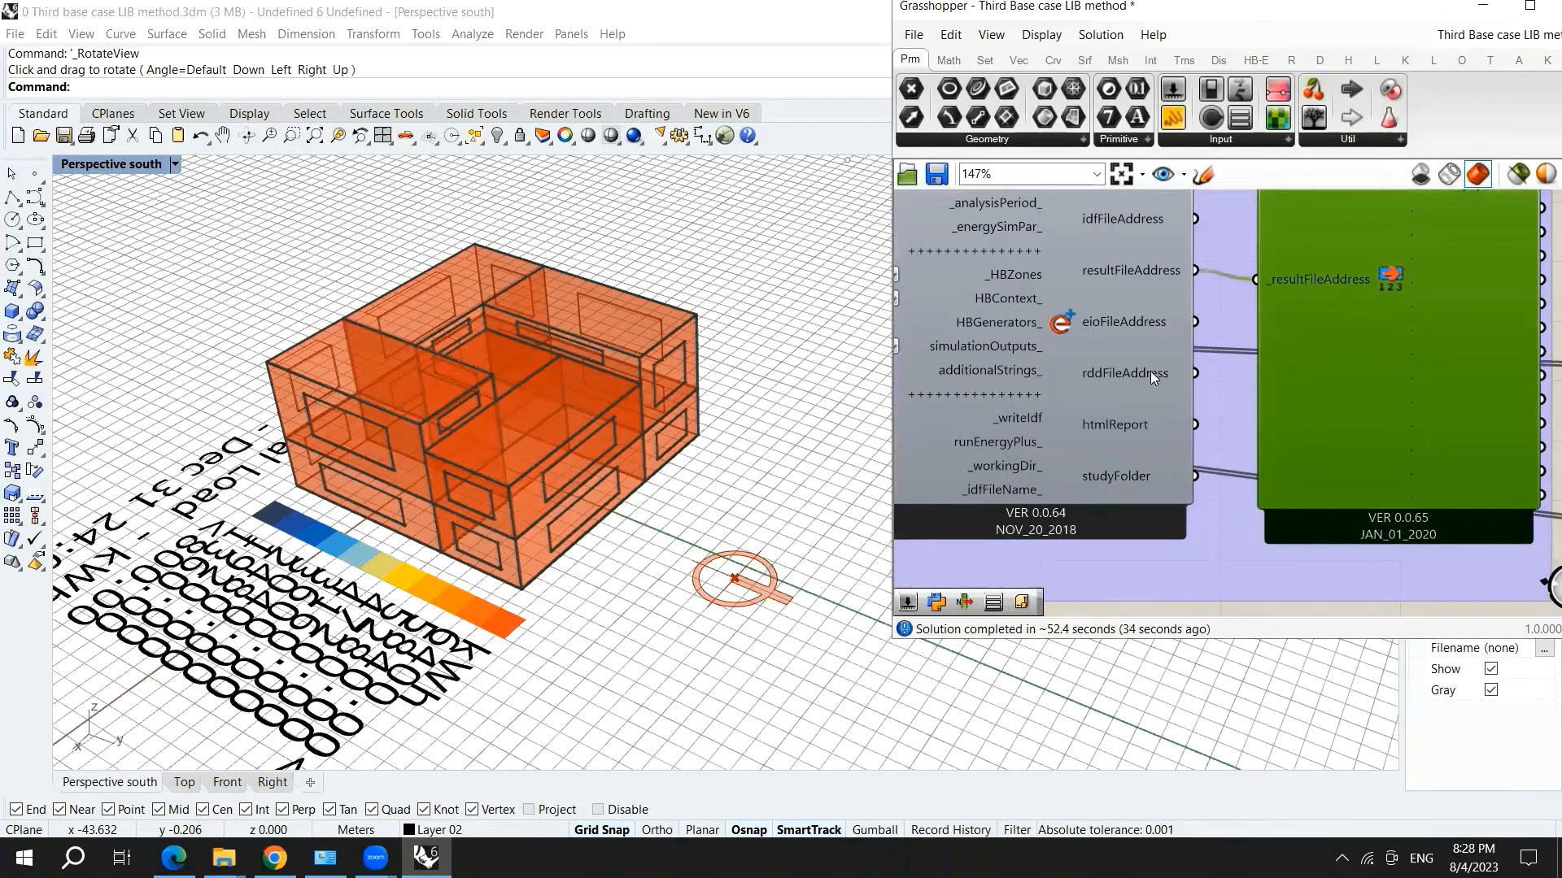
scroll(down, 3)
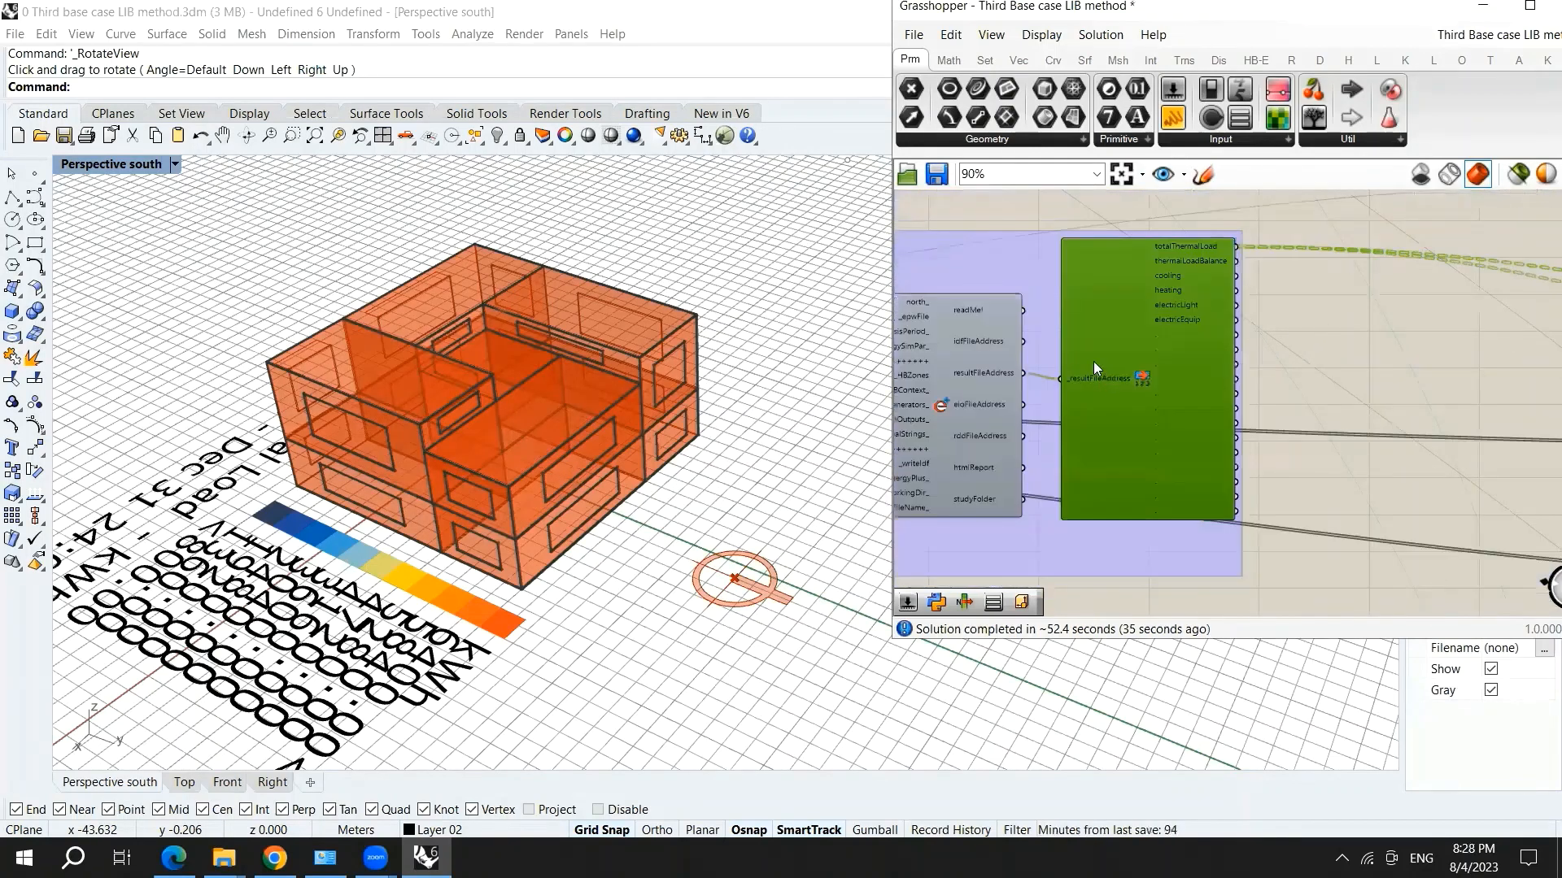
scroll(down, 3)
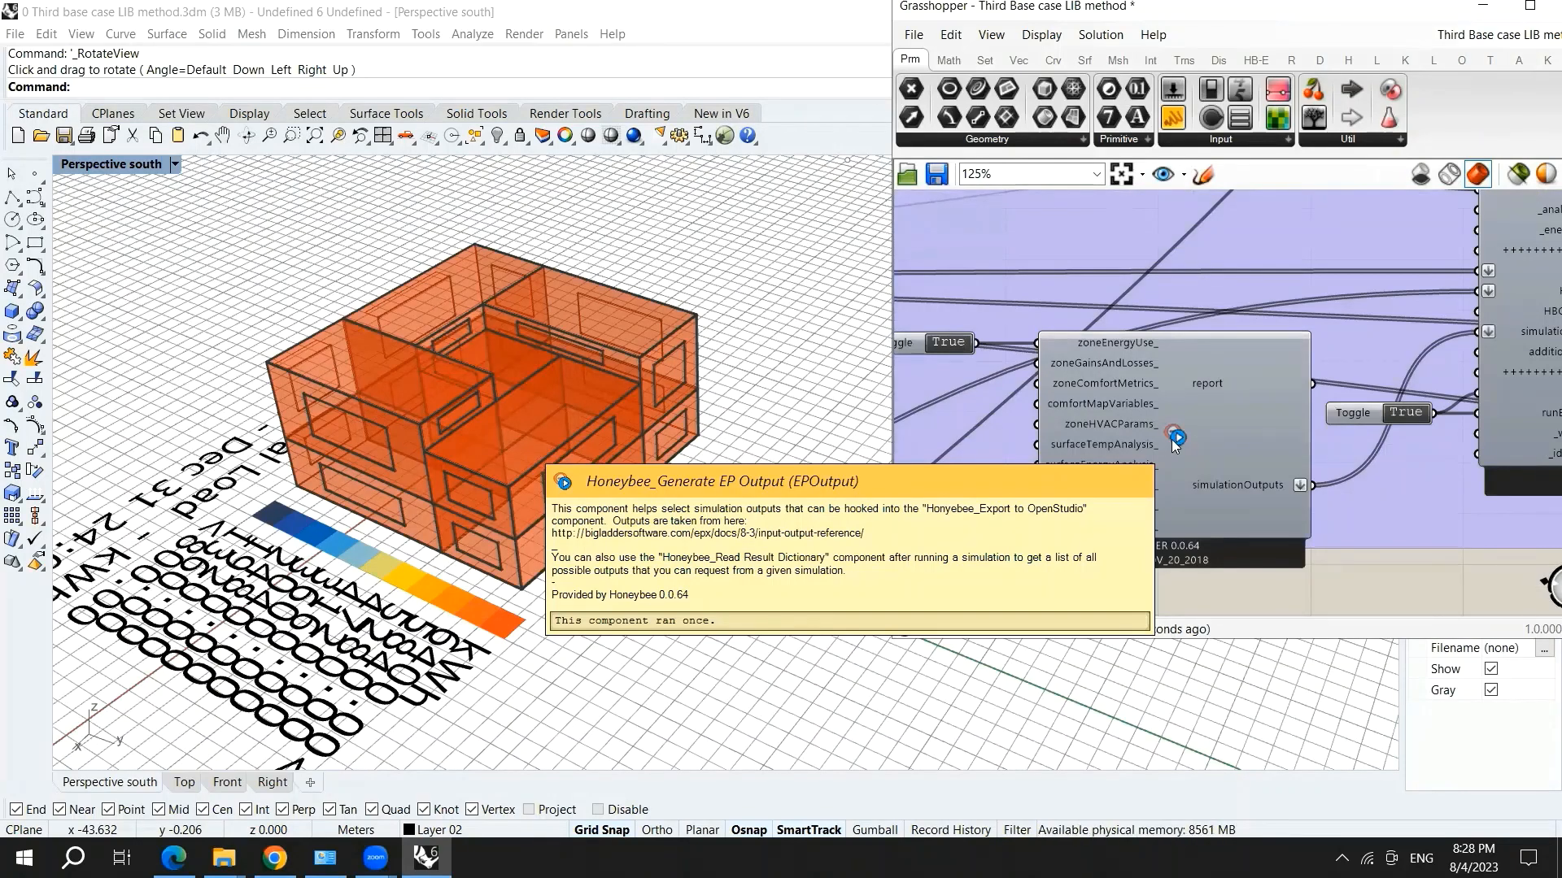
scroll(down, 3)
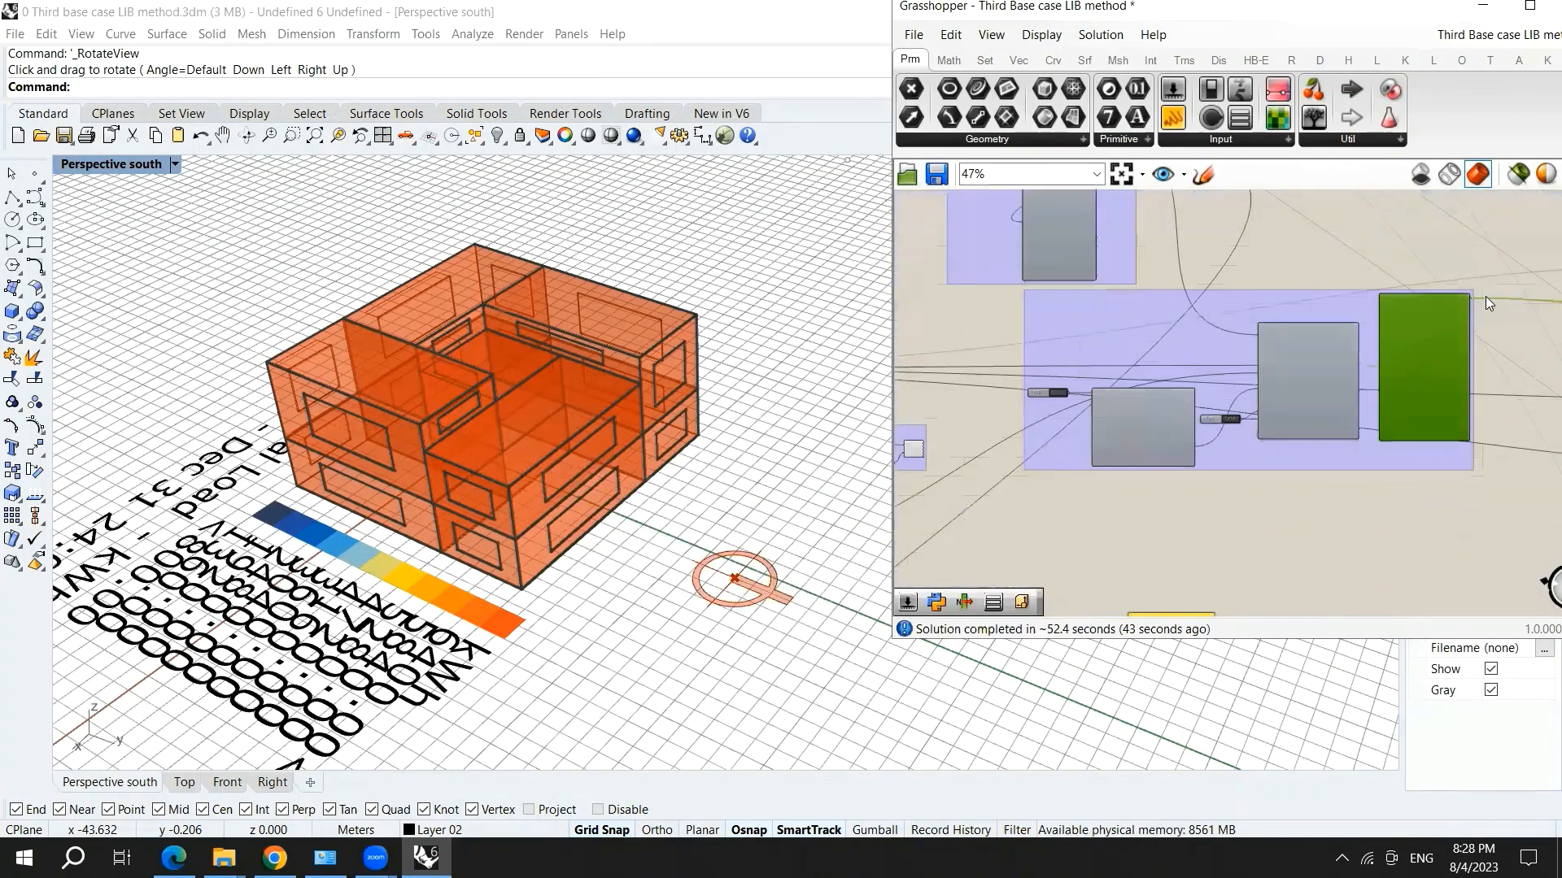
scroll(up, 3)
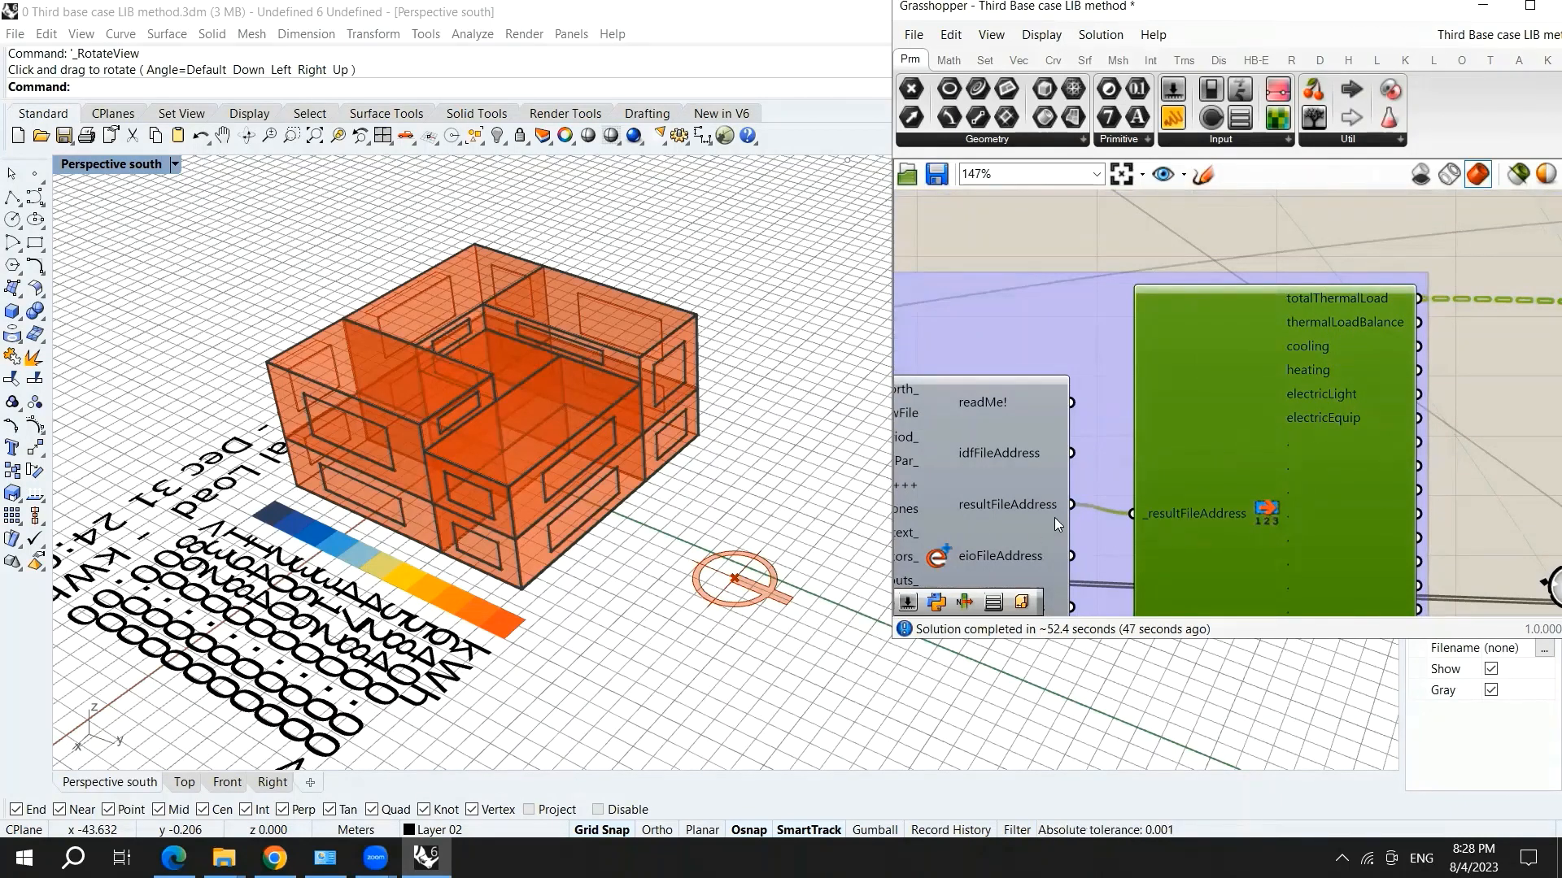
mouse_move(1233, 386)
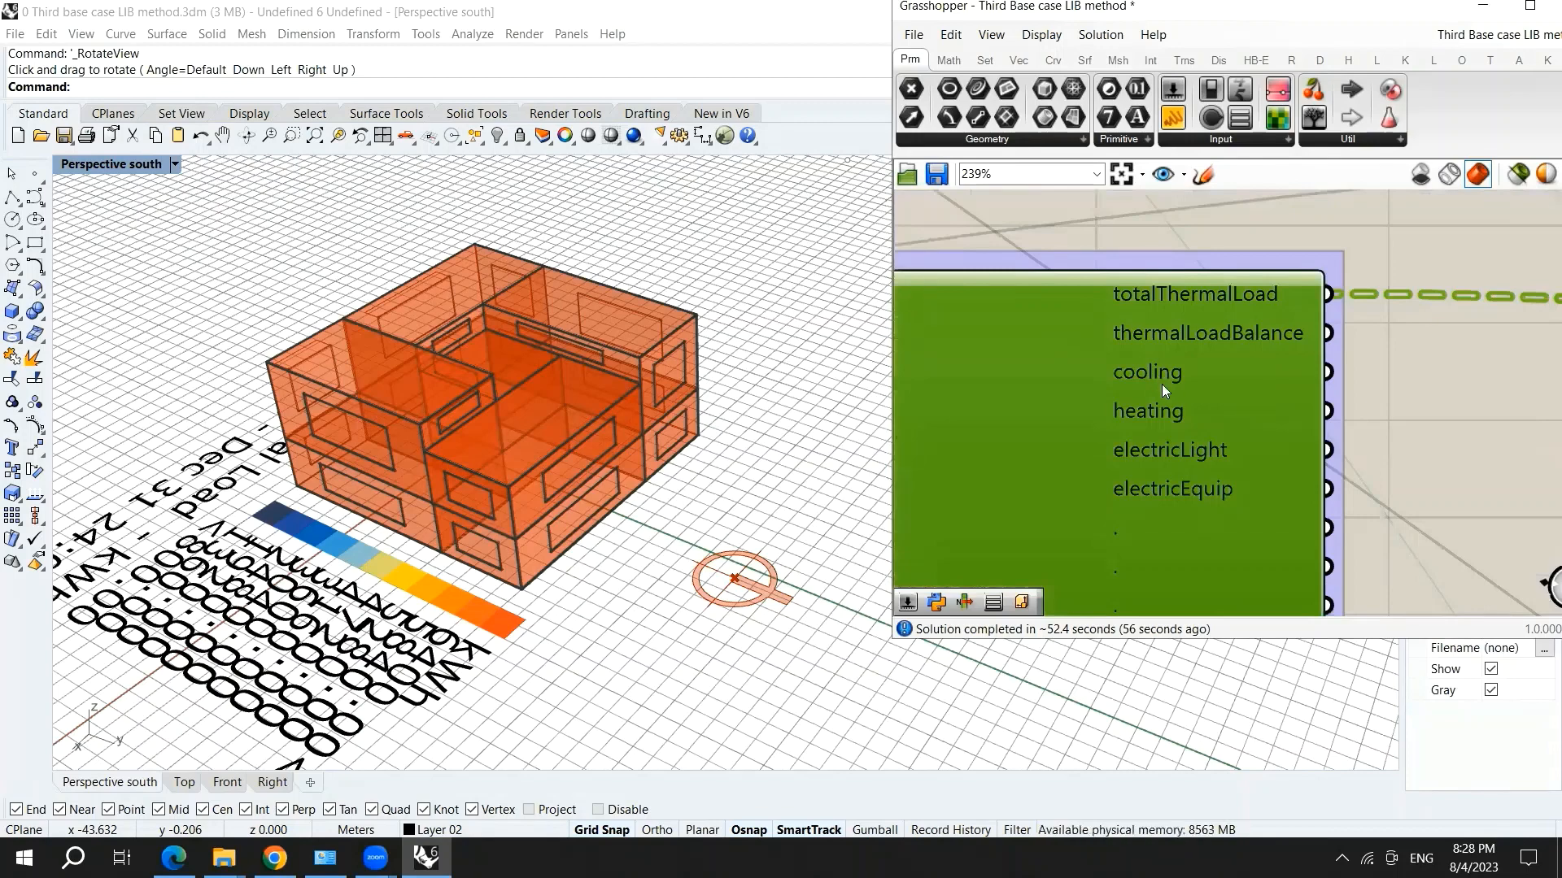
mouse_move(1347, 428)
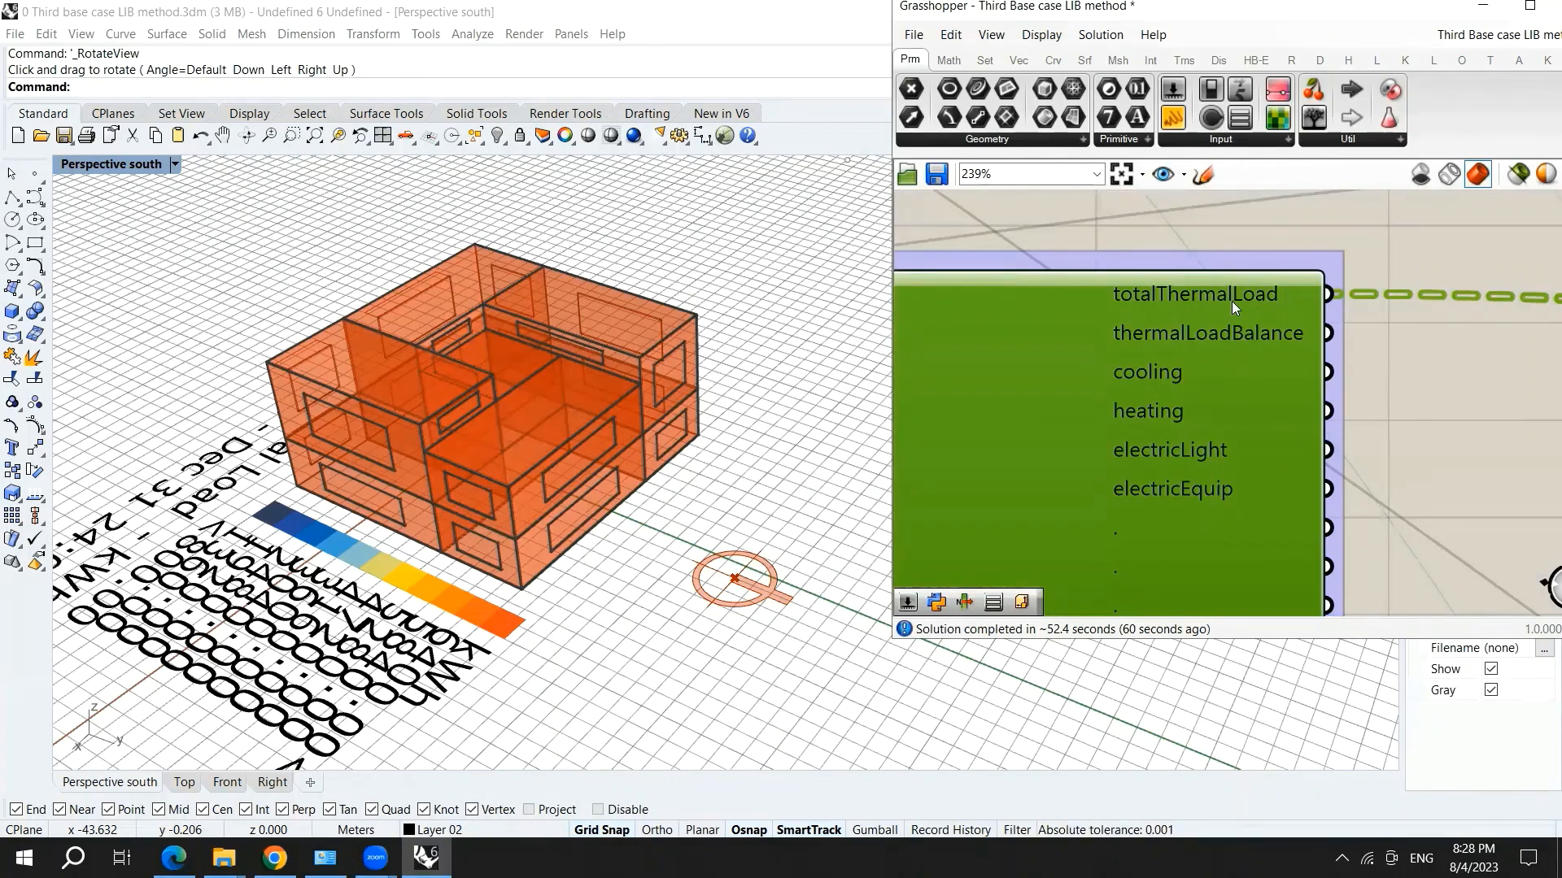
scroll(down, 3)
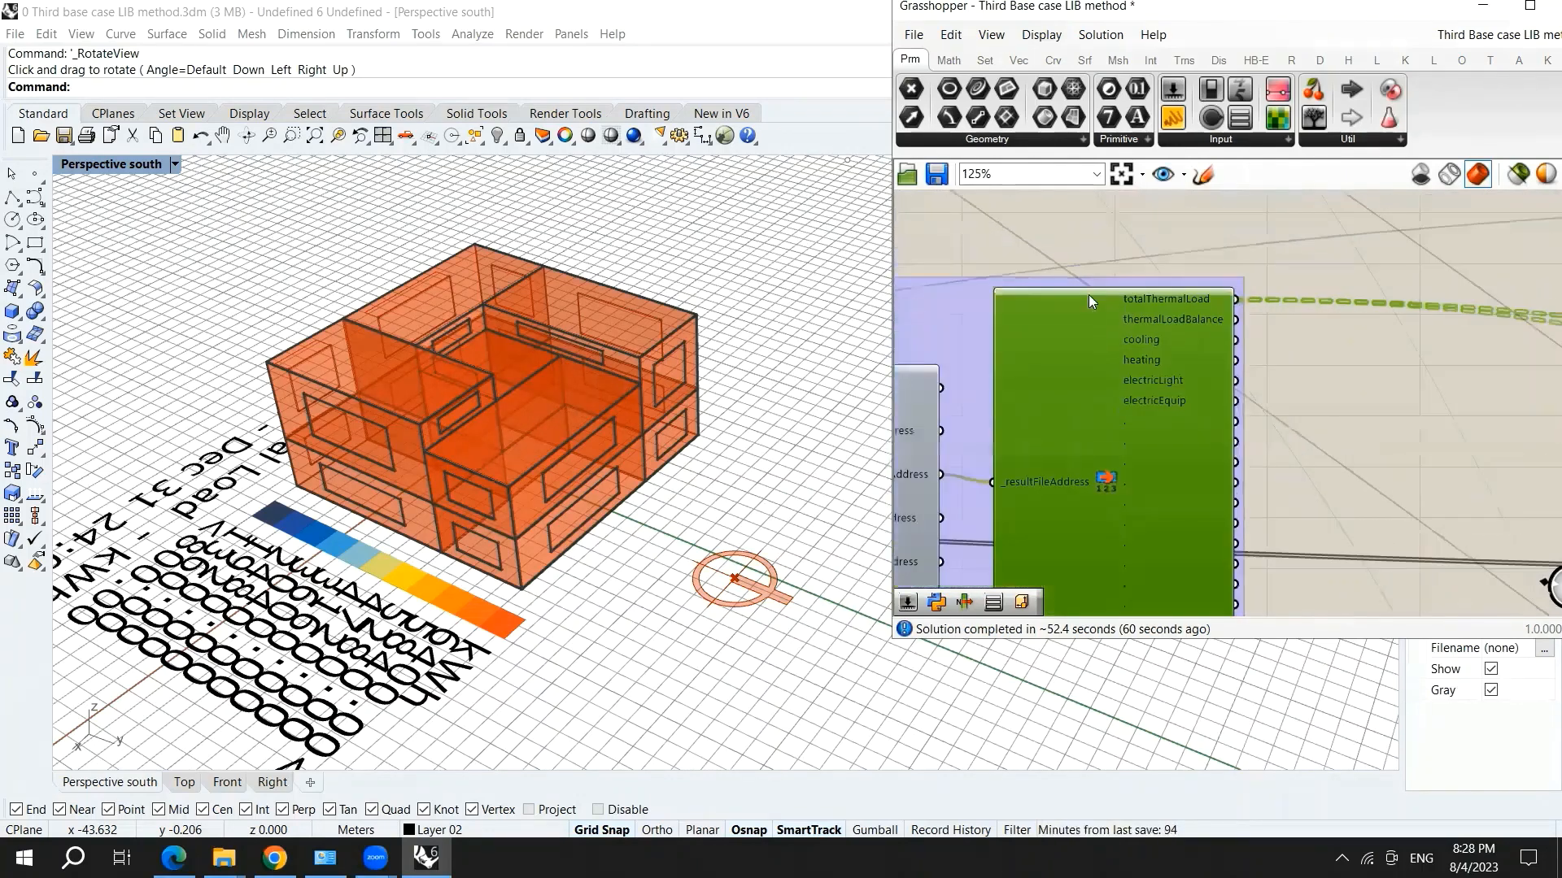